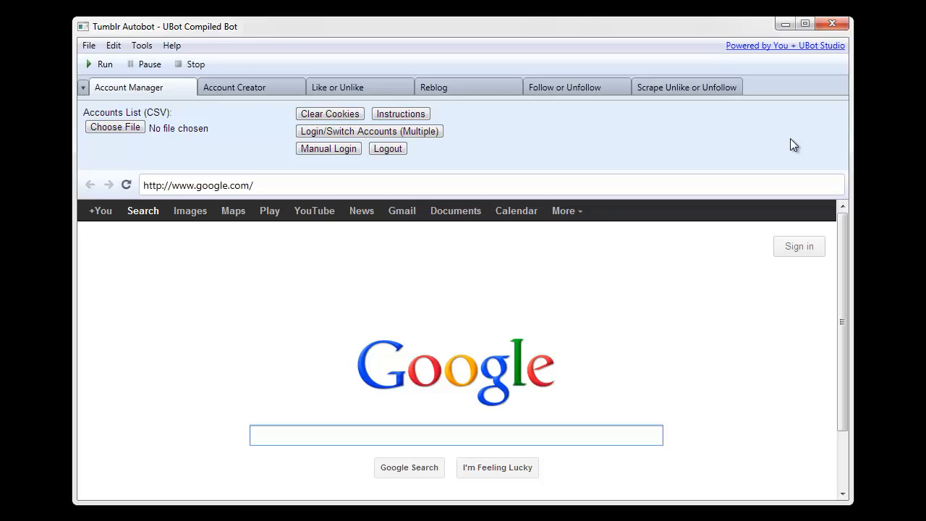
{"action": "mouse_move", "coordinate": [785, 152]}
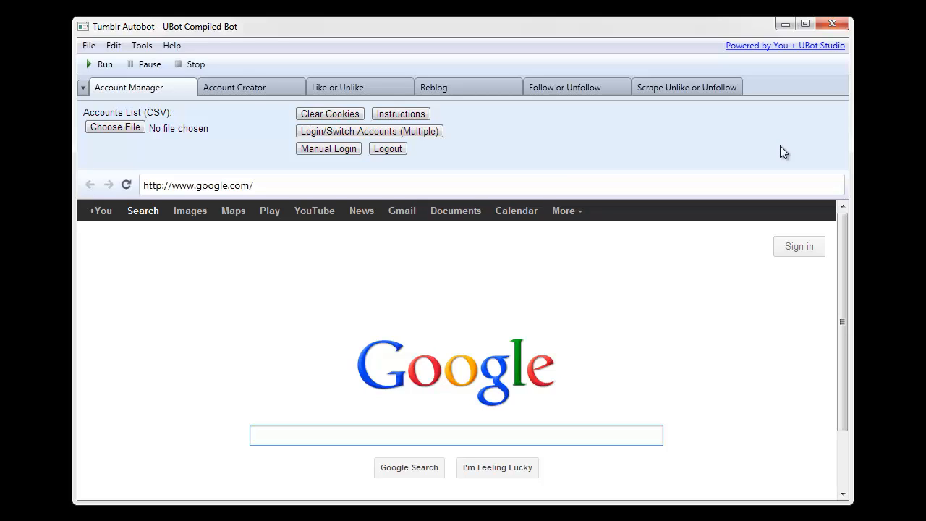
{"action": "mouse_move", "coordinate": [615, 177]}
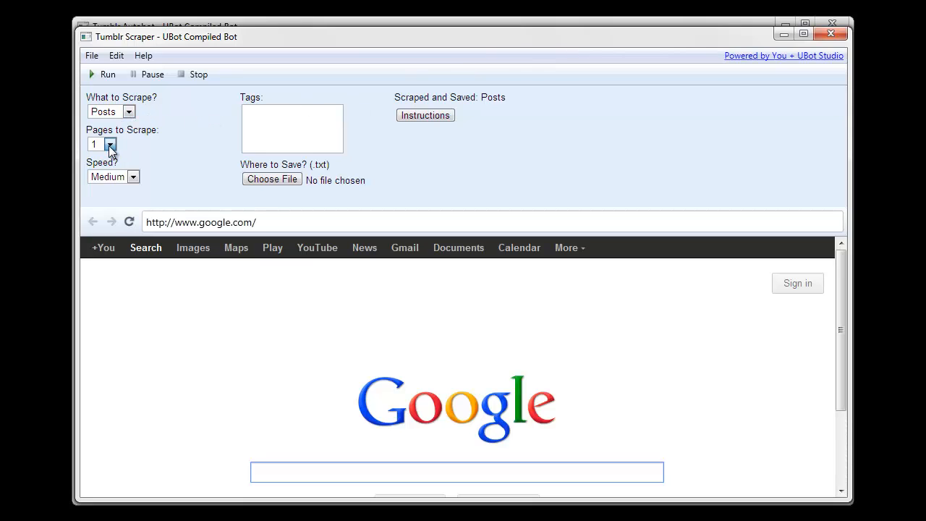
Enter the tags lol and cats as the post scrape targets.
{"action": "left_click", "coordinate": [110, 142]}
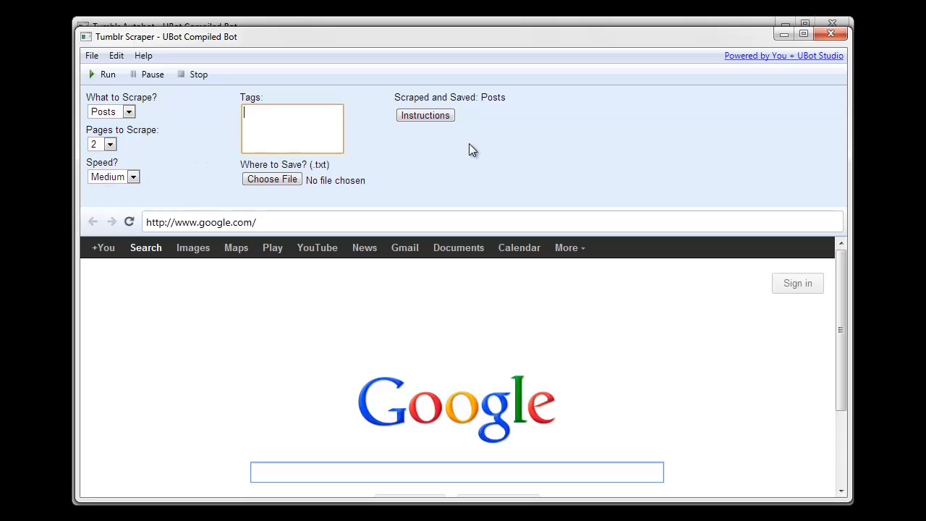
{"action": "type", "text": "lol"}
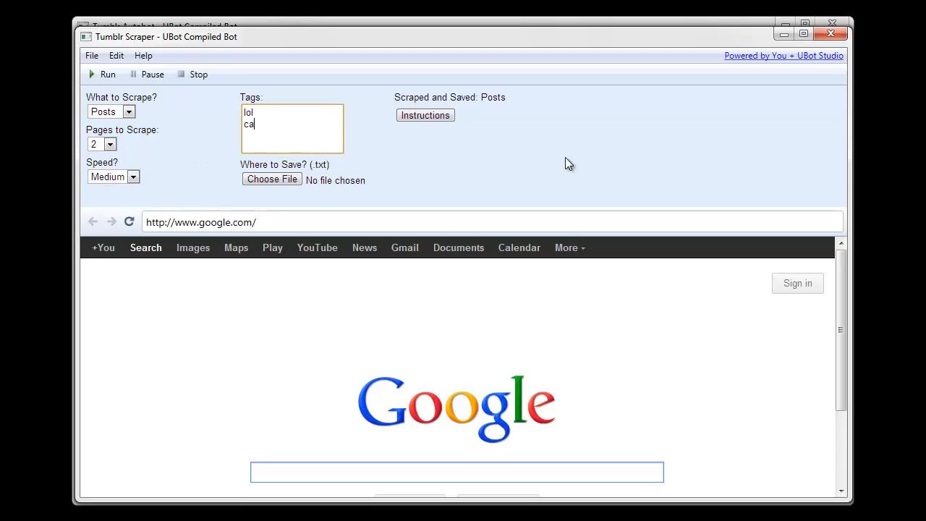
{"action": "type", "text": "ts"}
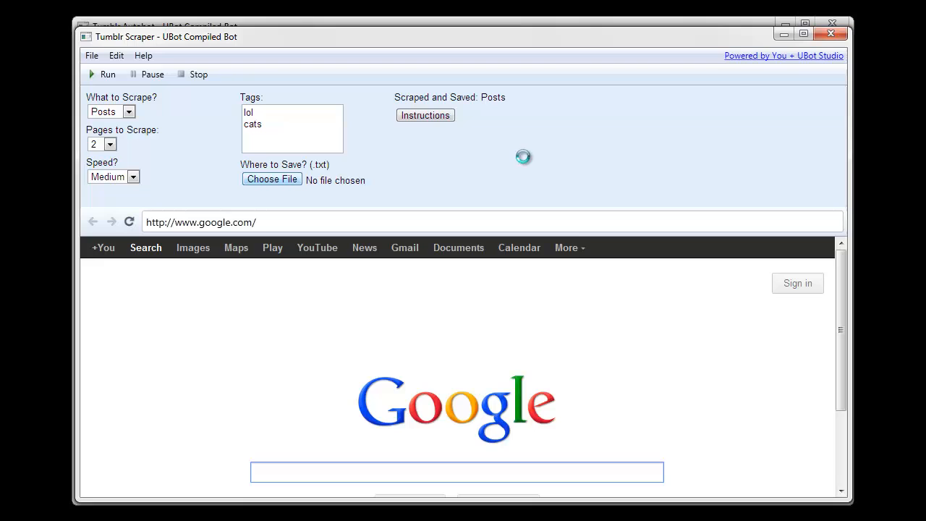
Choose scrapedposts.txt as the file to save the scraped posts.
{"action": "left_click", "coordinate": [272, 179]}
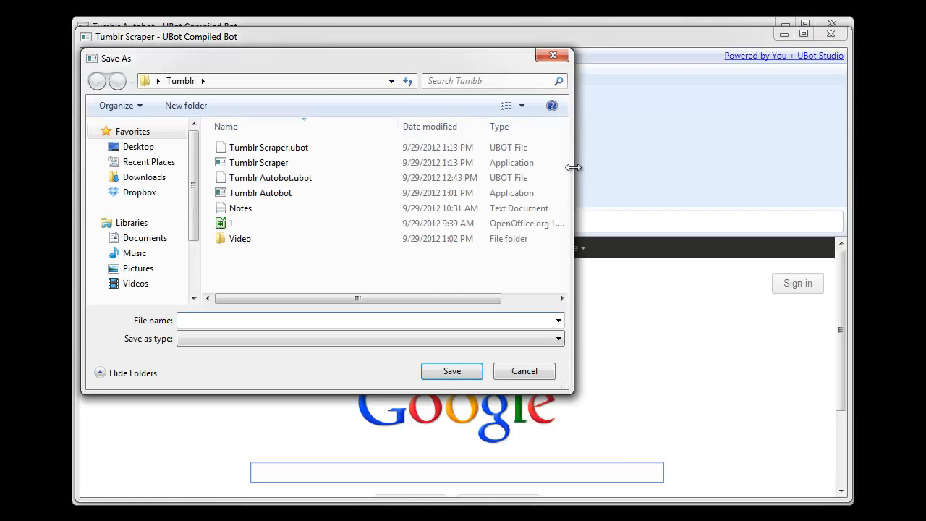
{"action": "type", "text": "scrapedpost"}
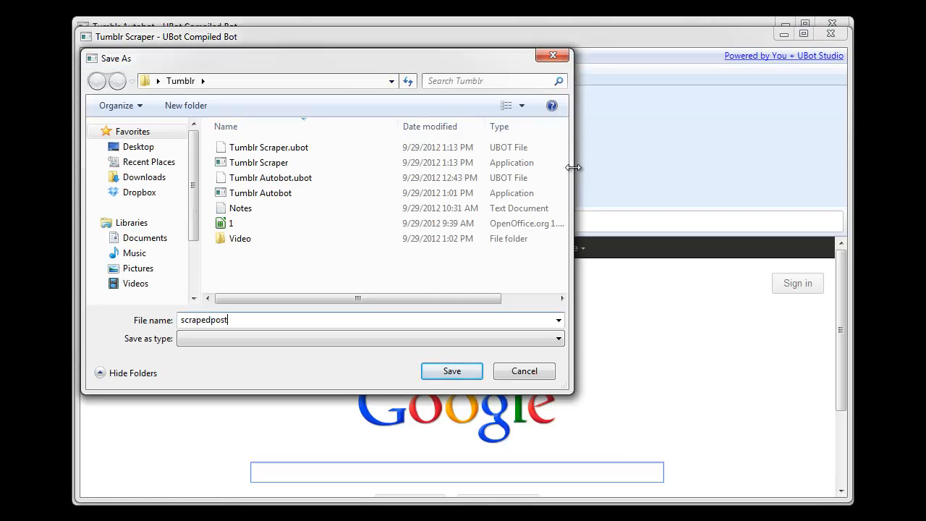
{"action": "left_click", "coordinate": [451, 370]}
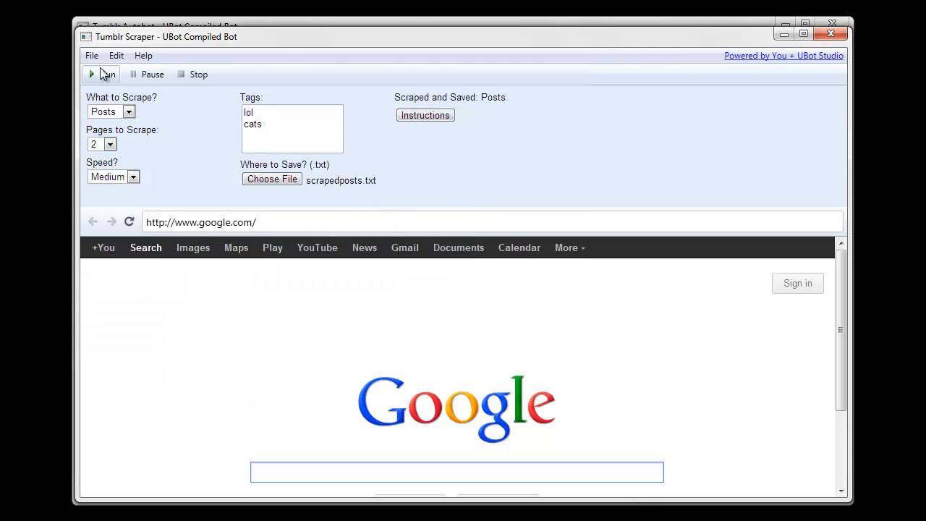
Run the post scrape until 40 posts from lol and cats are collected.
{"action": "left_click", "coordinate": [104, 74]}
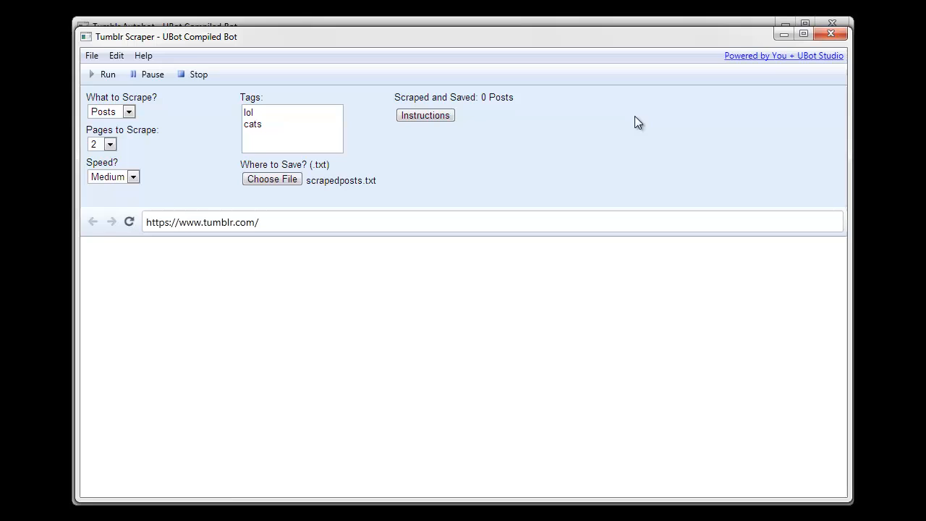
{"action": "left_click", "coordinate": [129, 223]}
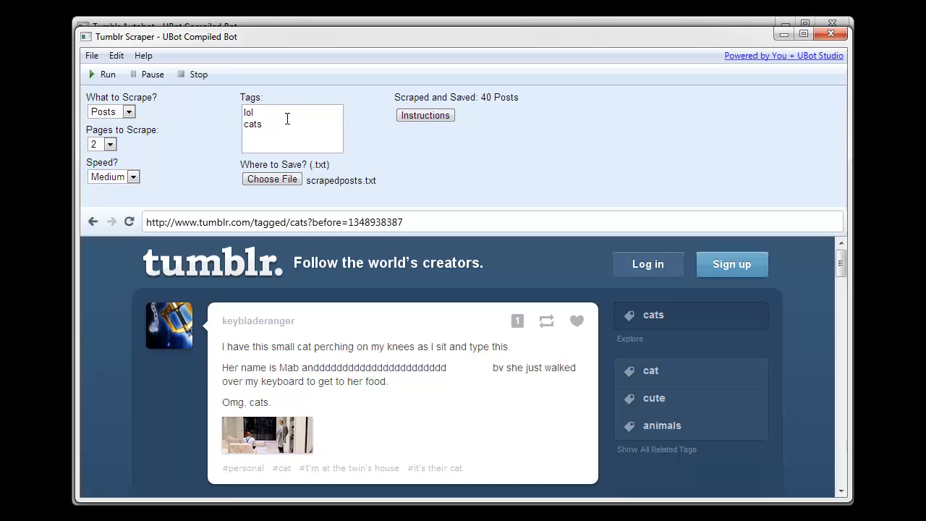
{"action": "mouse_move", "coordinate": [171, 109]}
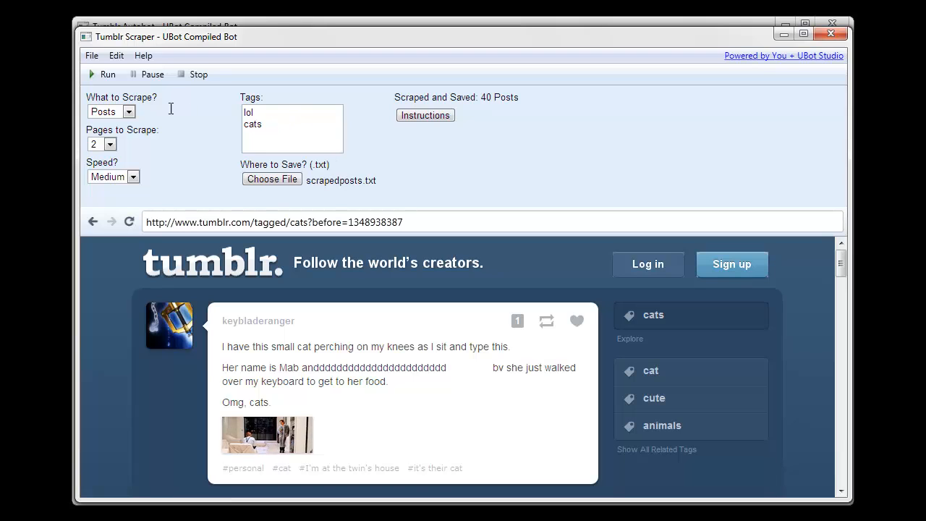
Switch the scrape target to People with the tag funny.
{"action": "left_click", "coordinate": [110, 112]}
{"action": "type", "text": "fu"}
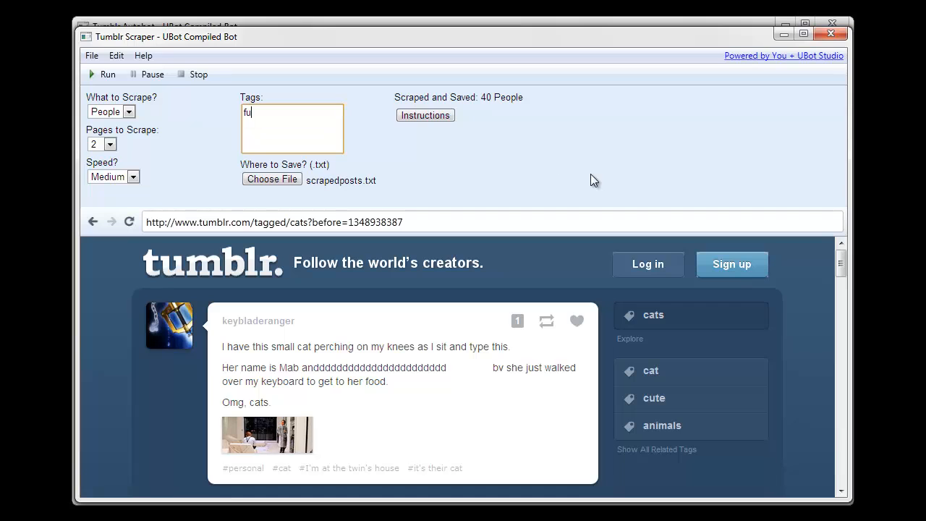
{"action": "type", "text": "nny"}
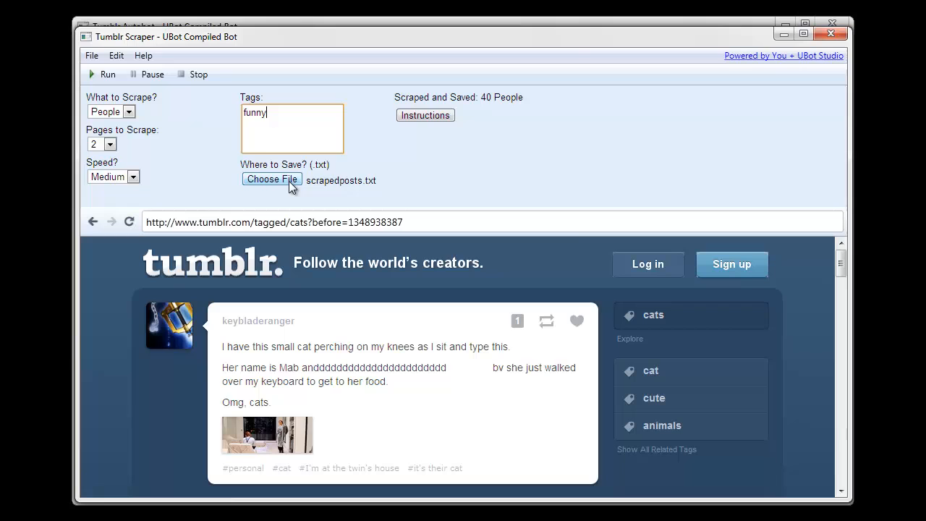
Choose scrapedpeople.txt as the file to save the scraped people.
{"action": "left_click", "coordinate": [272, 179]}
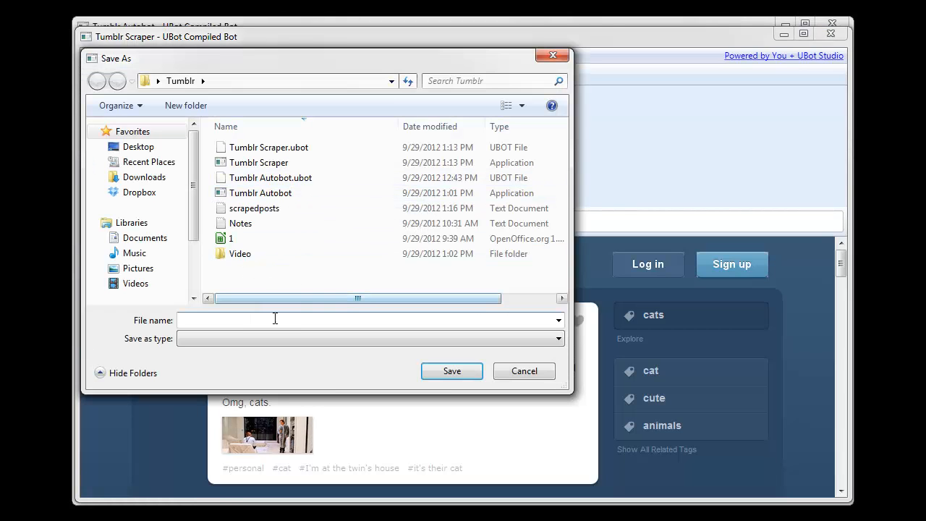
{"action": "type", "text": "scrapedpeople."}
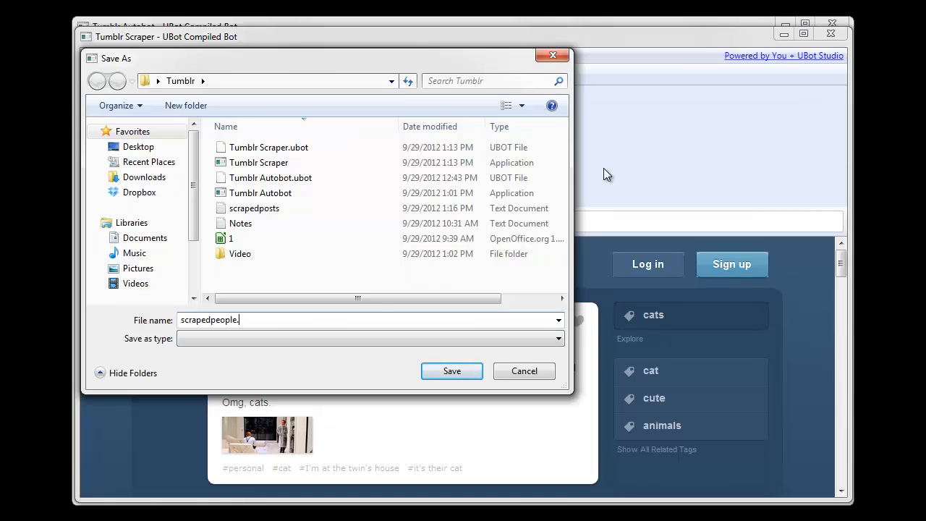
{"action": "left_click", "coordinate": [452, 370]}
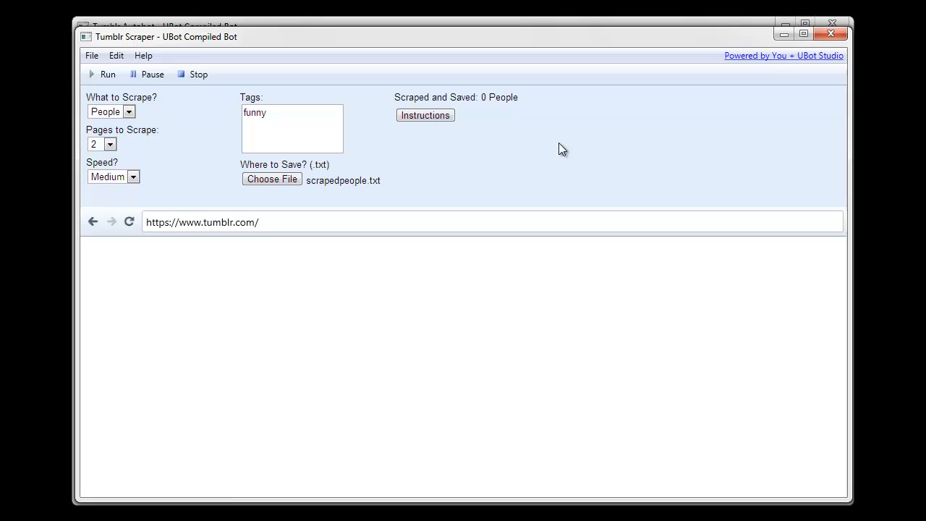
Let the people scrape run until 19 people from funny are saved.
{"action": "left_click", "coordinate": [128, 221]}
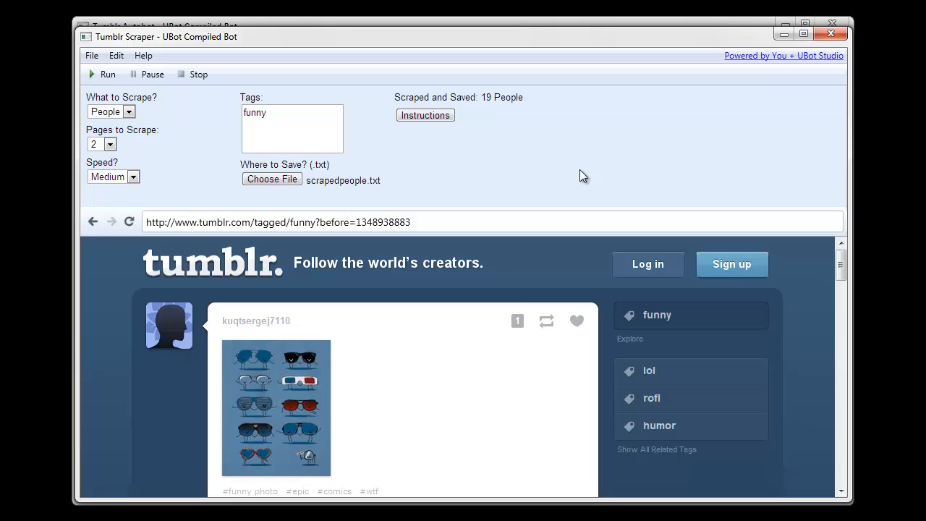
{"action": "mouse_move", "coordinate": [524, 128]}
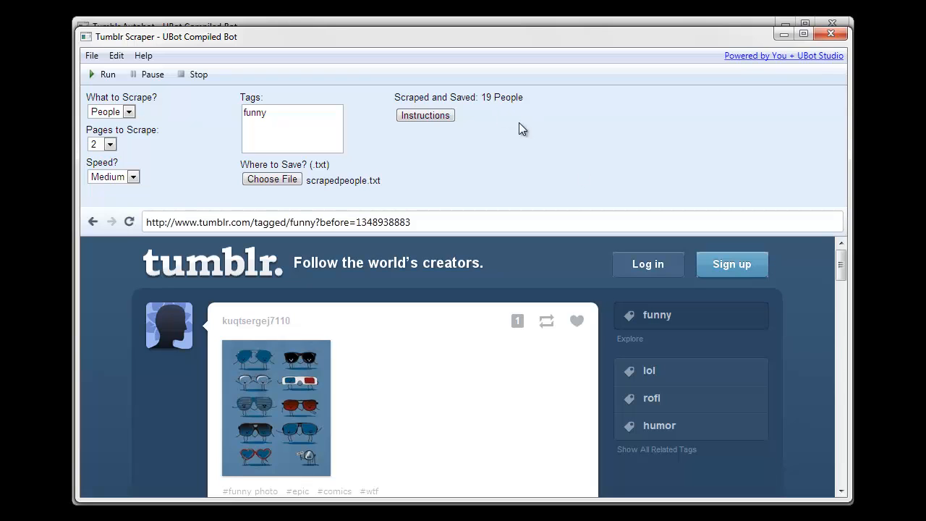
{"action": "left_click", "coordinate": [425, 116]}
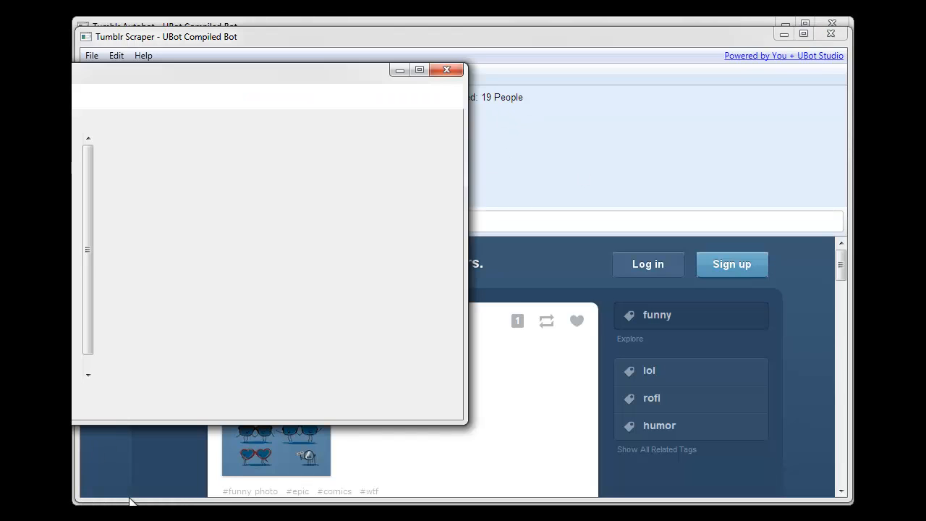
{"action": "left_click", "coordinate": [153, 267]}
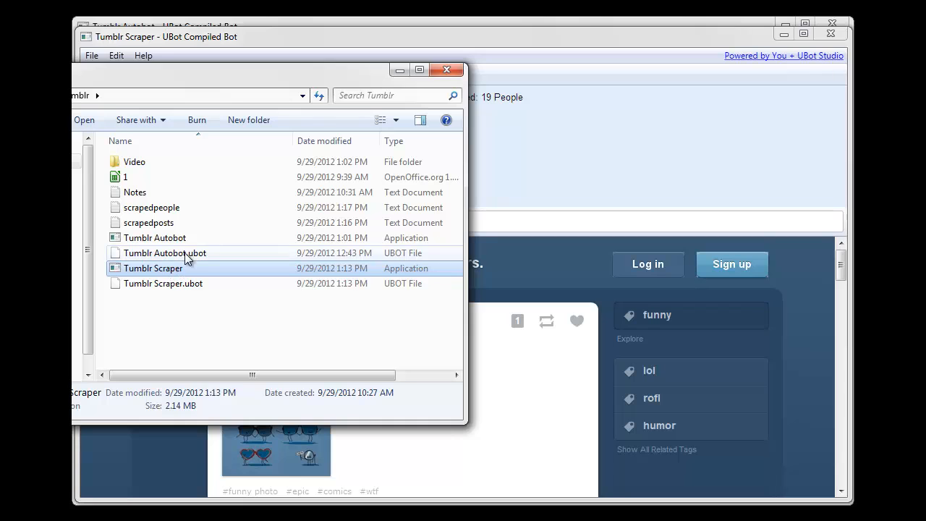
{"action": "double_click", "coordinate": [150, 207]}
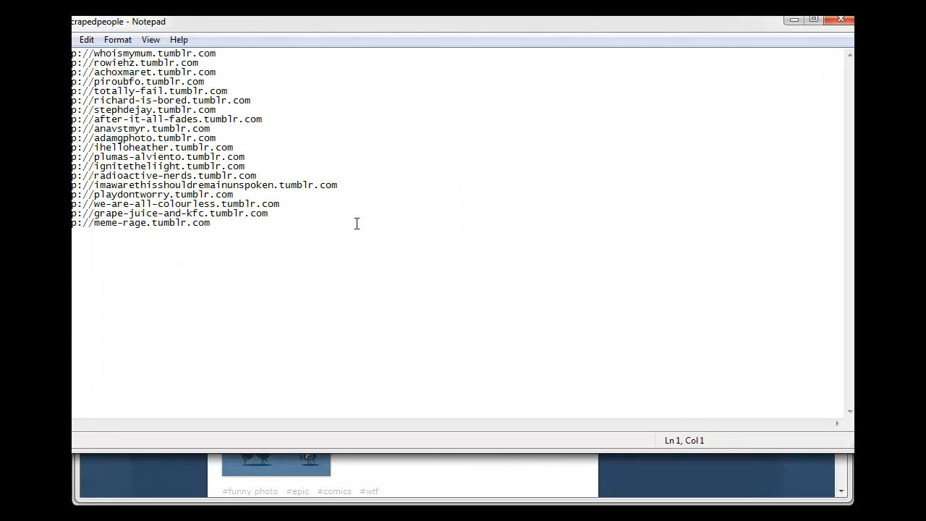
{"action": "left_click", "coordinate": [332, 155]}
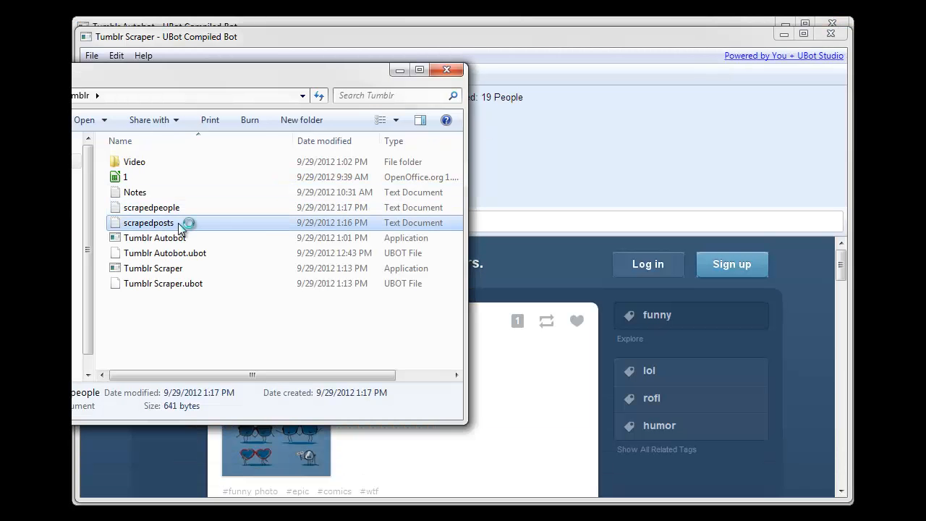
{"action": "double_click", "coordinate": [148, 223]}
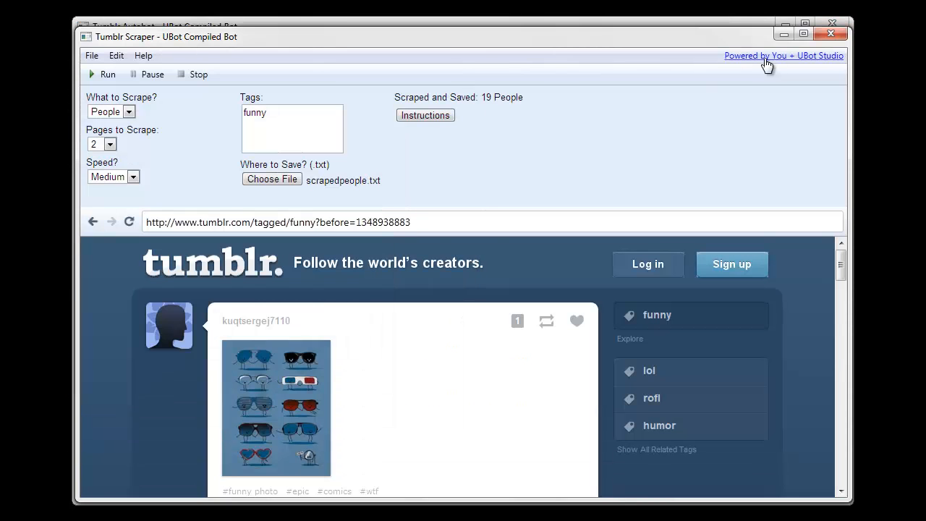
{"action": "mouse_move", "coordinate": [514, 160]}
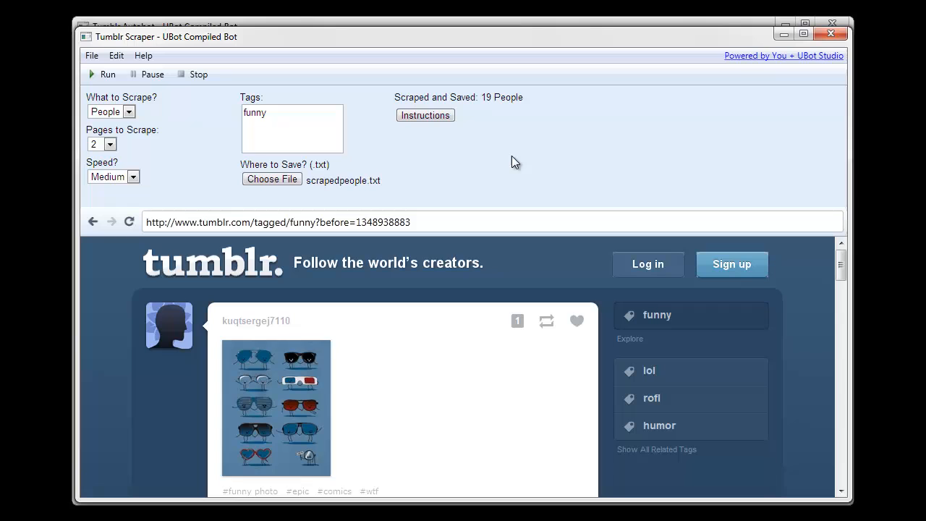
{"action": "mouse_move", "coordinate": [764, 94]}
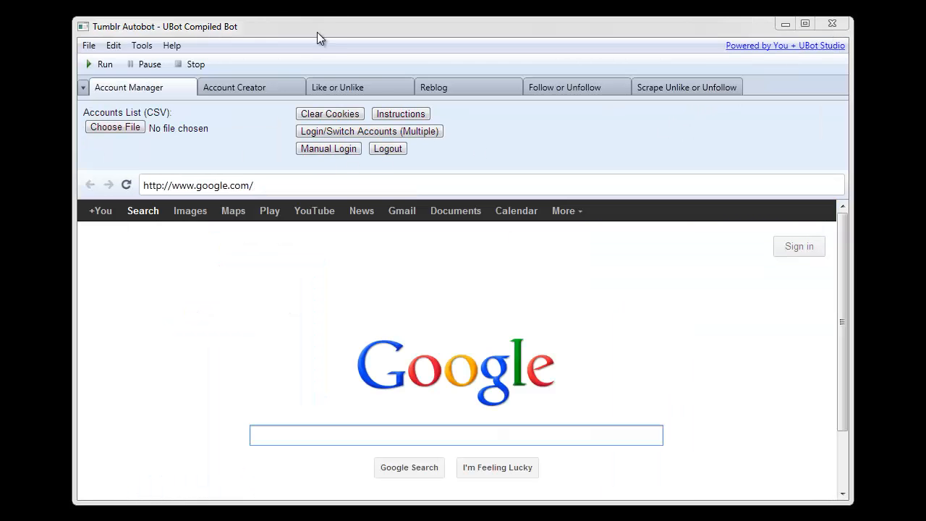
{"action": "mouse_move", "coordinate": [321, 53]}
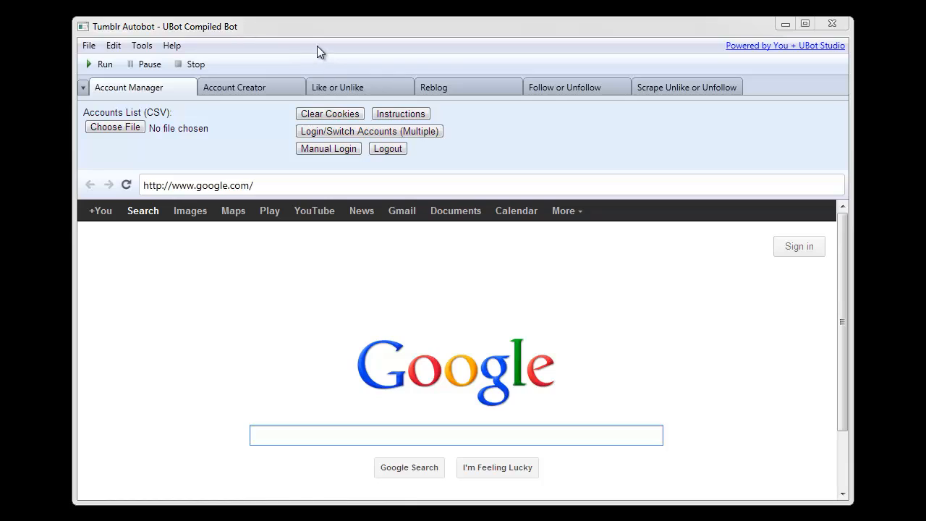
{"action": "mouse_move", "coordinate": [310, 81]}
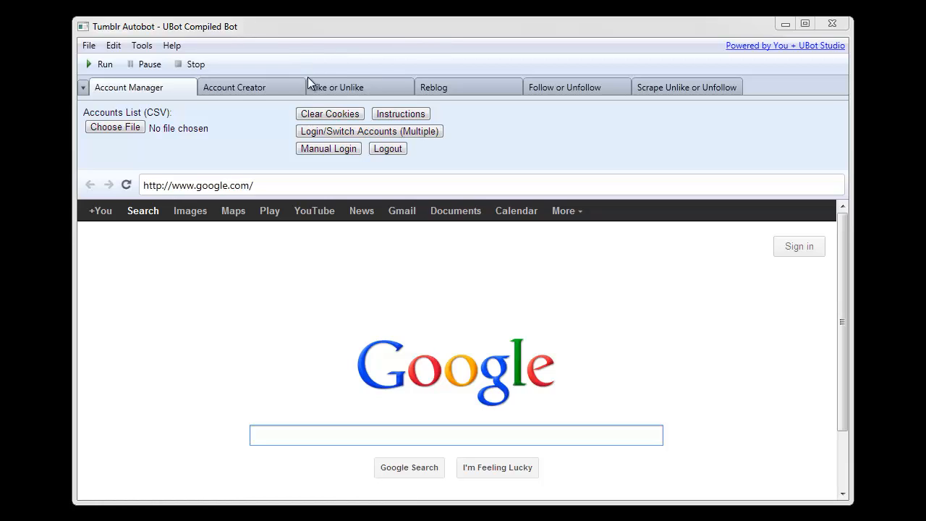
{"action": "mouse_move", "coordinate": [217, 138]}
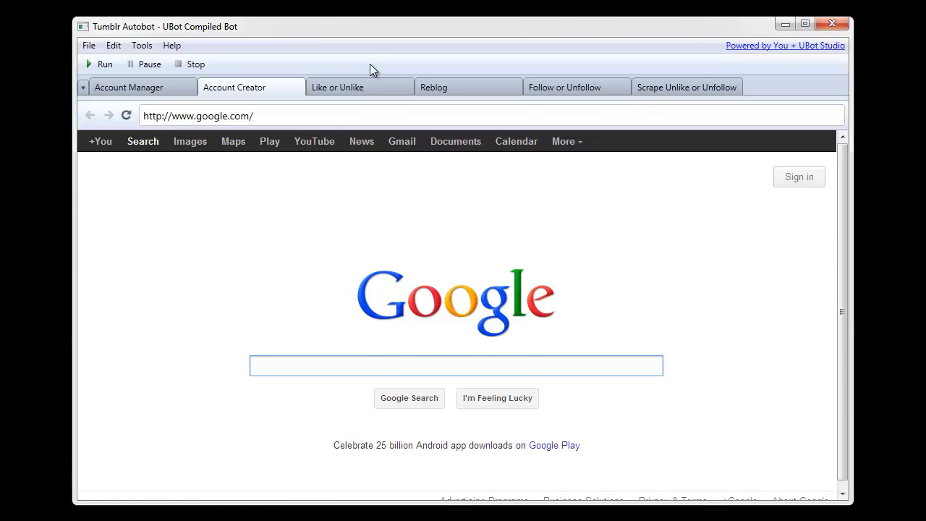
Set Accounts to Create to 1.
{"action": "left_click", "coordinate": [235, 86]}
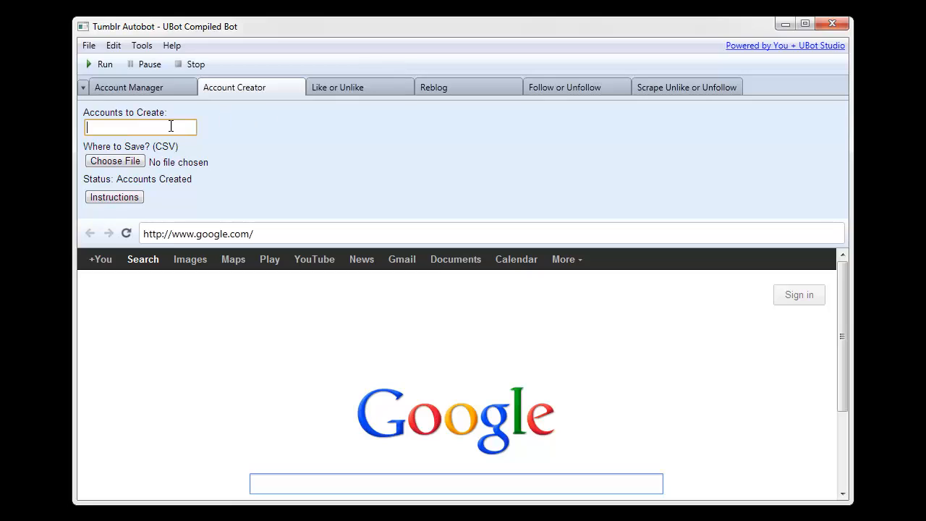
{"action": "type", "text": "1"}
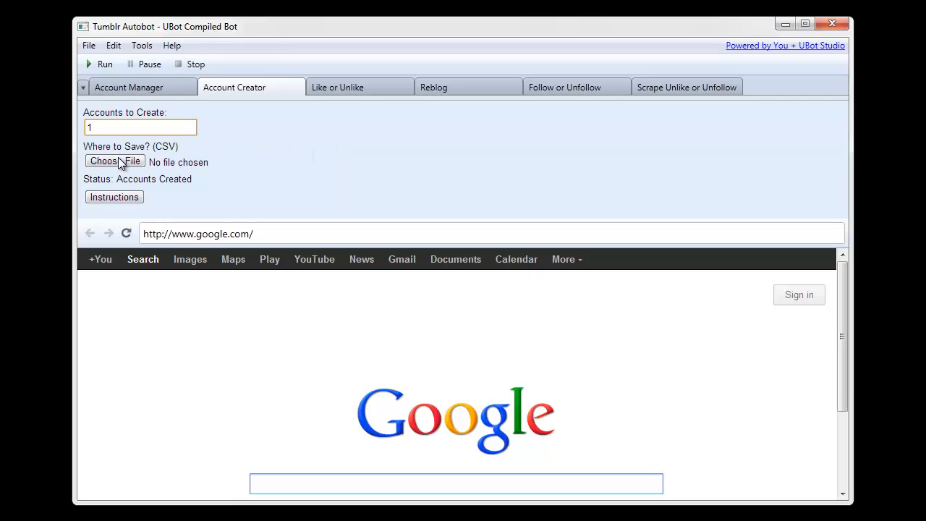
Choose accounts.csv as the file to save the created accounts.
{"action": "left_click", "coordinate": [114, 162]}
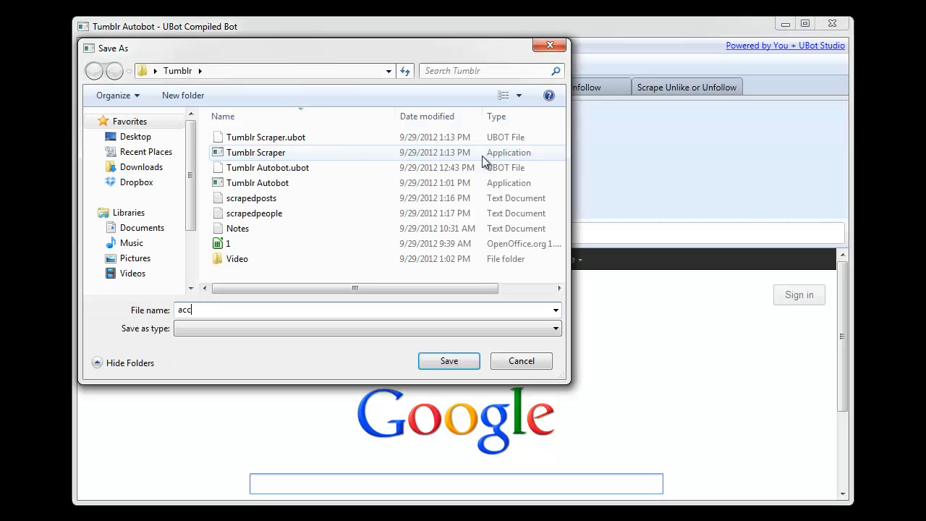
{"action": "type", "text": "ounts.csv"}
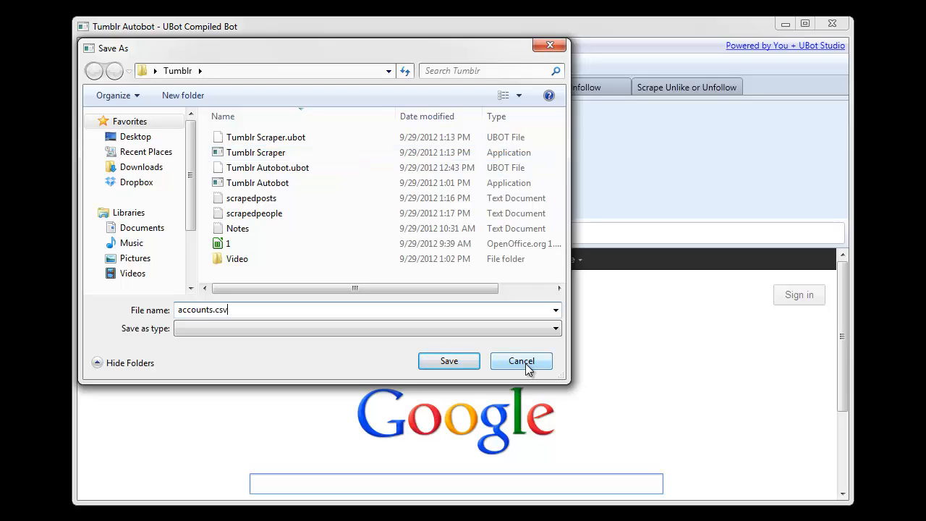
{"action": "mouse_move", "coordinate": [449, 360]}
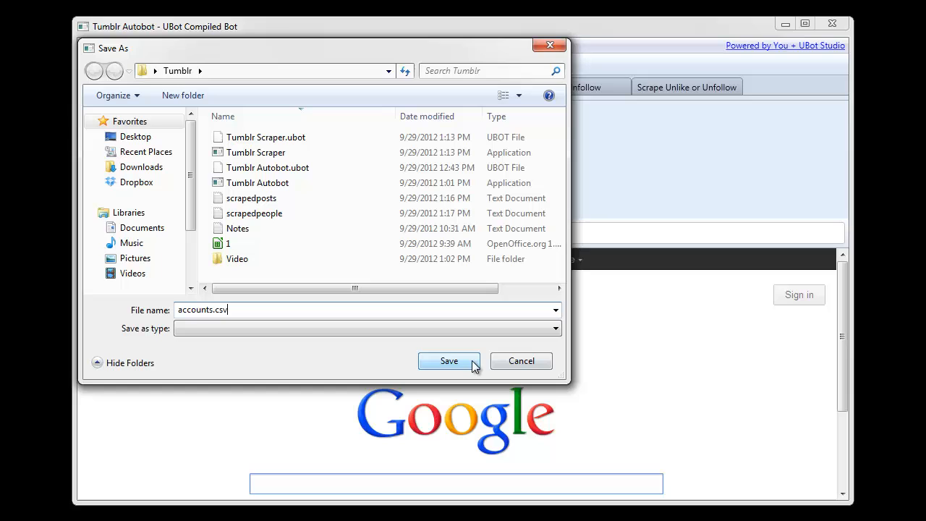
{"action": "left_click", "coordinate": [448, 362]}
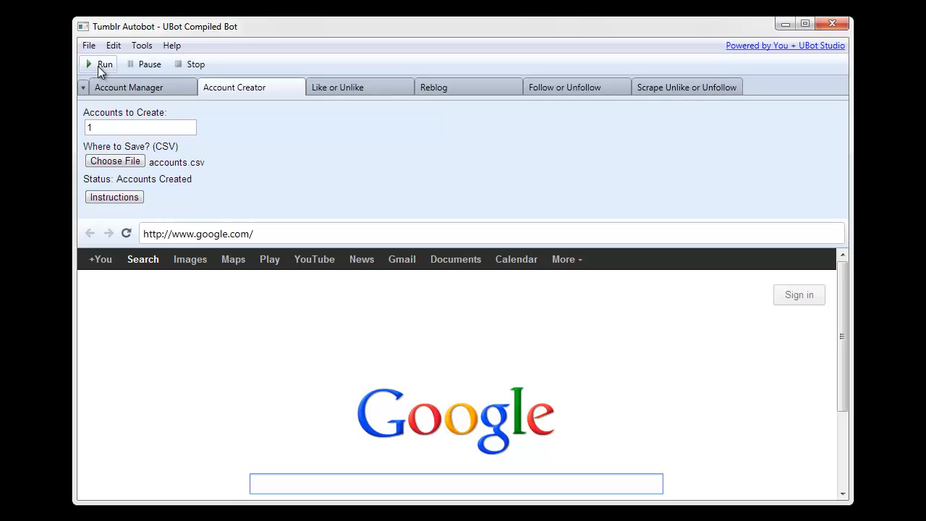
Start account creation, review the instructions and enable the Death by Captcha service.
{"action": "left_click", "coordinate": [104, 63]}
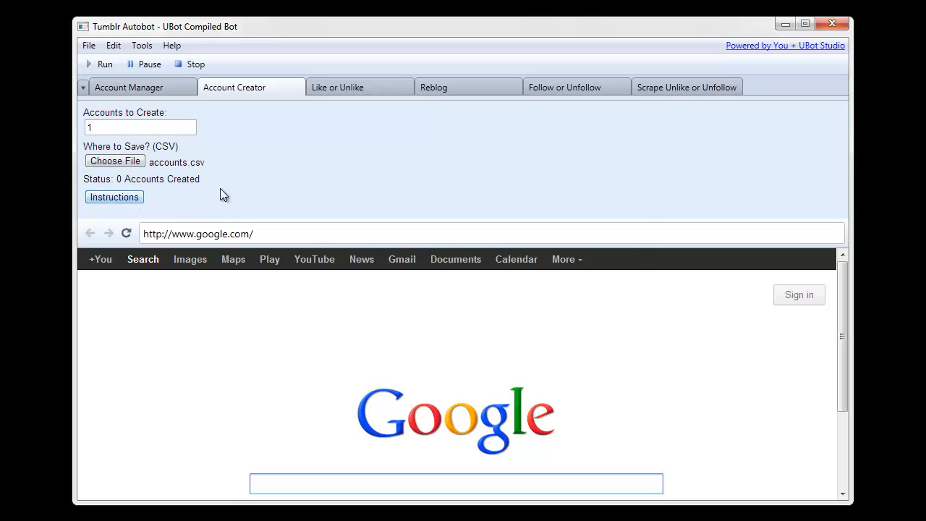
{"action": "left_click", "coordinate": [112, 197]}
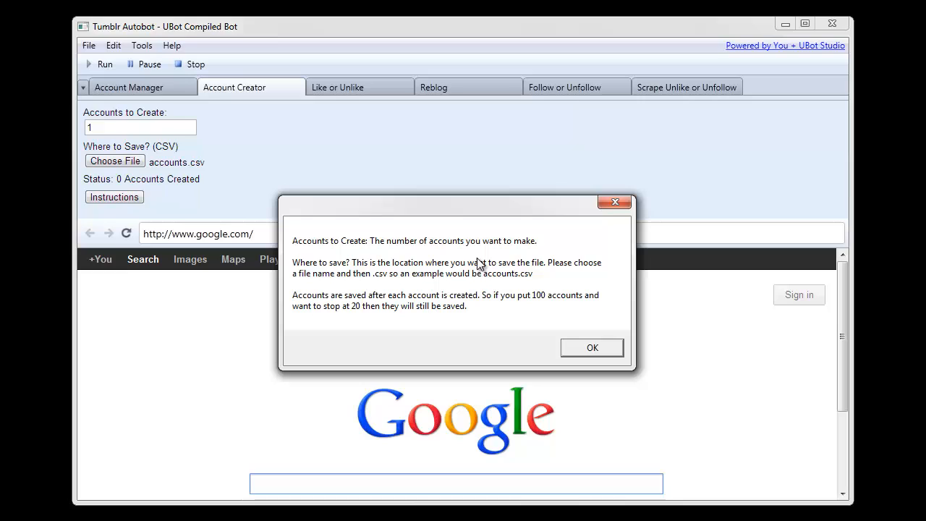
{"action": "mouse_move", "coordinate": [420, 299]}
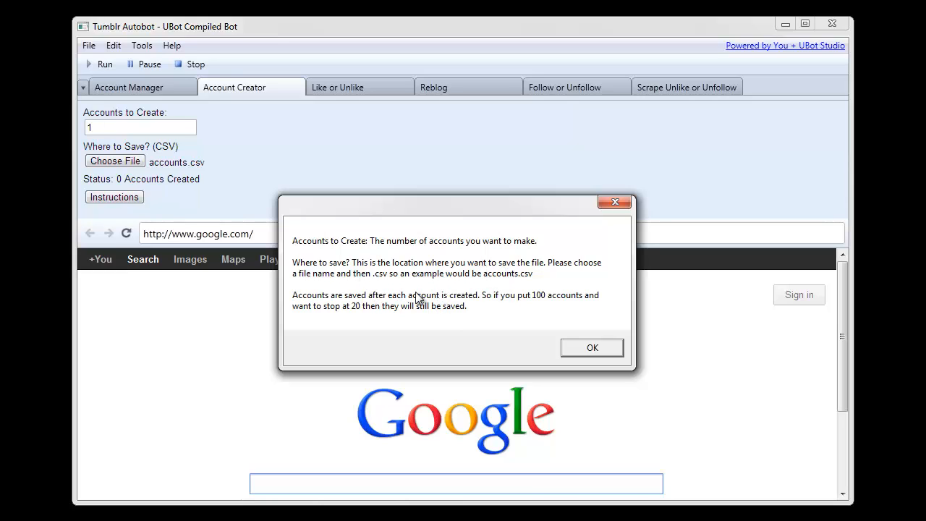
{"action": "mouse_move", "coordinate": [585, 320]}
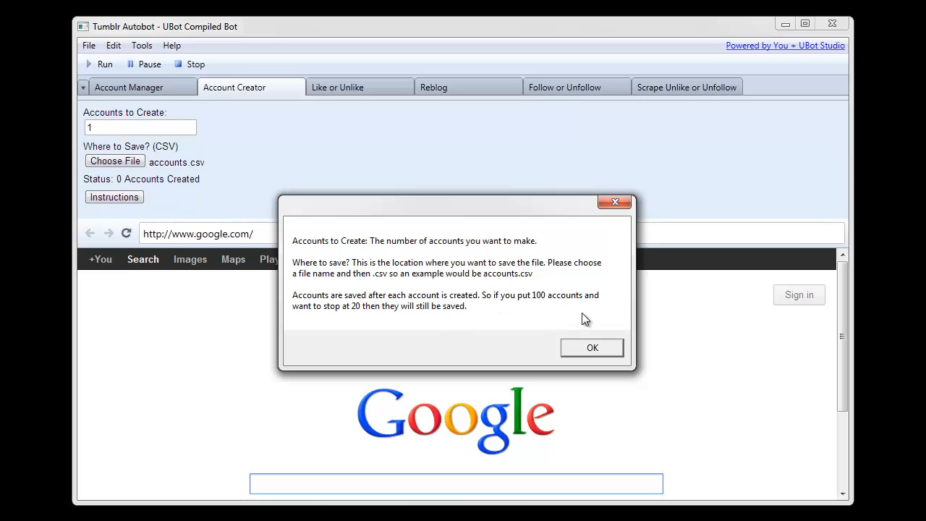
{"action": "left_click", "coordinate": [591, 347]}
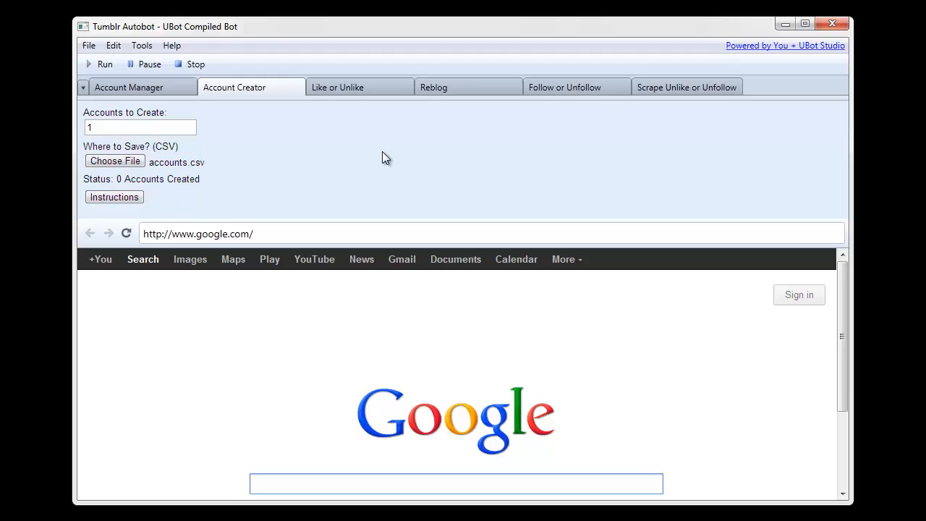
{"action": "mouse_move", "coordinate": [249, 143]}
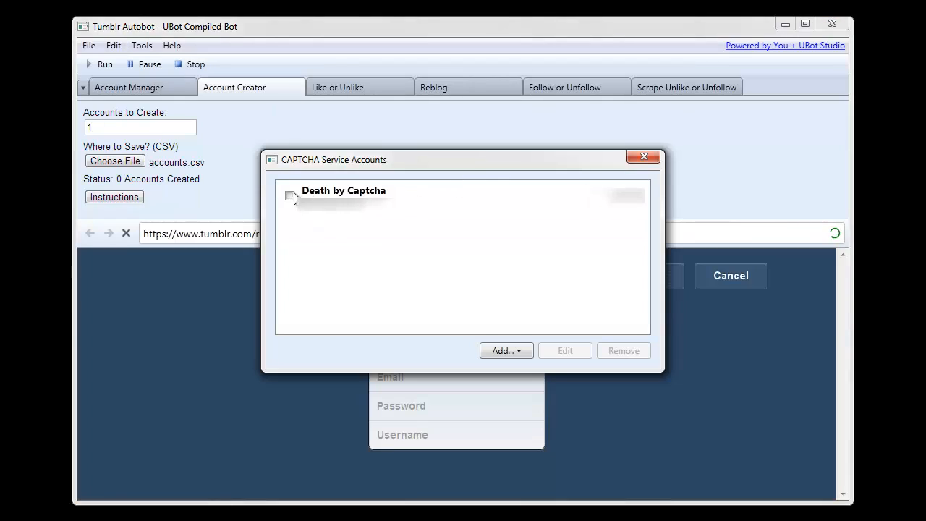
{"action": "left_click", "coordinate": [290, 196]}
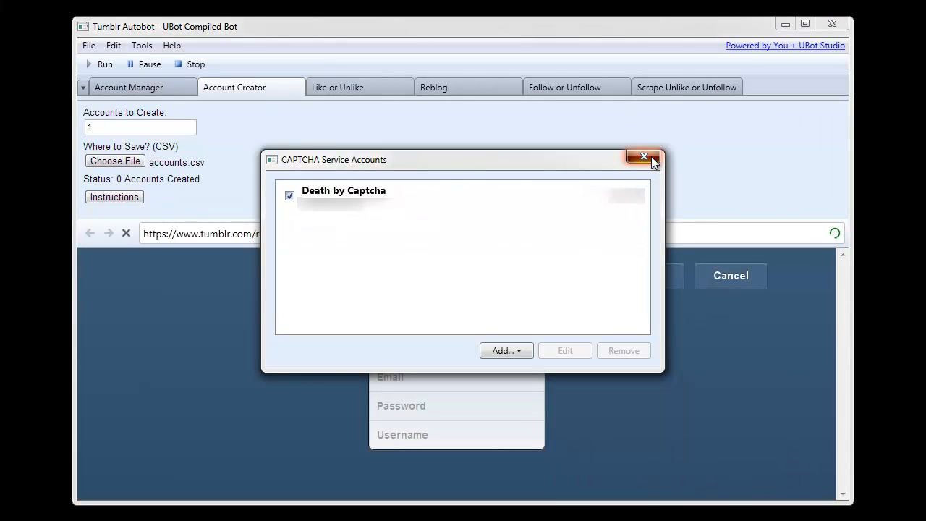
{"action": "left_click", "coordinate": [643, 156]}
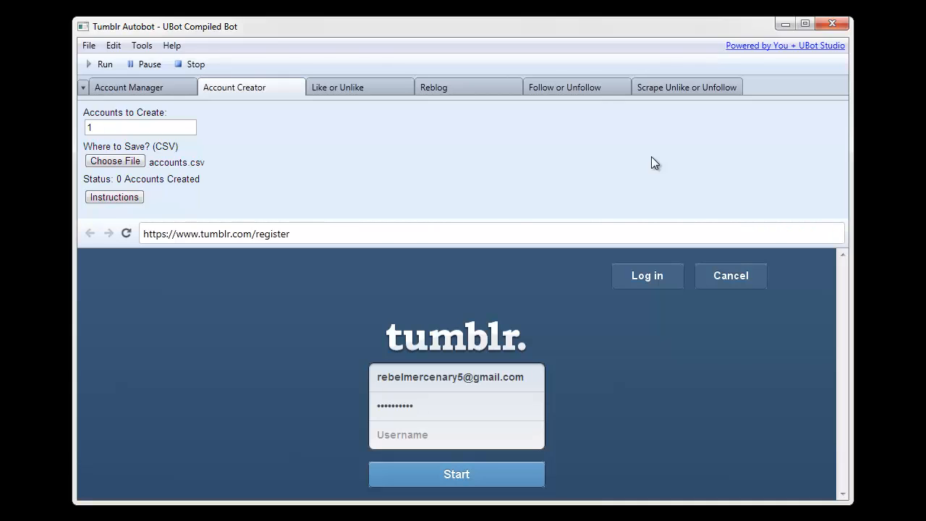
Let the bot fill the signup with rebelmercenary5 and solve the captcha until 1 account is created.
{"action": "type", "text": "rebelmercenary5"}
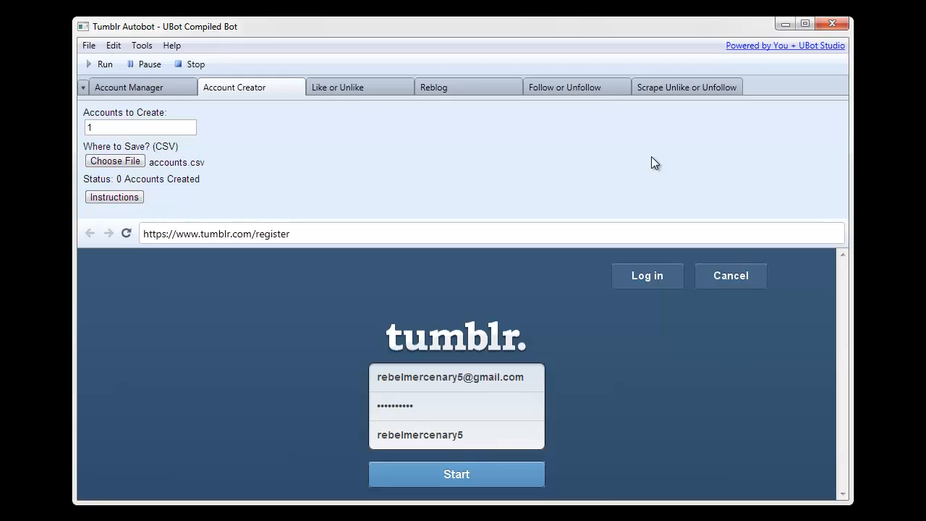
{"action": "left_click", "coordinate": [457, 475]}
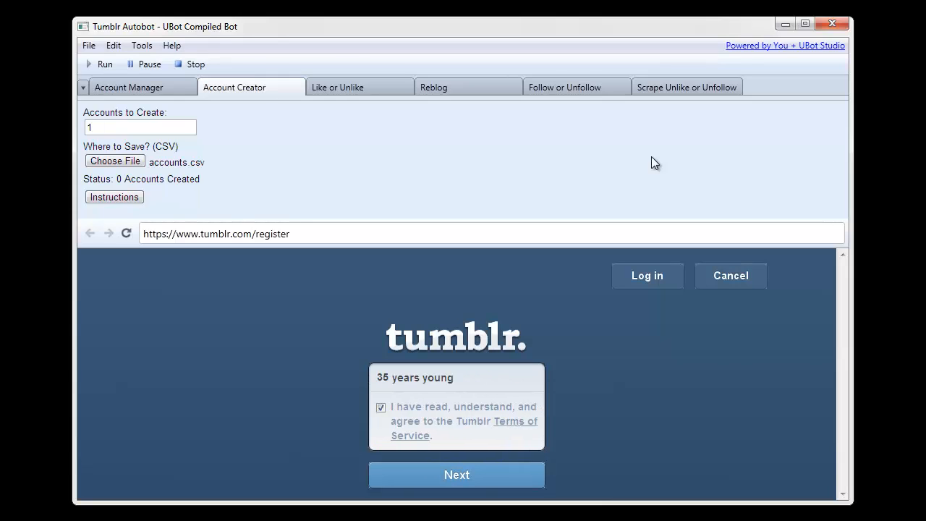
{"action": "left_click", "coordinate": [457, 475]}
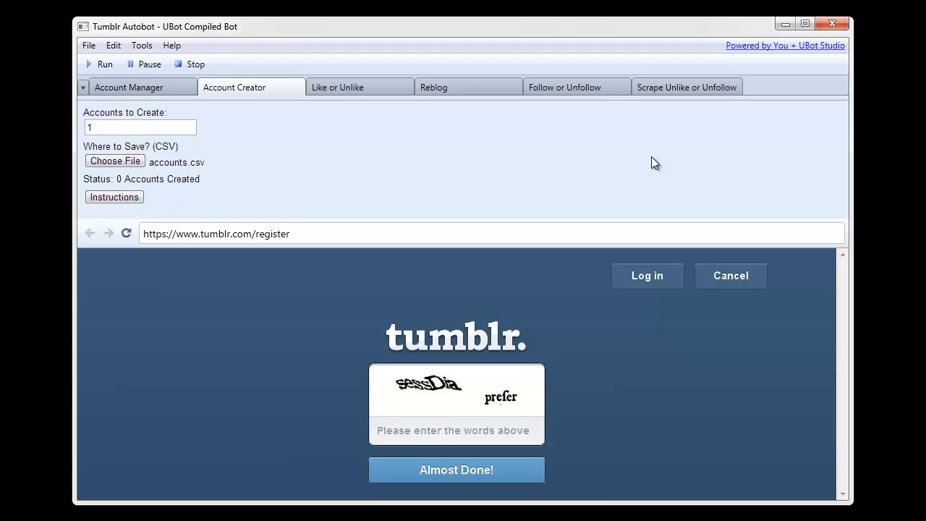
{"action": "left_click", "coordinate": [458, 430]}
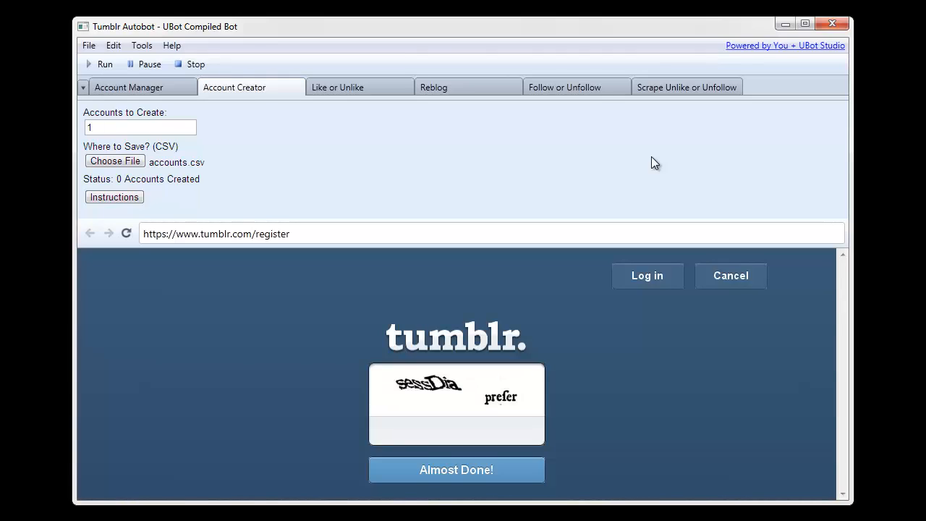
{"action": "mouse_move", "coordinate": [549, 385]}
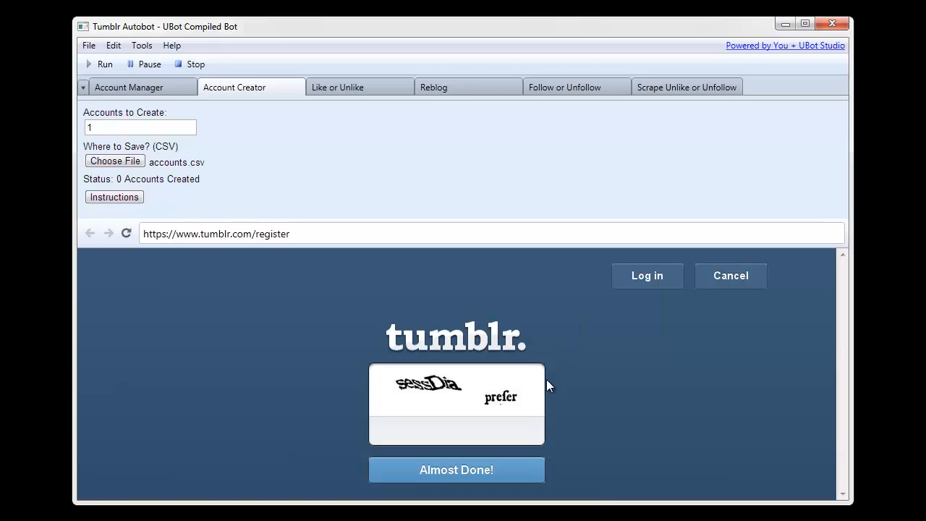
{"action": "mouse_move", "coordinate": [574, 177]}
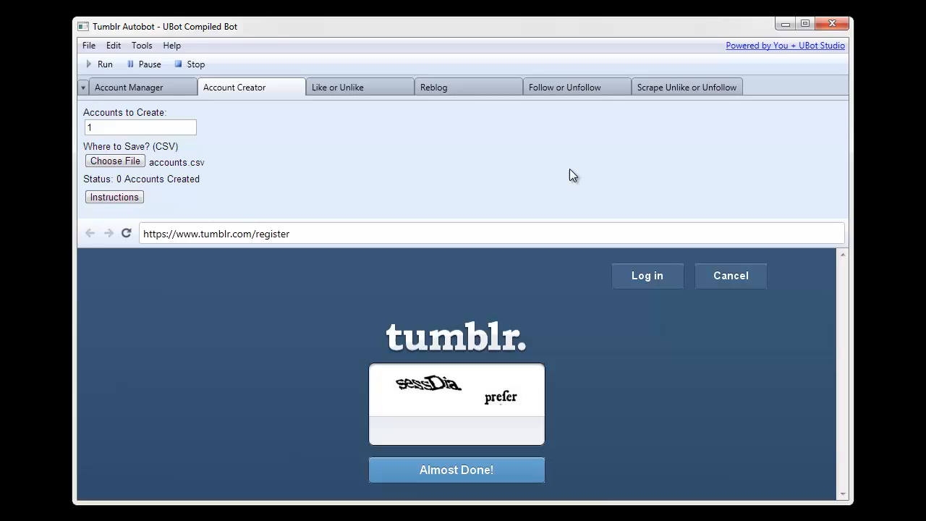
{"action": "type", "text": "sessdia preser"}
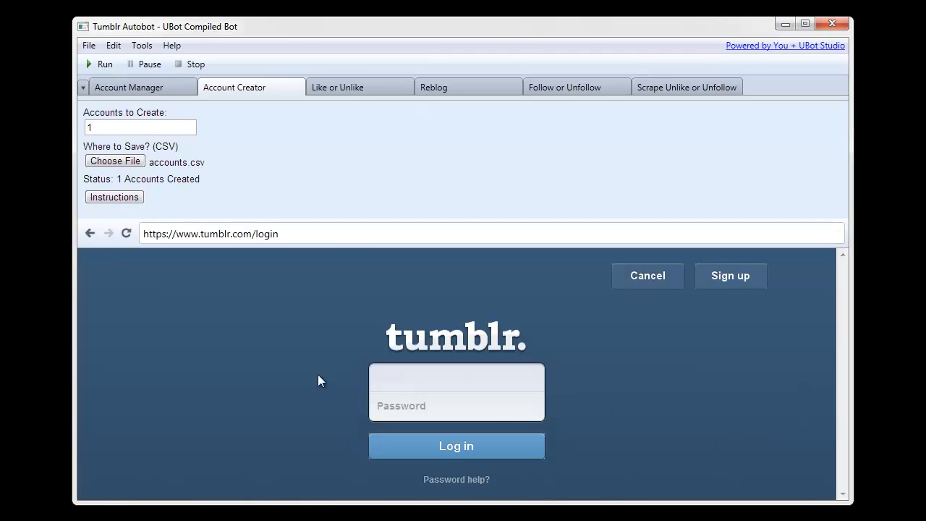
{"action": "mouse_move", "coordinate": [412, 303]}
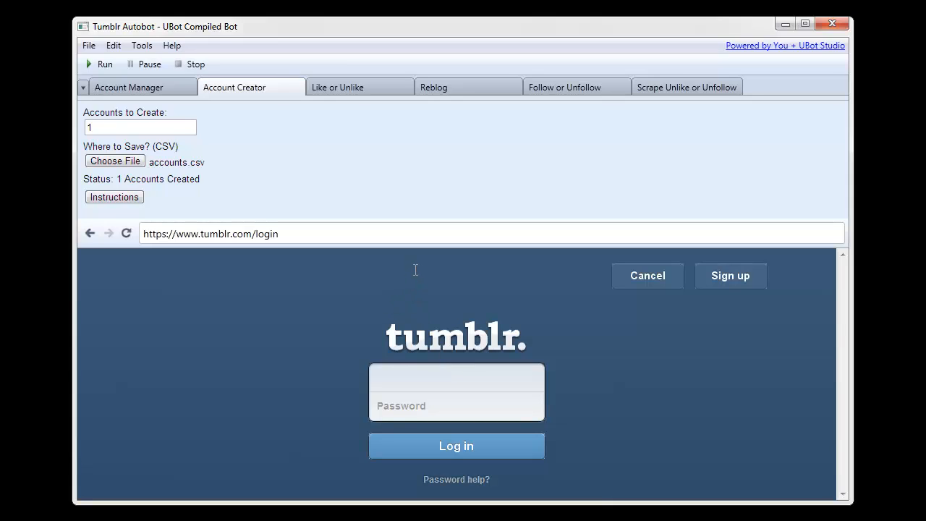
{"action": "mouse_move", "coordinate": [427, 223]}
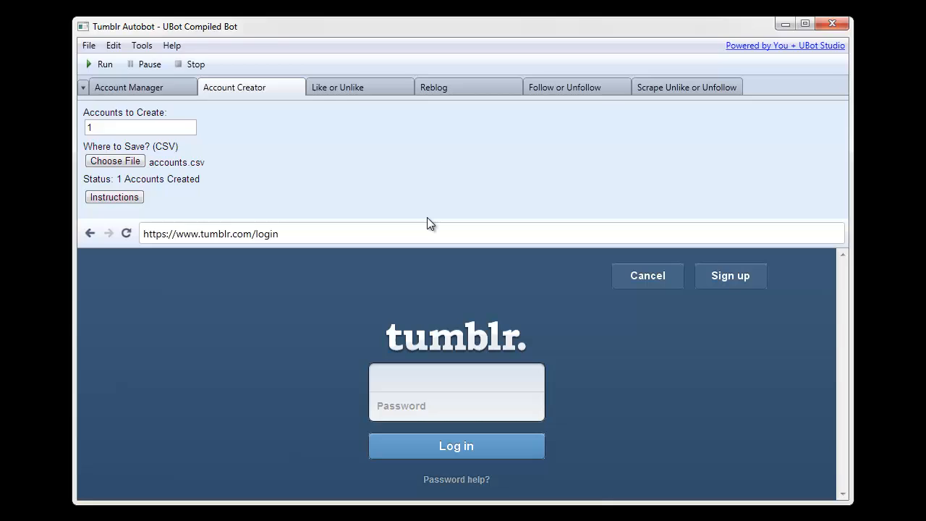
{"action": "mouse_move", "coordinate": [347, 181]}
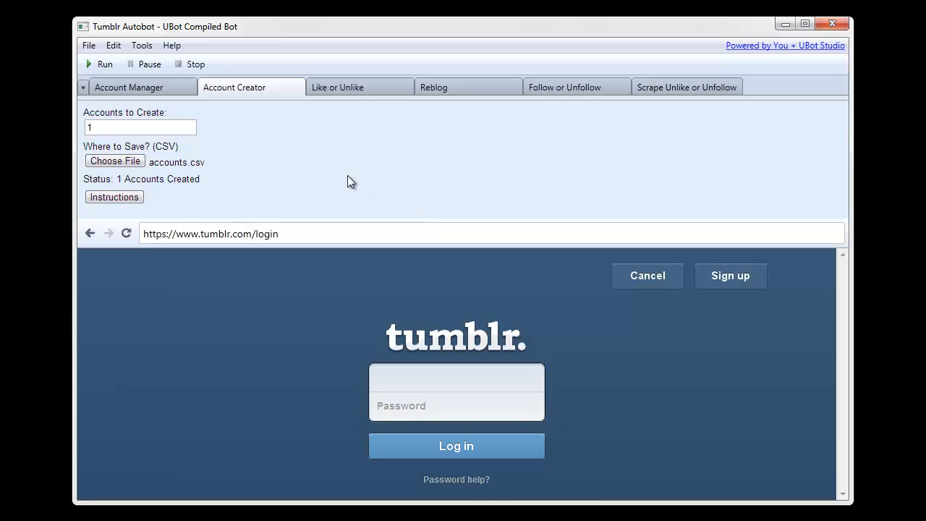
{"action": "mouse_move", "coordinate": [262, 171]}
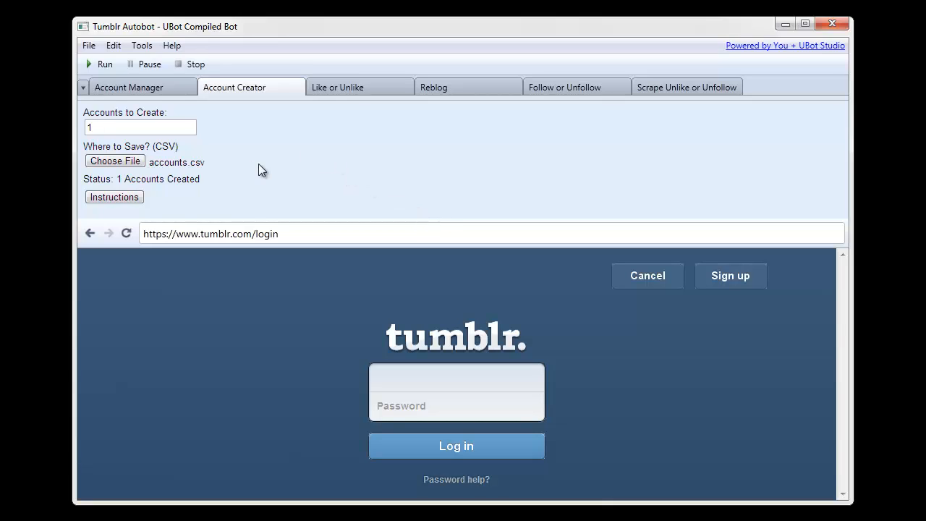
{"action": "mouse_move", "coordinate": [99, 481]}
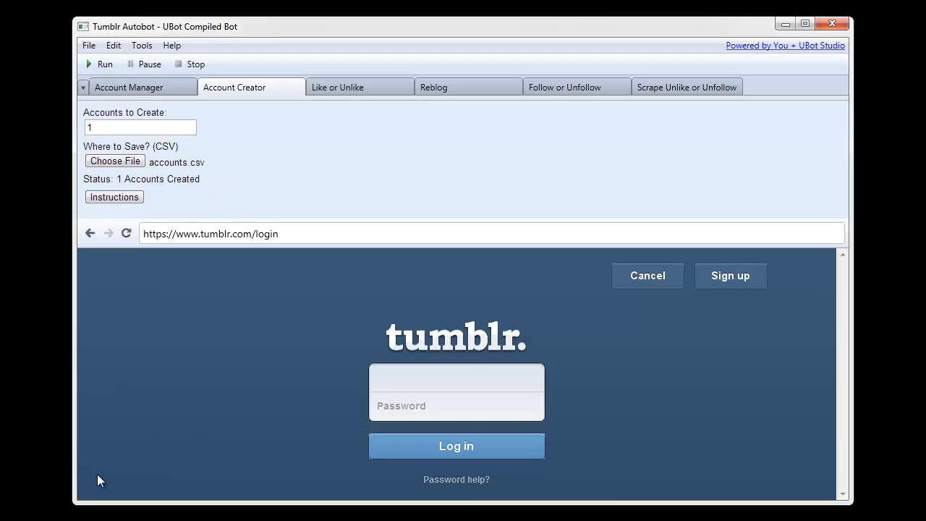
View accounts.csv in Notepad++ to check the saved account line.
{"action": "left_click", "coordinate": [114, 160]}
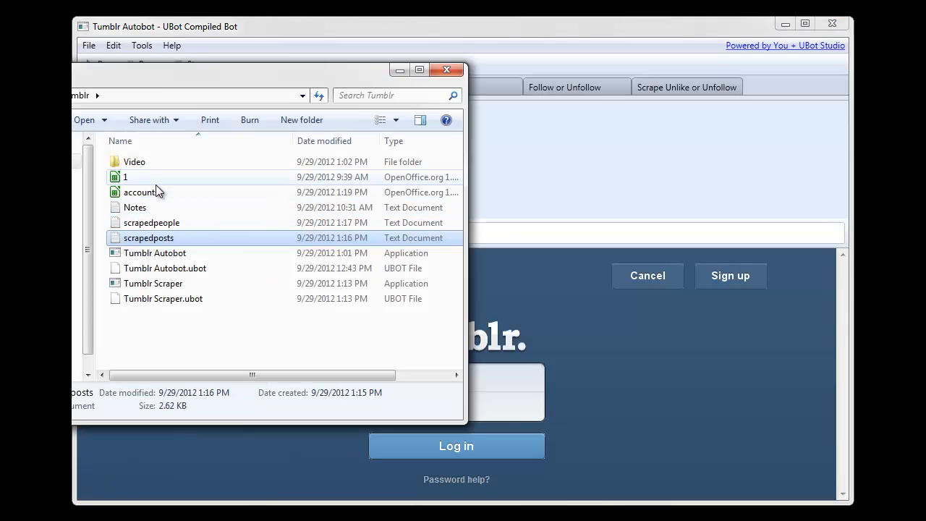
{"action": "right_click", "coordinate": [140, 191]}
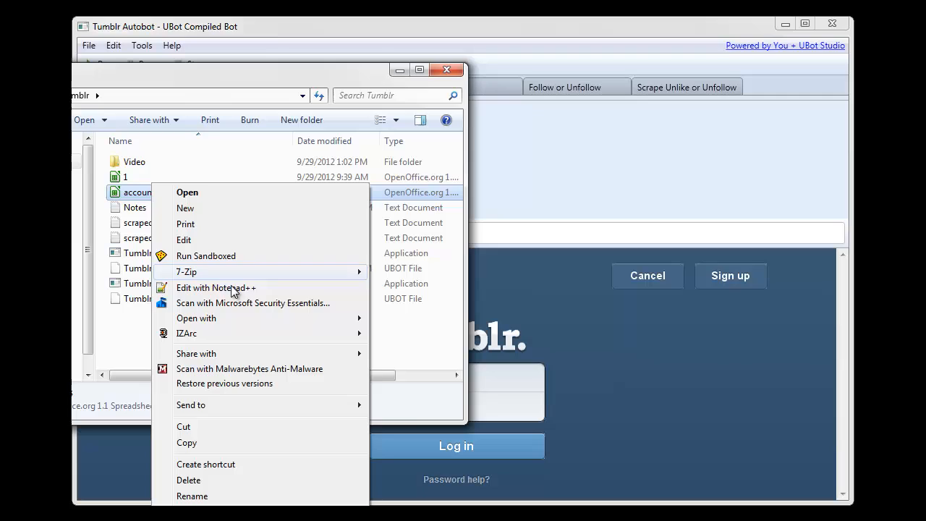
{"action": "left_click", "coordinate": [215, 286]}
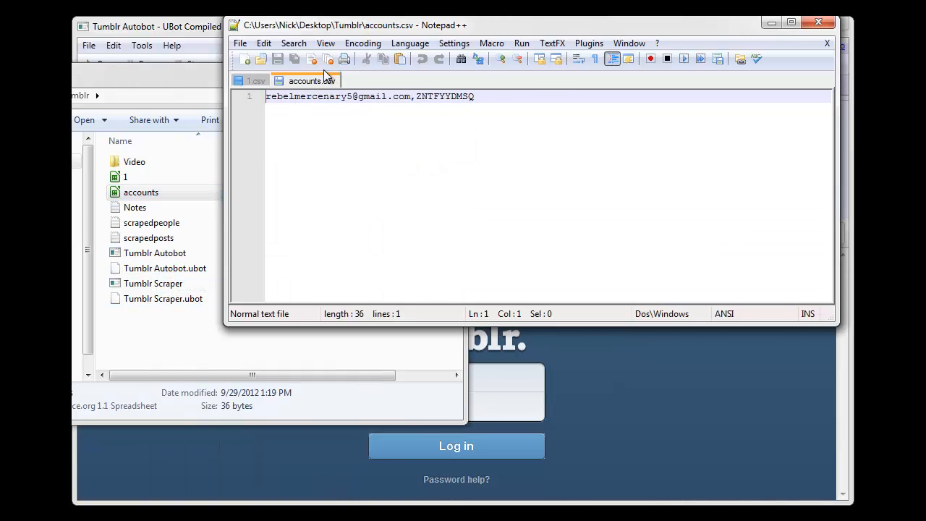
Close accounts.csv and minimize the folder window.
{"action": "right_click", "coordinate": [304, 81]}
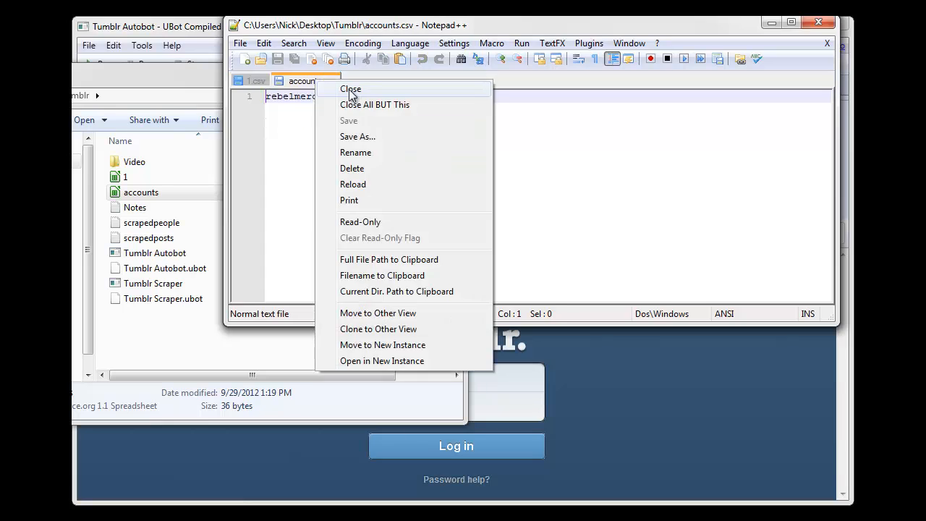
{"action": "left_click", "coordinate": [350, 90]}
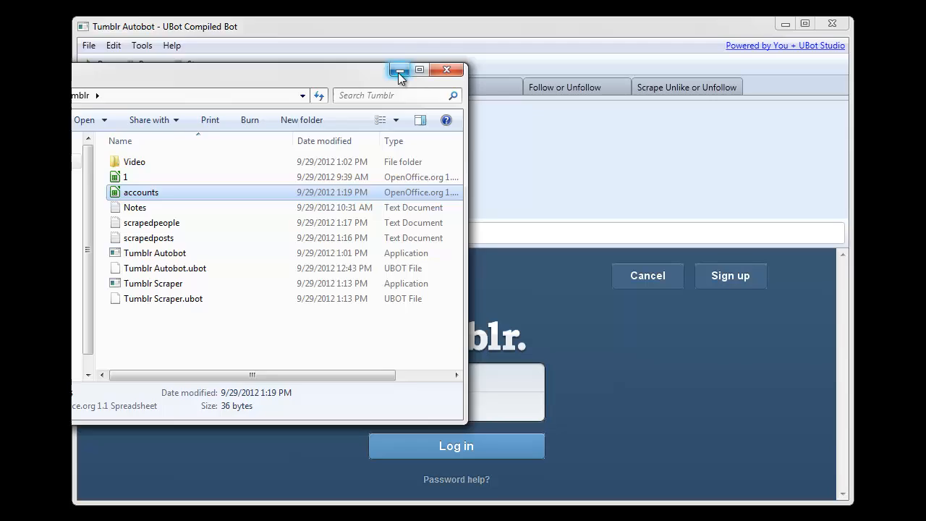
{"action": "left_click", "coordinate": [400, 70]}
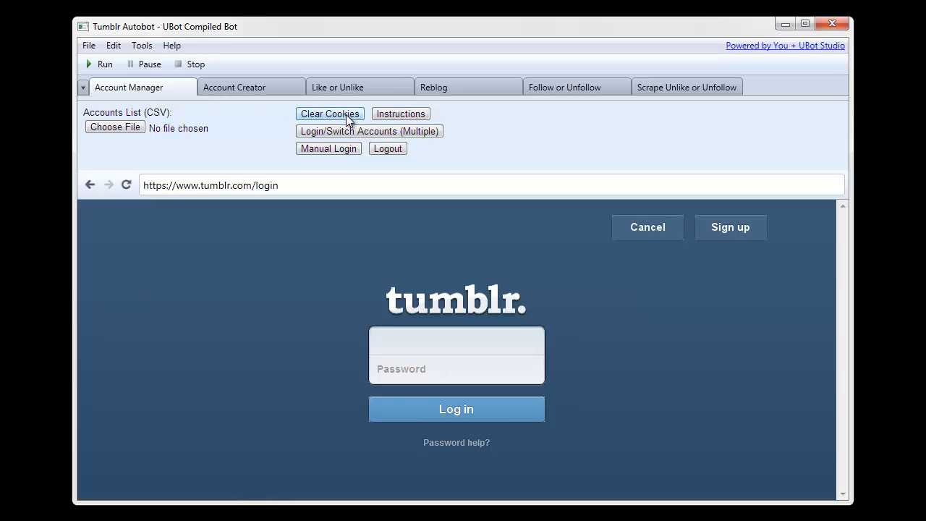
{"action": "mouse_move", "coordinate": [368, 120]}
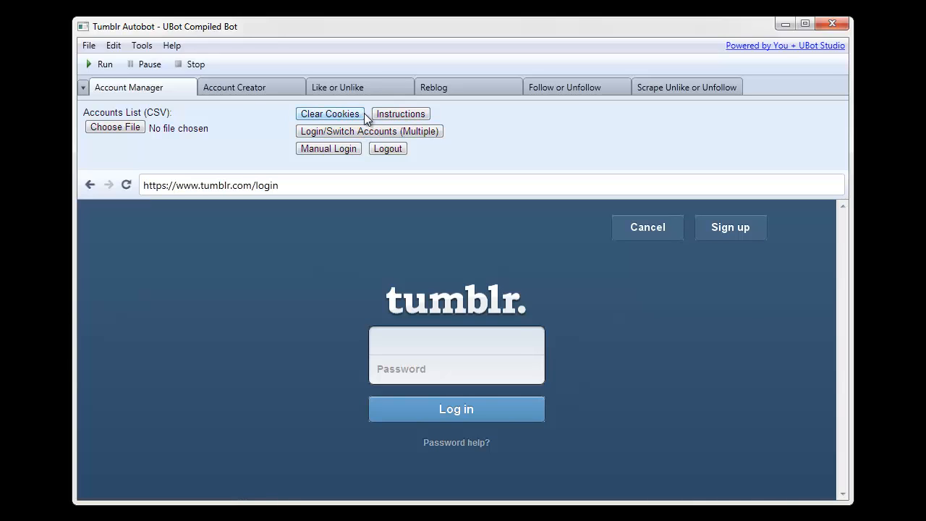
{"action": "mouse_move", "coordinate": [180, 136]}
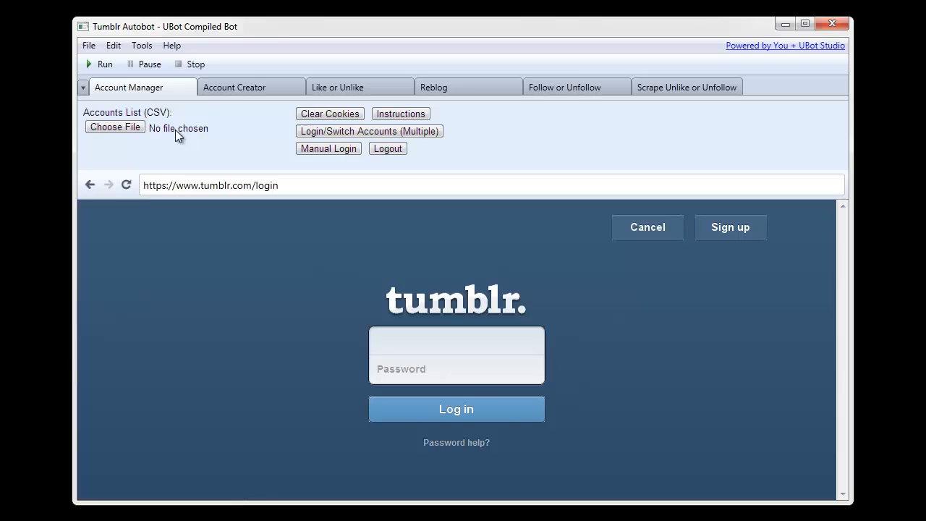
Load 1.csv as the Account Manager accounts list.
{"action": "left_click", "coordinate": [115, 128]}
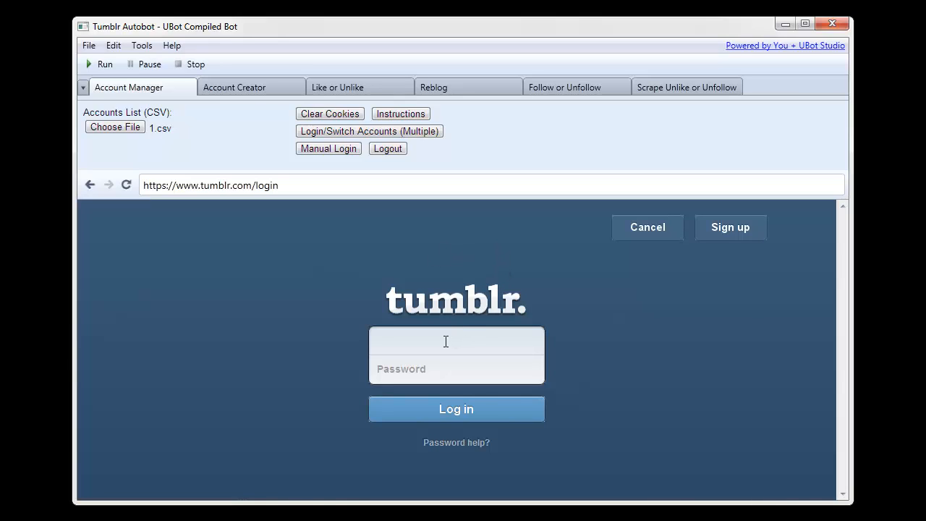
{"action": "mouse_move", "coordinate": [507, 342]}
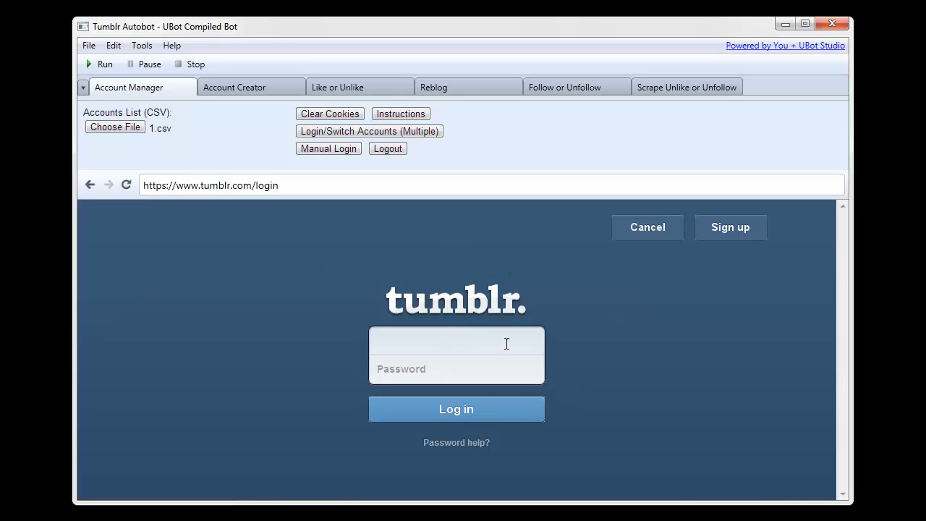
{"action": "mouse_move", "coordinate": [477, 330]}
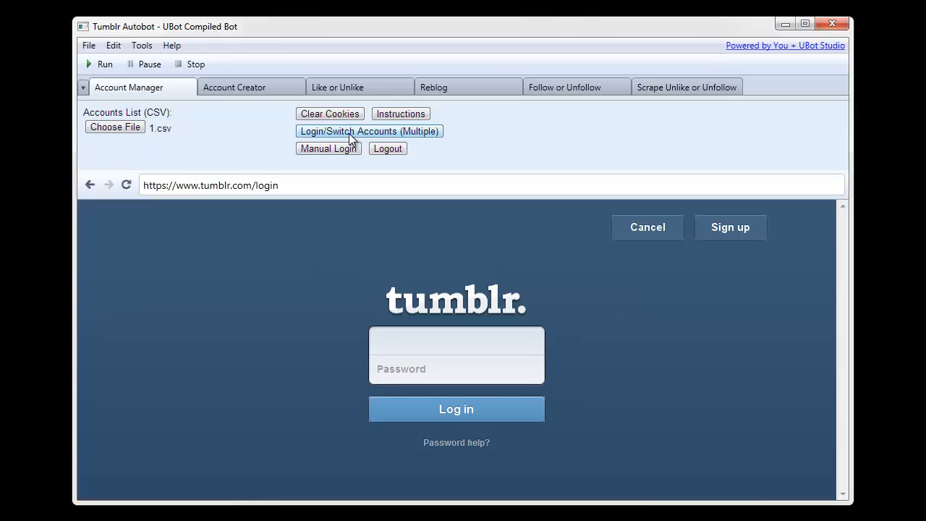
Log in with the loaded accounts so the Tumblr dashboard appears.
{"action": "left_click", "coordinate": [369, 130]}
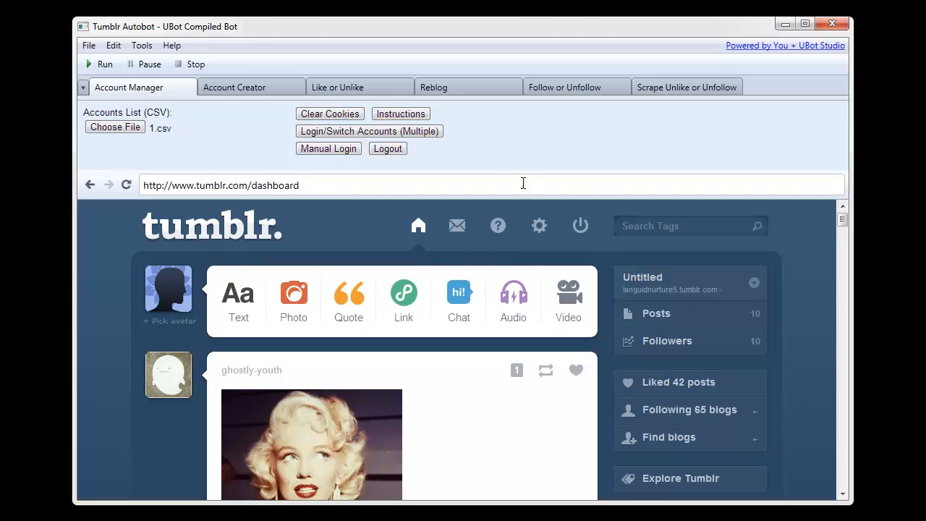
{"action": "mouse_move", "coordinate": [669, 390]}
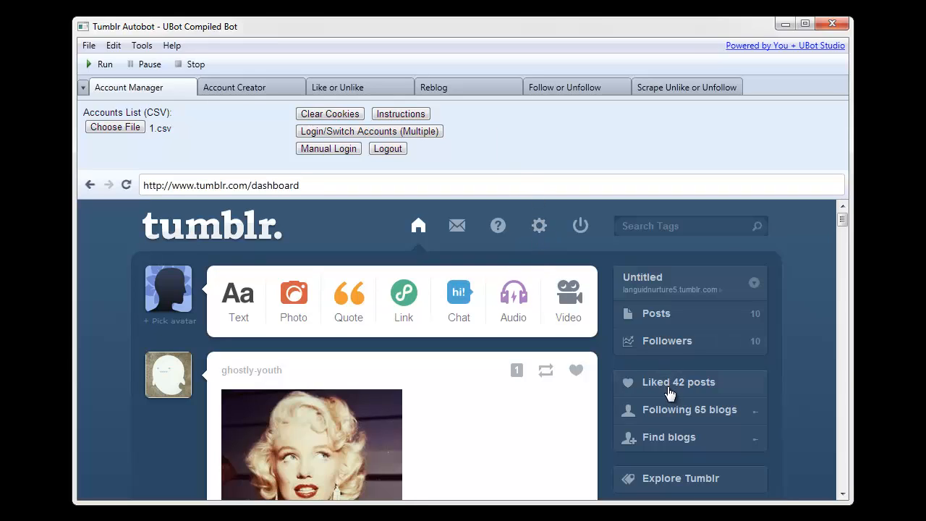
{"action": "mouse_move", "coordinate": [720, 417]}
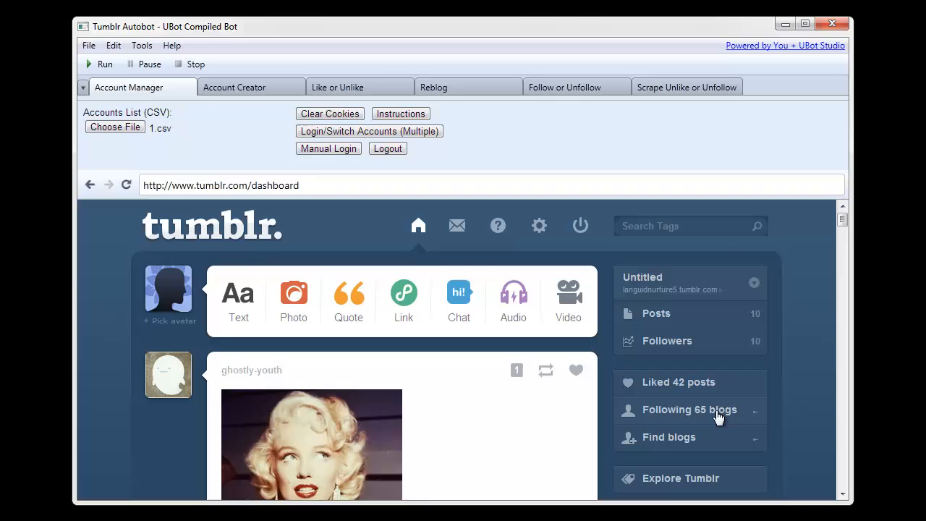
{"action": "mouse_move", "coordinate": [681, 355]}
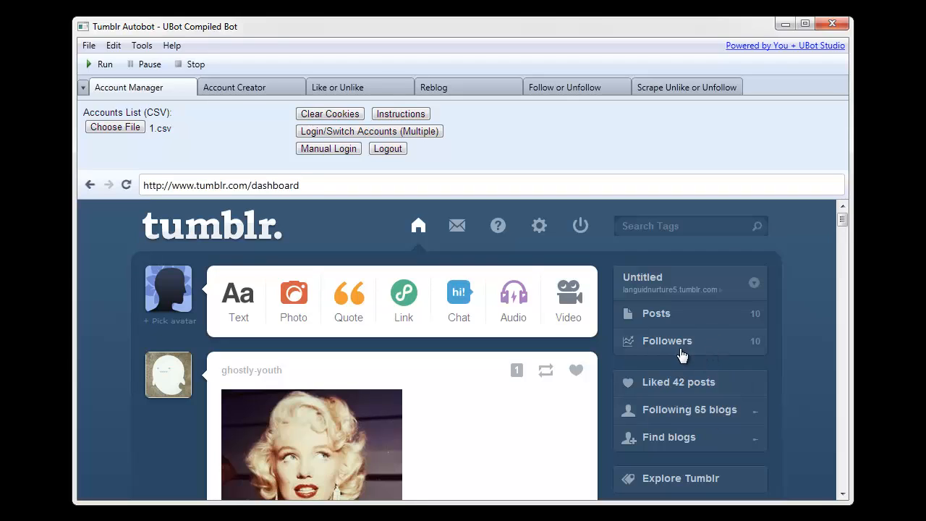
{"action": "mouse_move", "coordinate": [707, 322]}
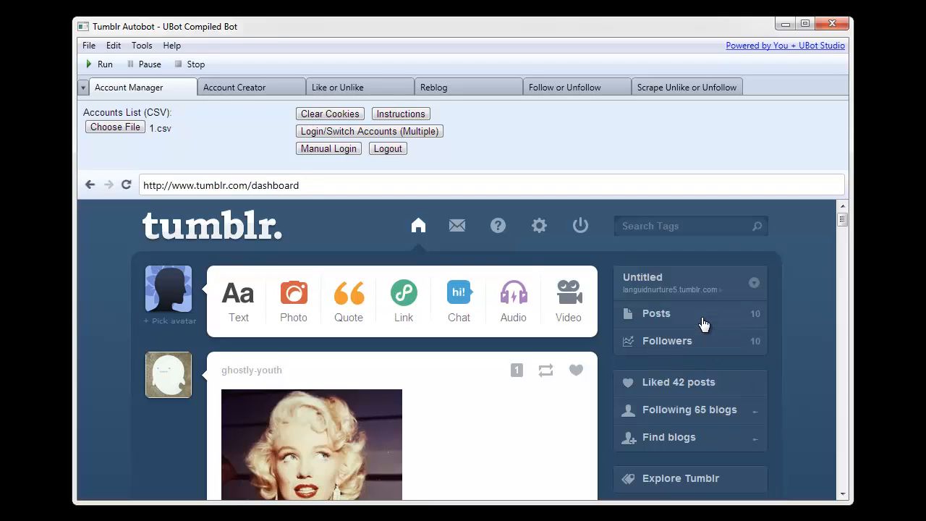
{"action": "mouse_move", "coordinate": [581, 262]}
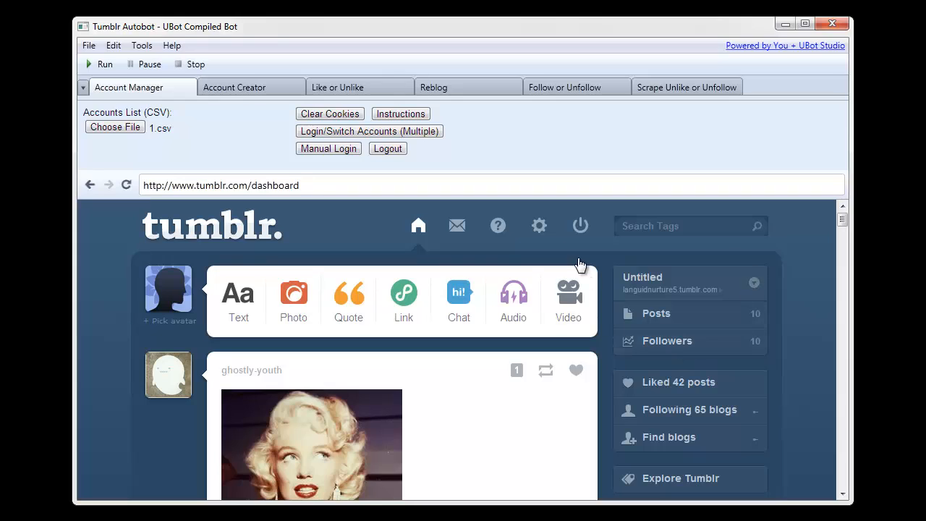
{"action": "mouse_move", "coordinate": [478, 159]}
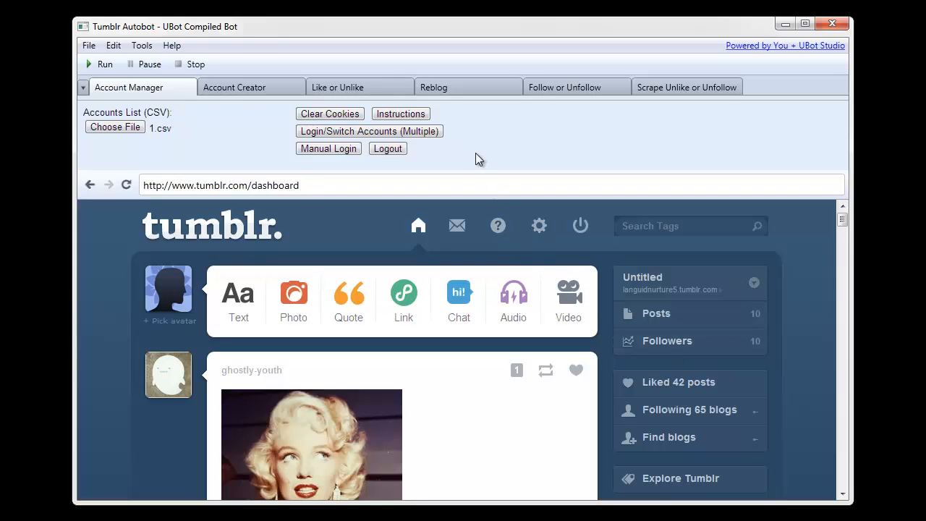
{"action": "mouse_move", "coordinate": [567, 98]}
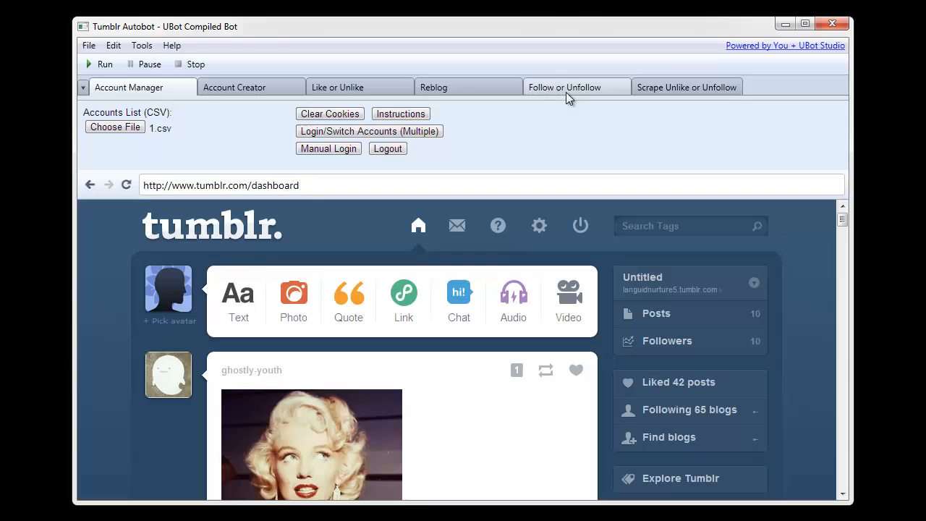
{"action": "mouse_move", "coordinate": [498, 226]}
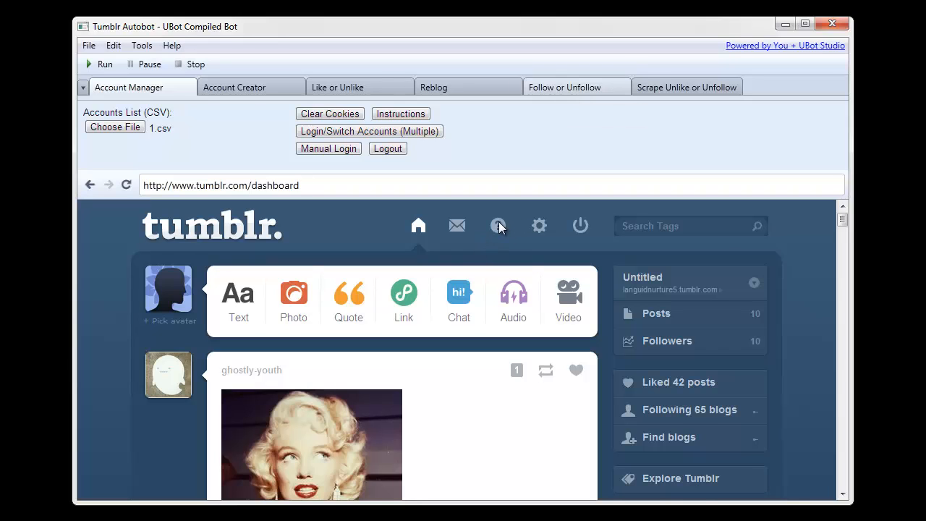
In Scrape Unlike or Unfollow, set Likes to Unlike with How Many 12.
{"action": "left_click", "coordinate": [564, 86]}
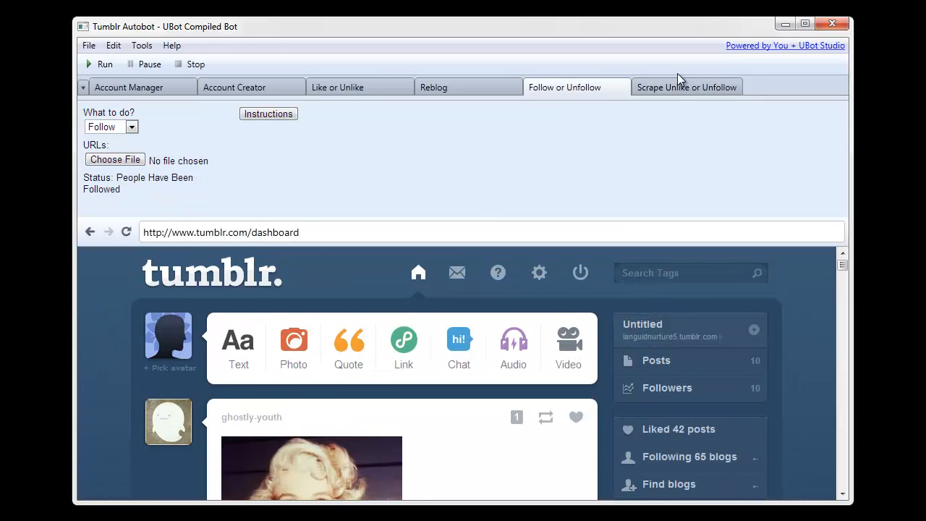
{"action": "left_click", "coordinate": [686, 87]}
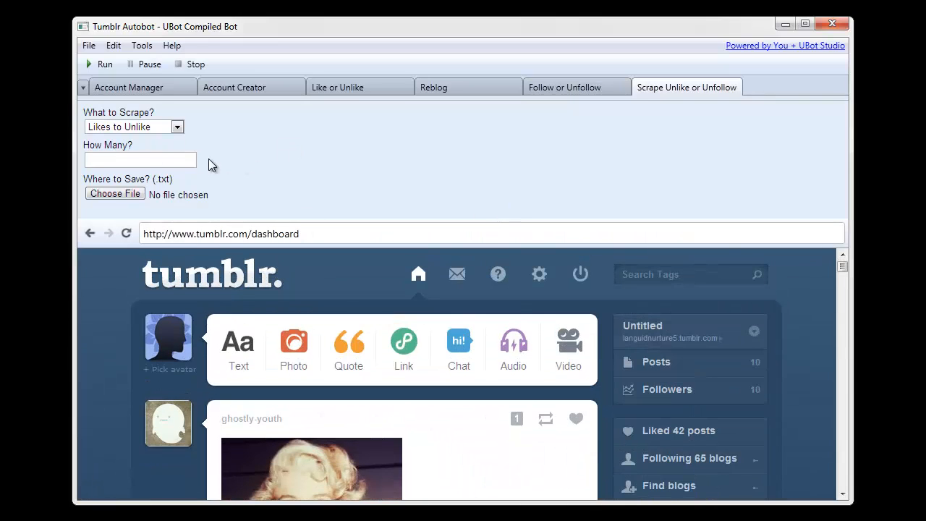
{"action": "mouse_move", "coordinate": [677, 374]}
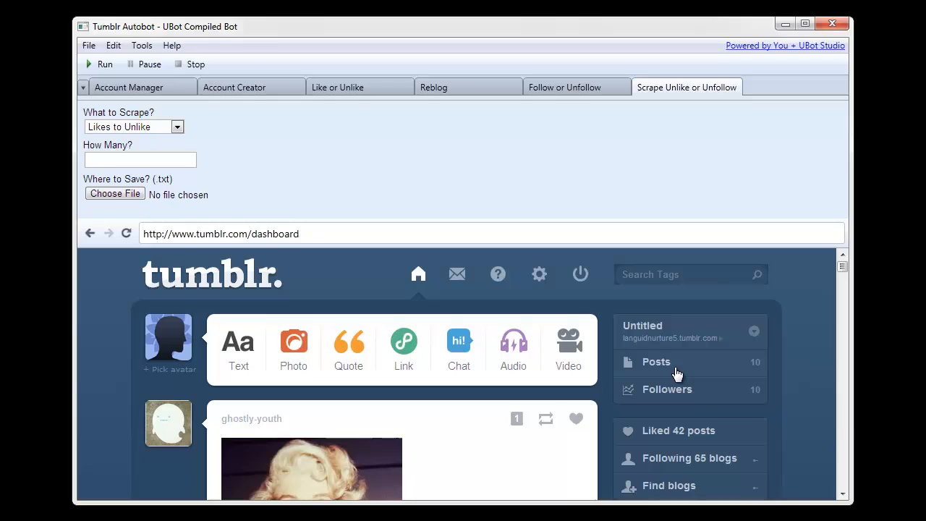
{"action": "mouse_move", "coordinate": [687, 446]}
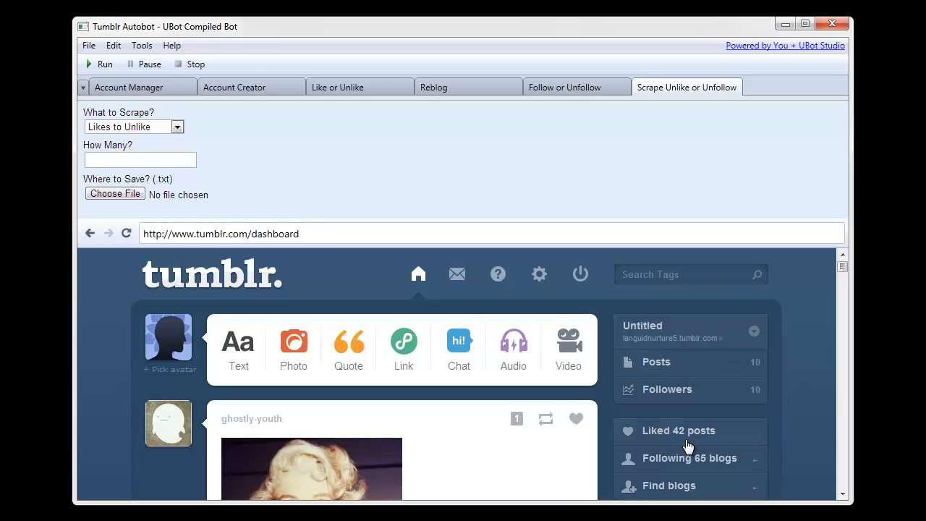
{"action": "left_click", "coordinate": [139, 159]}
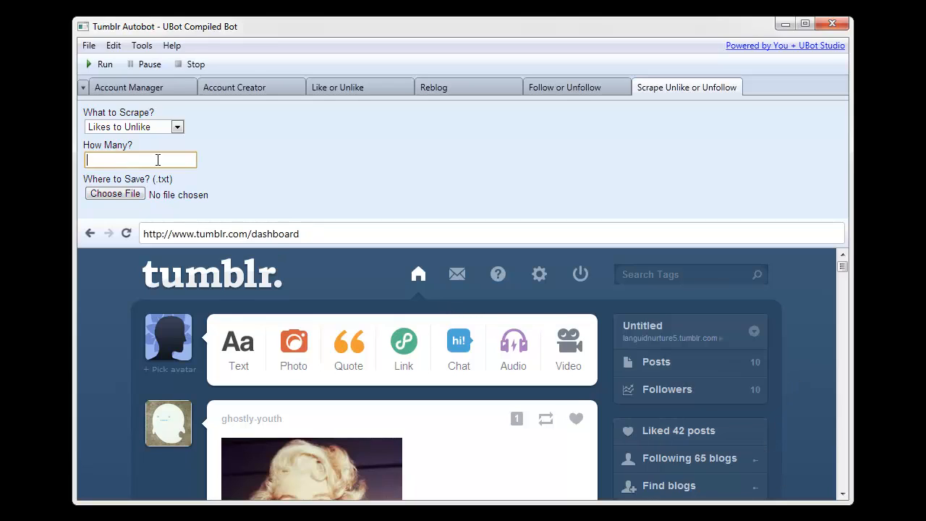
{"action": "type", "text": "12"}
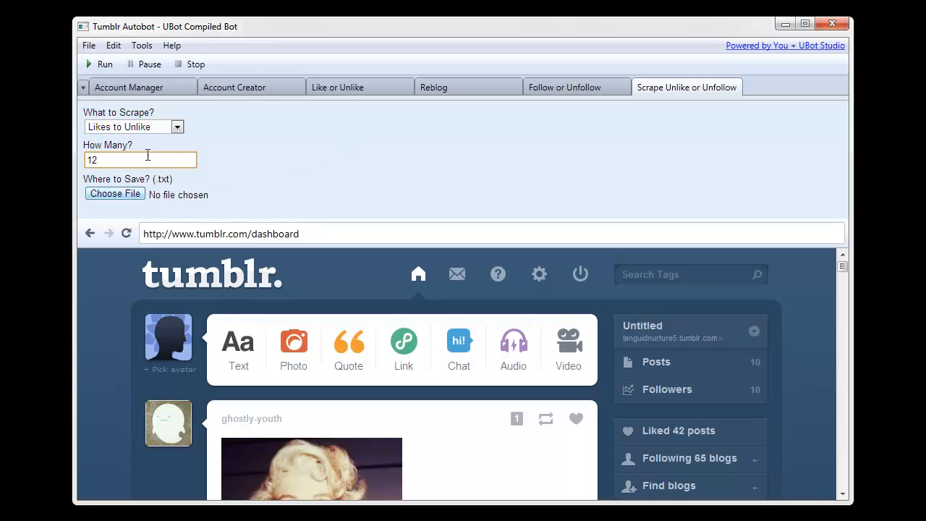
{"action": "mouse_move", "coordinate": [139, 177]}
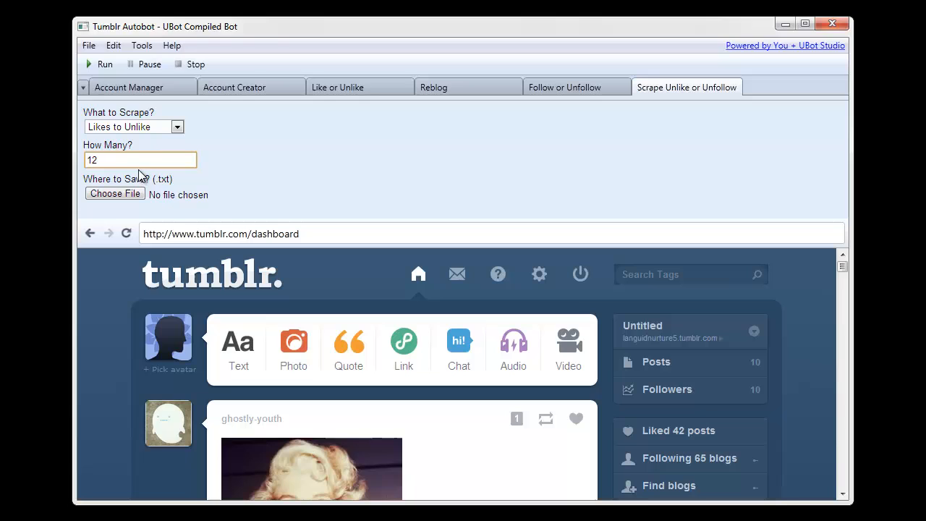
Save the scraped likes list as poststounlike.txt and start the scrape.
{"action": "left_click", "coordinate": [115, 194]}
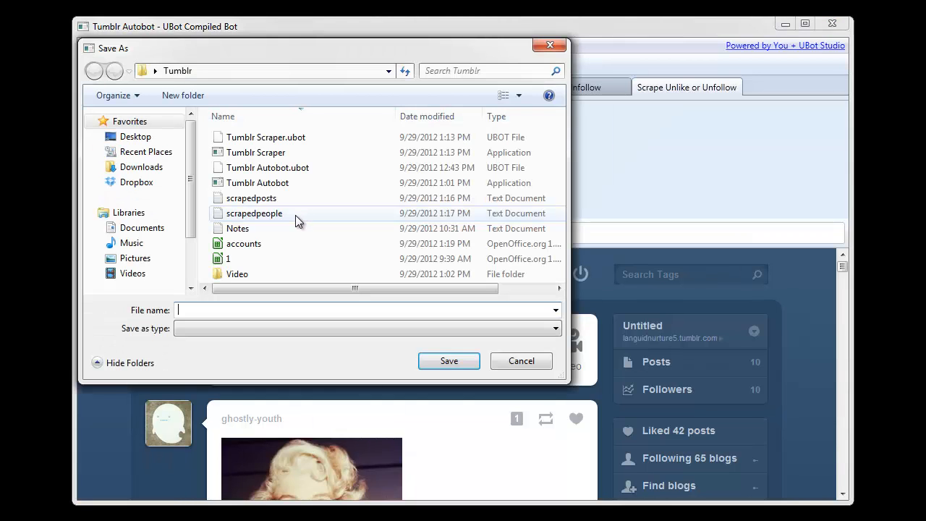
{"action": "mouse_move", "coordinate": [362, 253]}
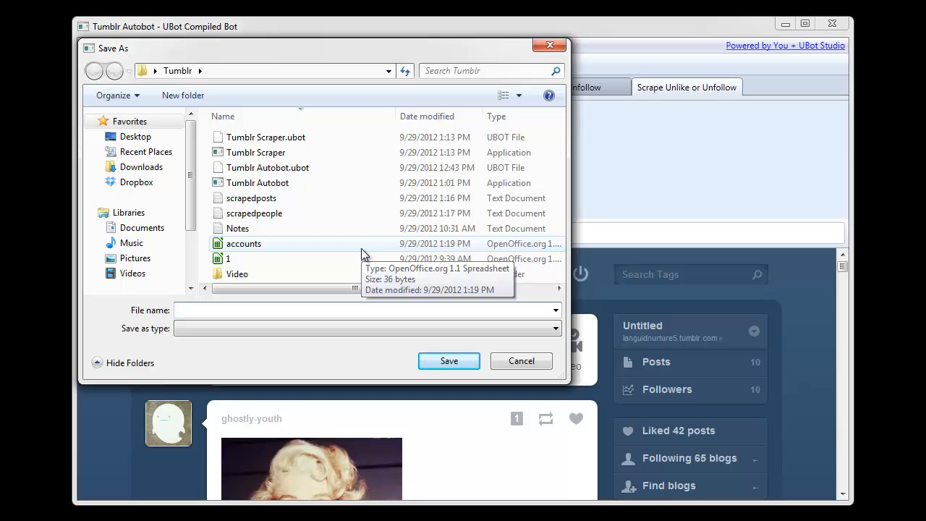
{"action": "type", "text": "poststounli"}
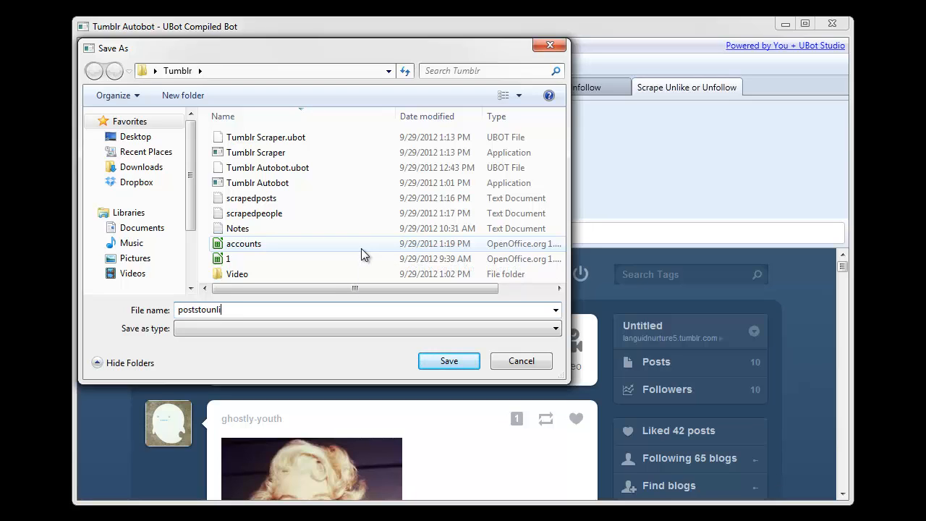
{"action": "type", "text": "ke.txt"}
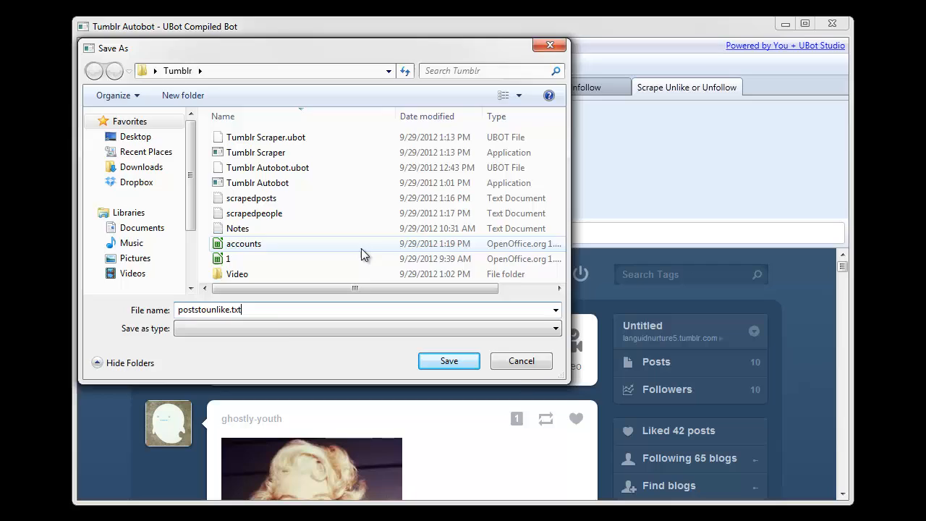
{"action": "left_click", "coordinate": [449, 360]}
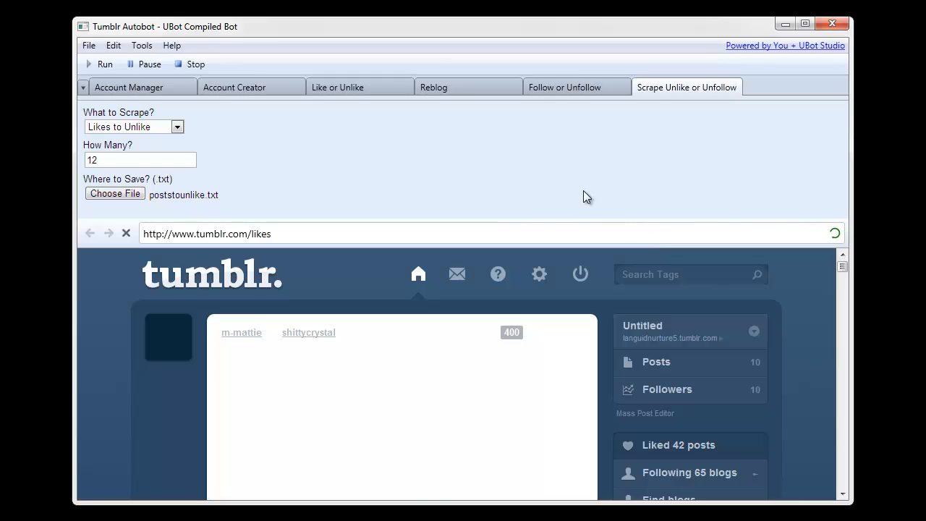
{"action": "scroll", "scroll_direction": "down", "scroll_amount": 3}
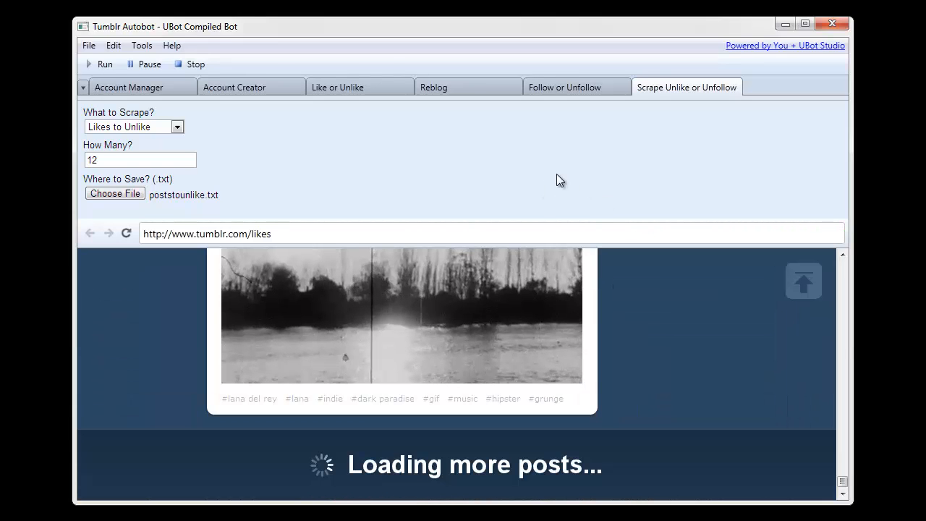
{"action": "mouse_move", "coordinate": [557, 172]}
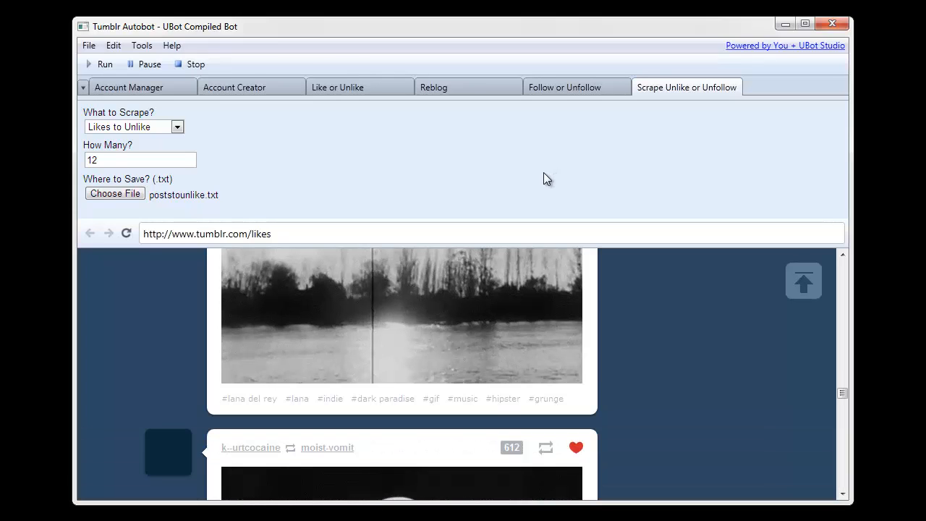
{"action": "scroll", "scroll_direction": "down", "scroll_amount": 3}
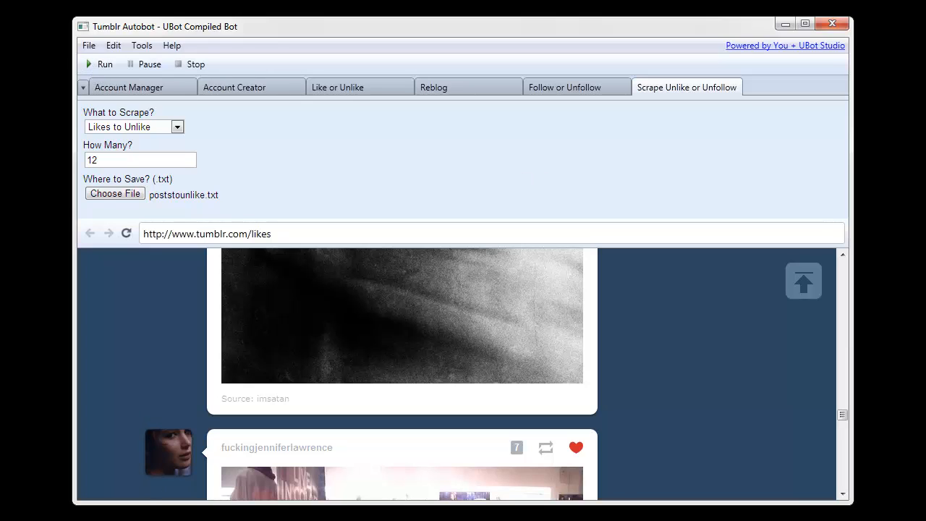
{"action": "left_click", "coordinate": [114, 194]}
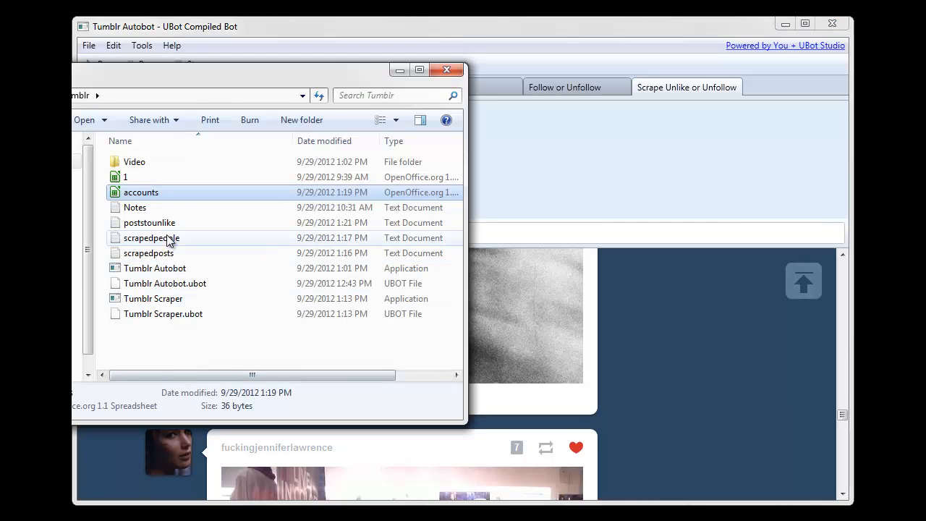
{"action": "double_click", "coordinate": [149, 223]}
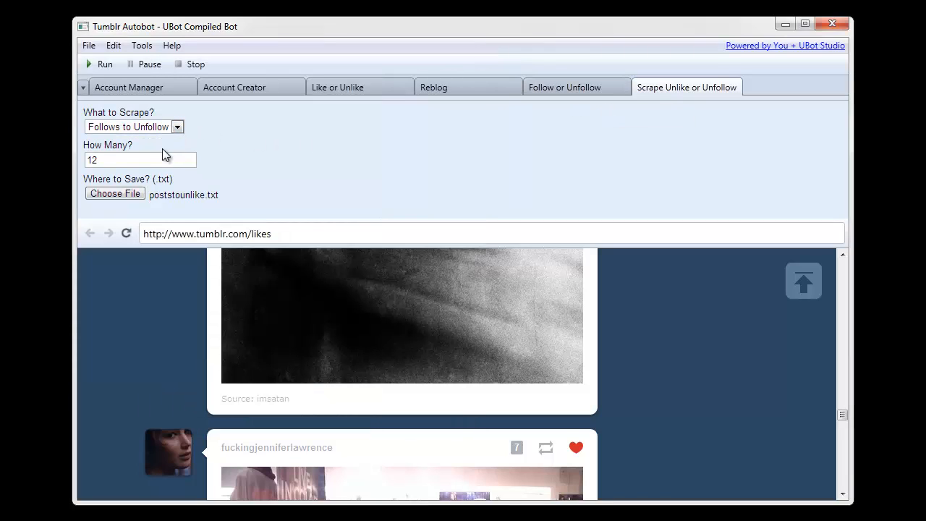
Set the scrape to 30 follows and save the output as peopletounfollow.txt.
{"action": "left_click", "coordinate": [139, 159]}
{"action": "type", "text": "30"}
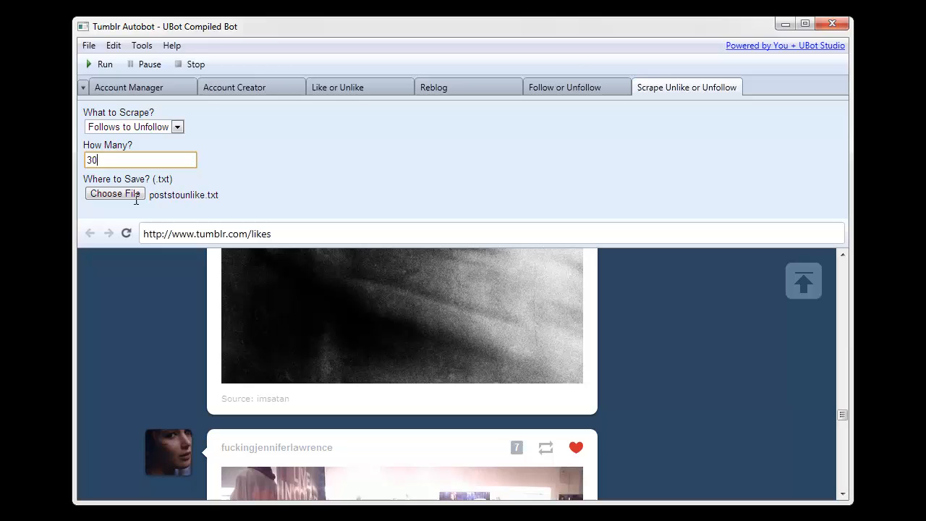
{"action": "left_click", "coordinate": [114, 194]}
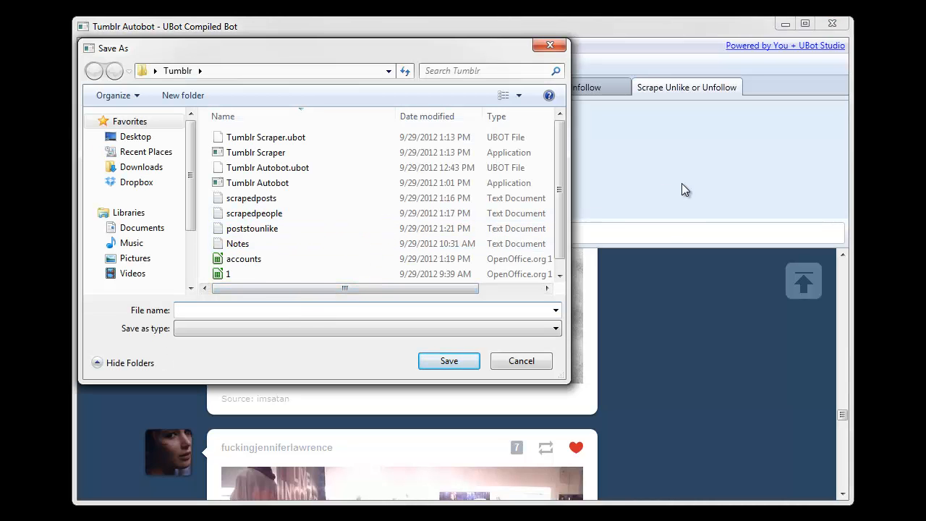
{"action": "type", "text": "peopletounfo"}
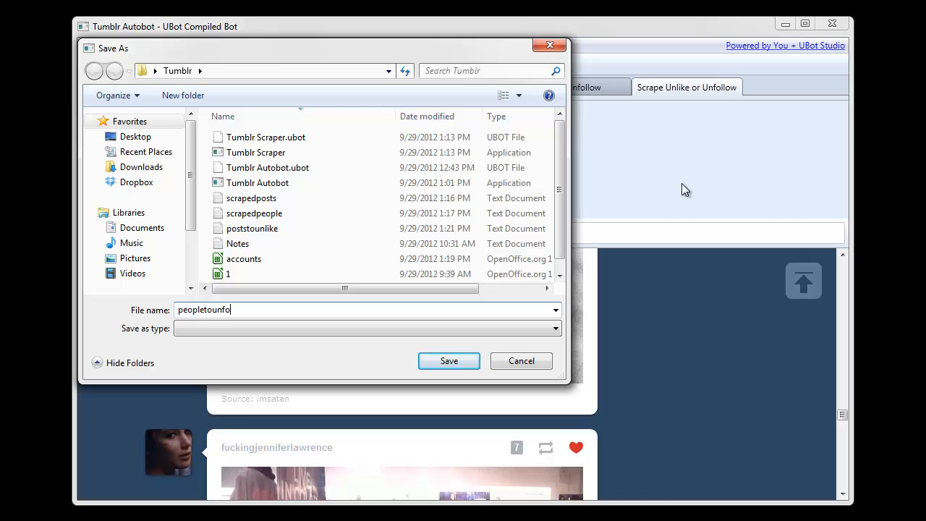
{"action": "left_click", "coordinate": [449, 360]}
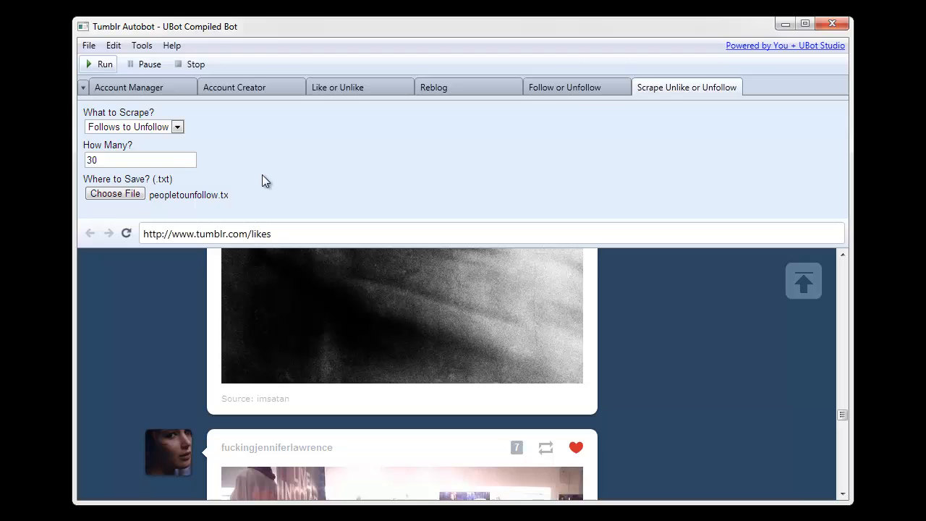
Correct the saved file name to peopletounfollow.txt and run the unfollow scrape.
{"action": "left_click", "coordinate": [114, 194]}
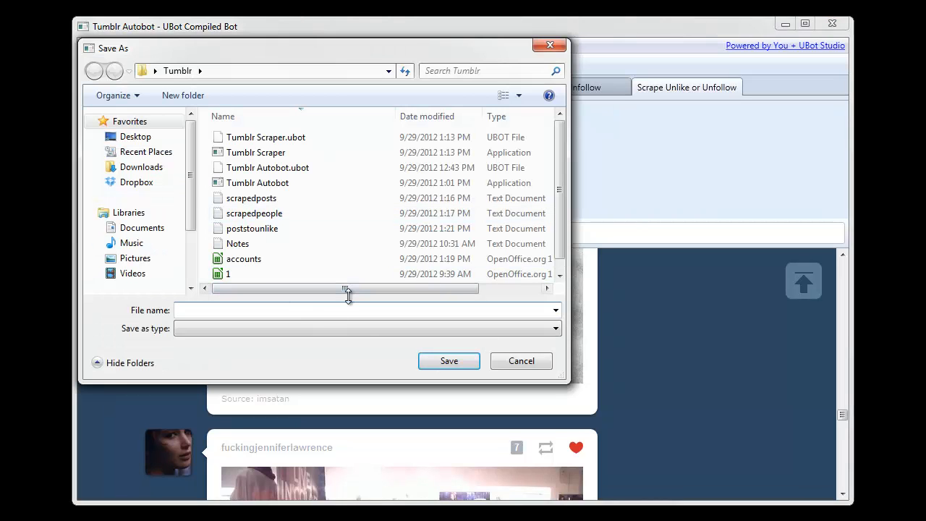
{"action": "type", "text": "peopletou"}
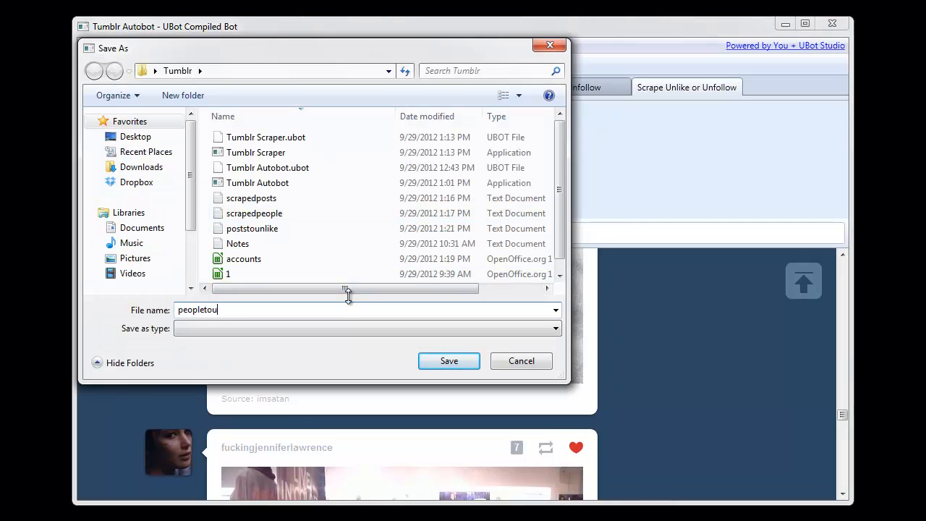
{"action": "left_click", "coordinate": [448, 360]}
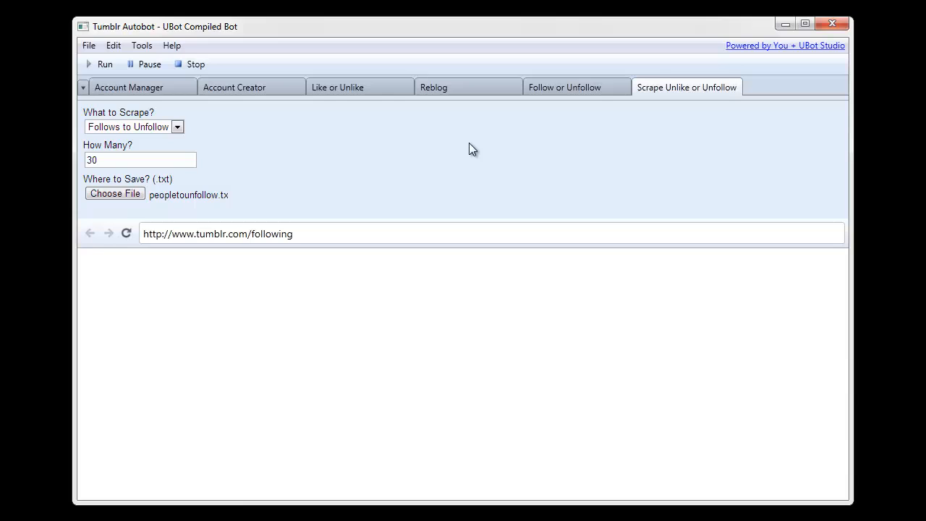
{"action": "left_click", "coordinate": [124, 233]}
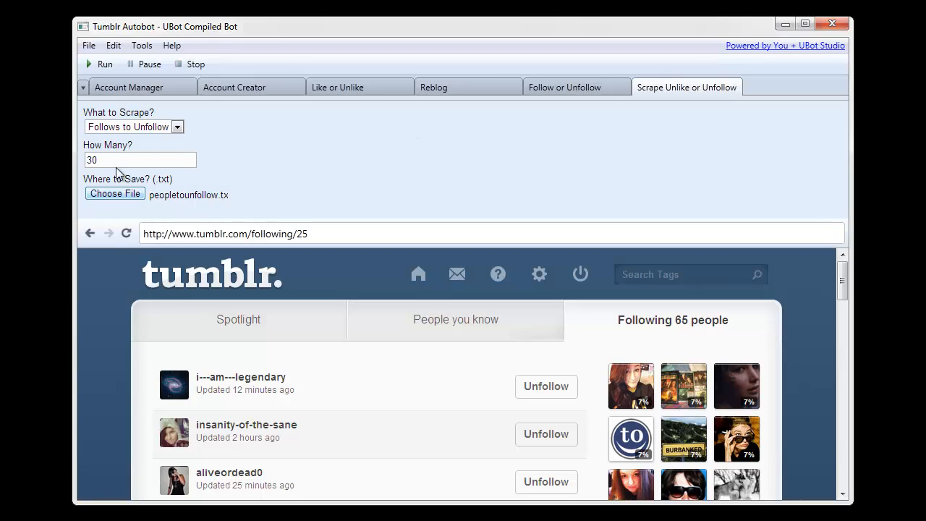
{"action": "mouse_move", "coordinate": [303, 208]}
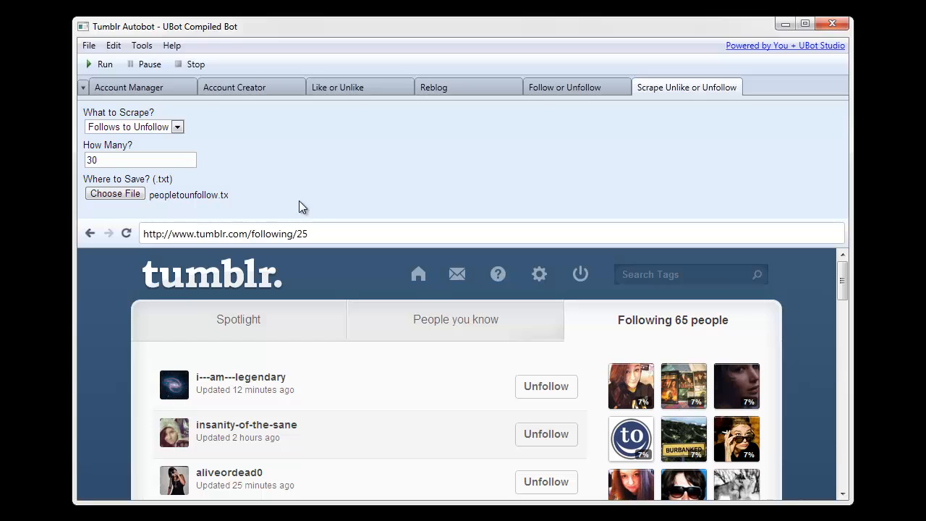
Inspect the saved poststounlike list in the Tumblr folder in Explorer.
{"action": "left_click", "coordinate": [114, 194]}
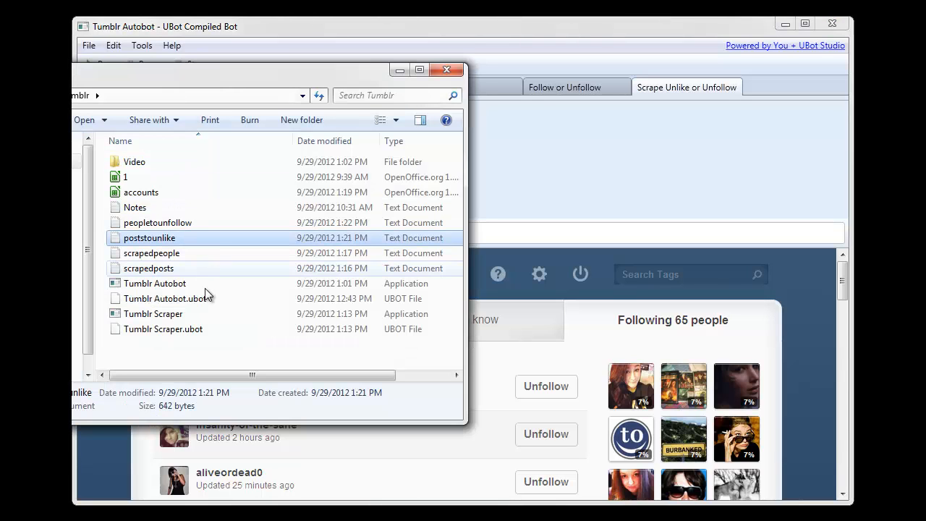
{"action": "double_click", "coordinate": [158, 223]}
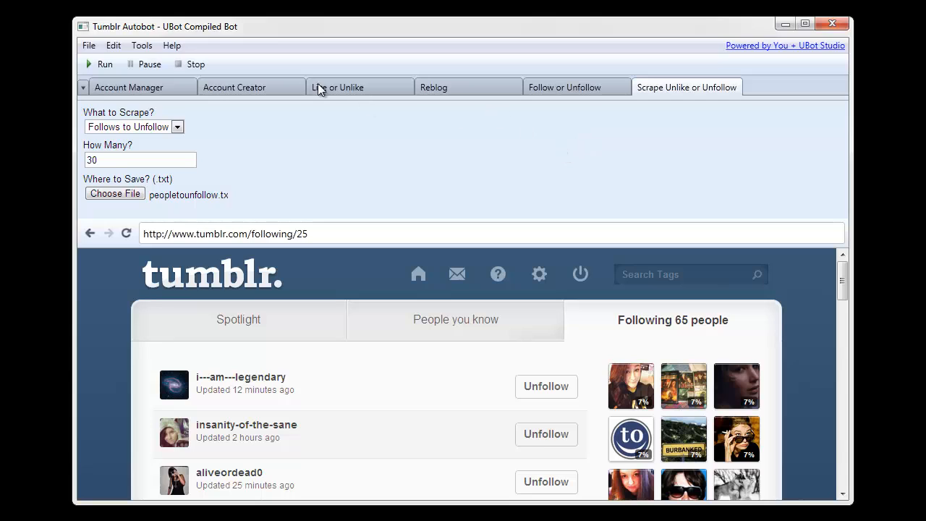
{"action": "mouse_move", "coordinate": [350, 173]}
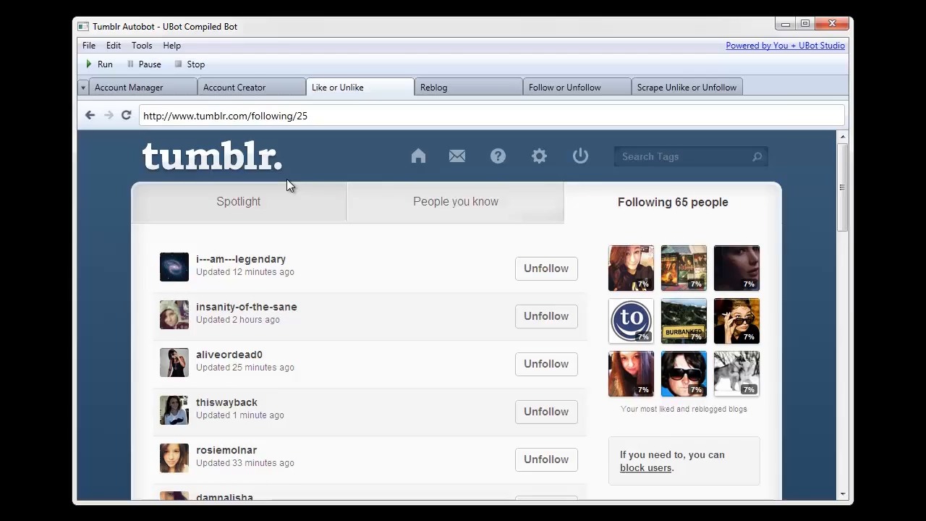
Run the Unlike job on poststounlike.txt, unliking its three posts.
{"action": "left_click", "coordinate": [337, 87]}
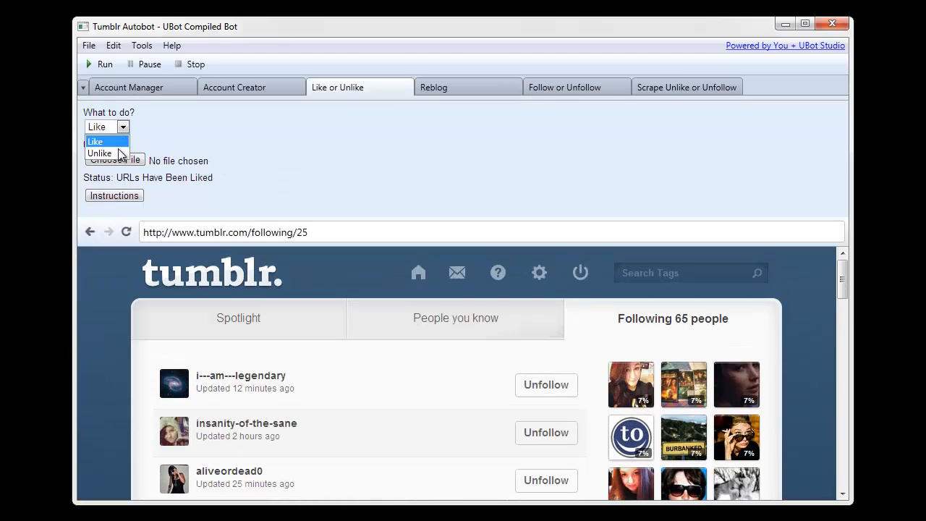
{"action": "left_click", "coordinate": [99, 154]}
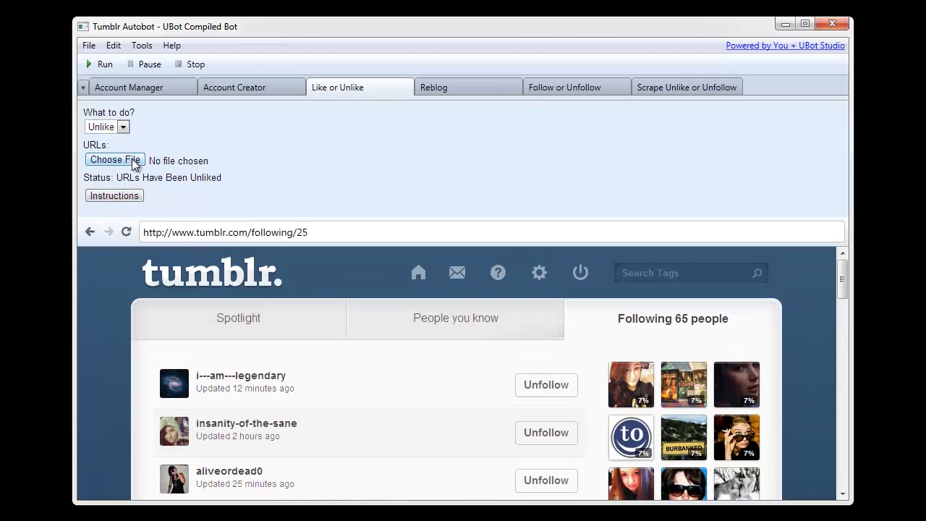
{"action": "left_click", "coordinate": [114, 159]}
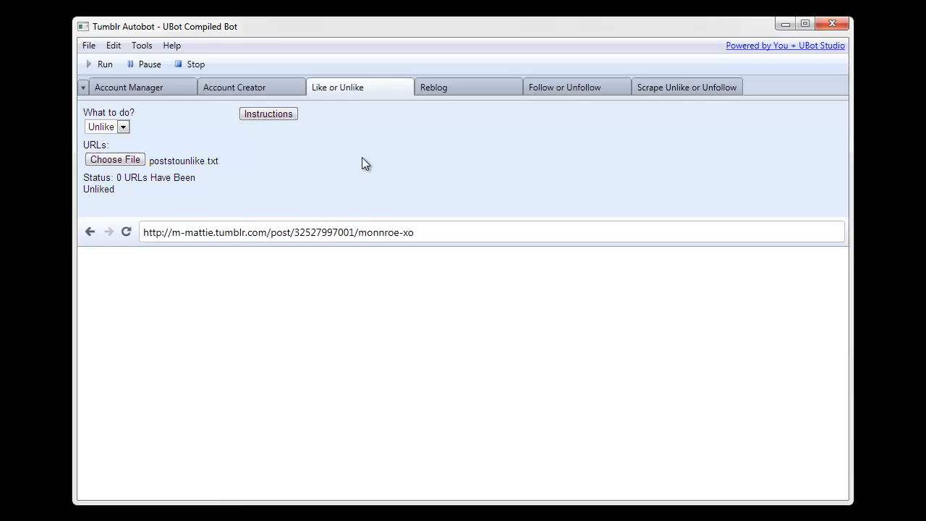
{"action": "left_click", "coordinate": [126, 231]}
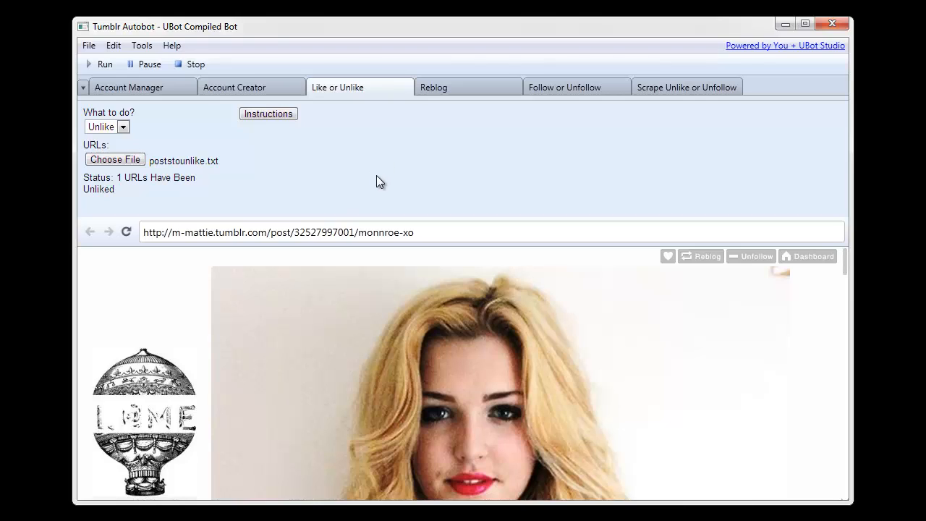
{"action": "mouse_move", "coordinate": [382, 186]}
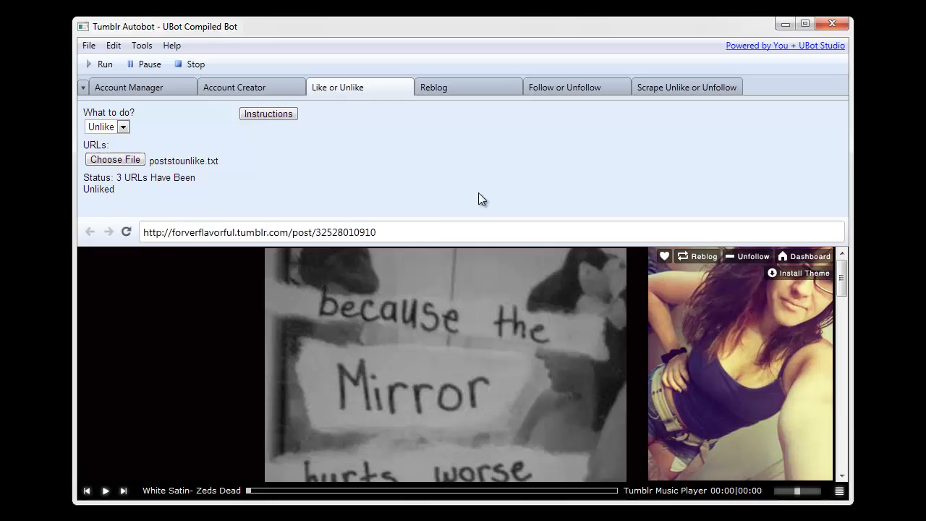
{"action": "mouse_move", "coordinate": [744, 229]}
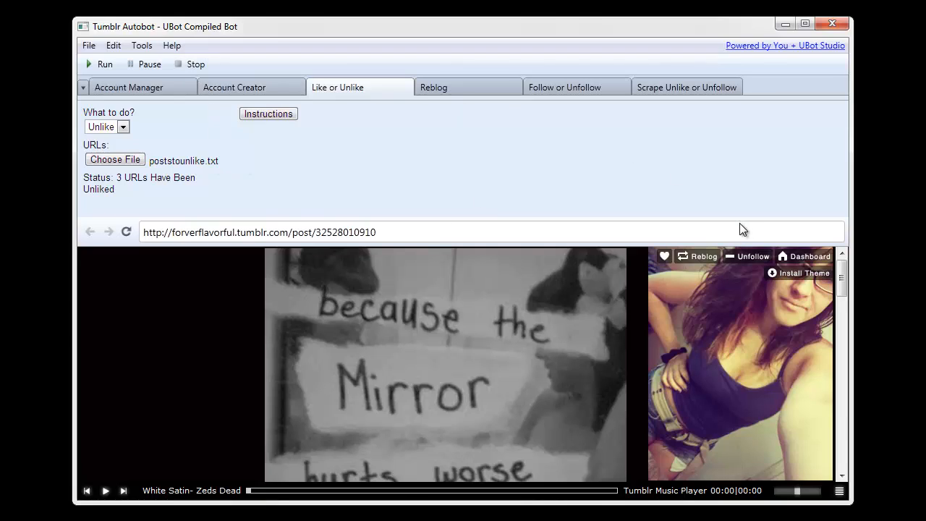
Check the dashboard shows 39 liked posts, then move to the Follow or Unfollow job.
{"action": "left_click", "coordinate": [809, 256]}
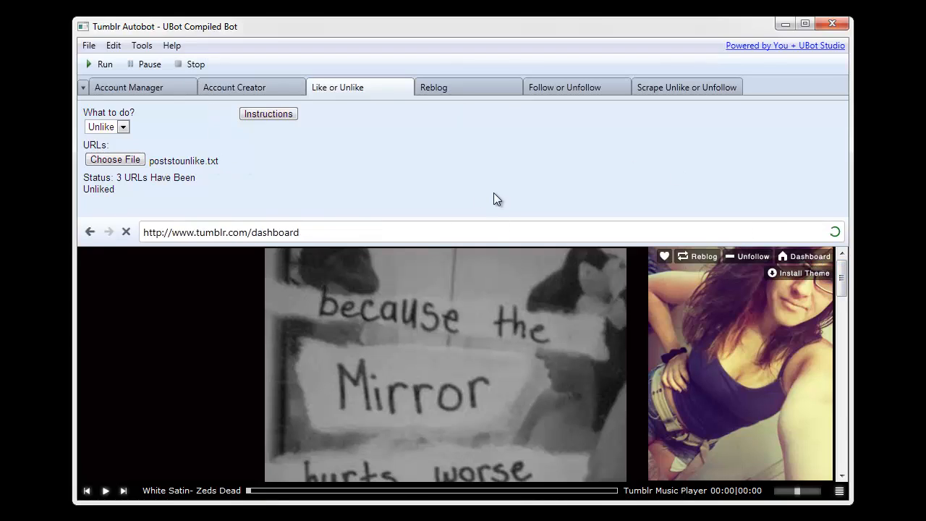
{"action": "mouse_move", "coordinate": [422, 195]}
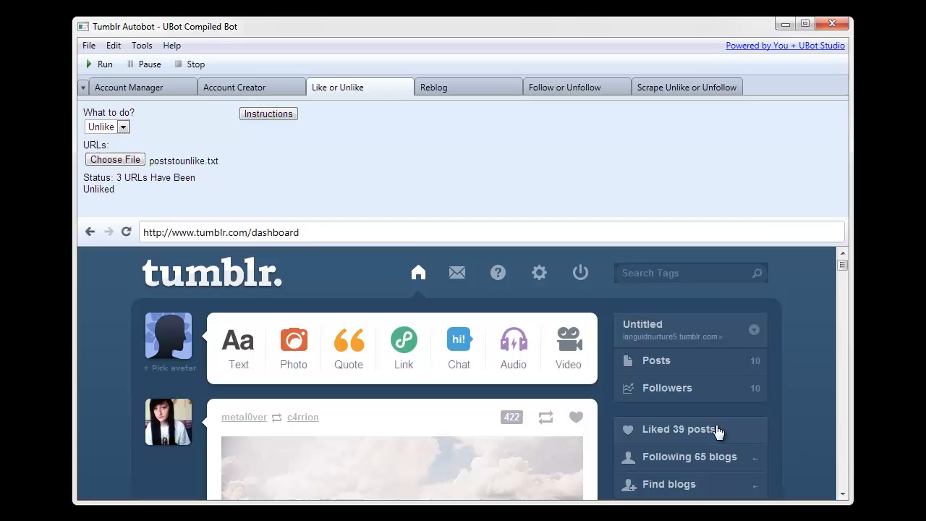
{"action": "mouse_move", "coordinate": [687, 440]}
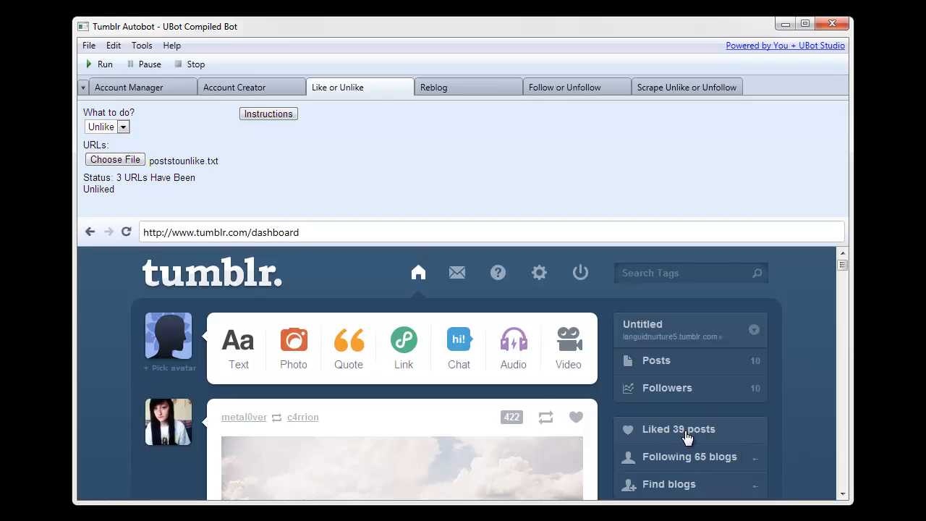
{"action": "mouse_move", "coordinate": [127, 182]}
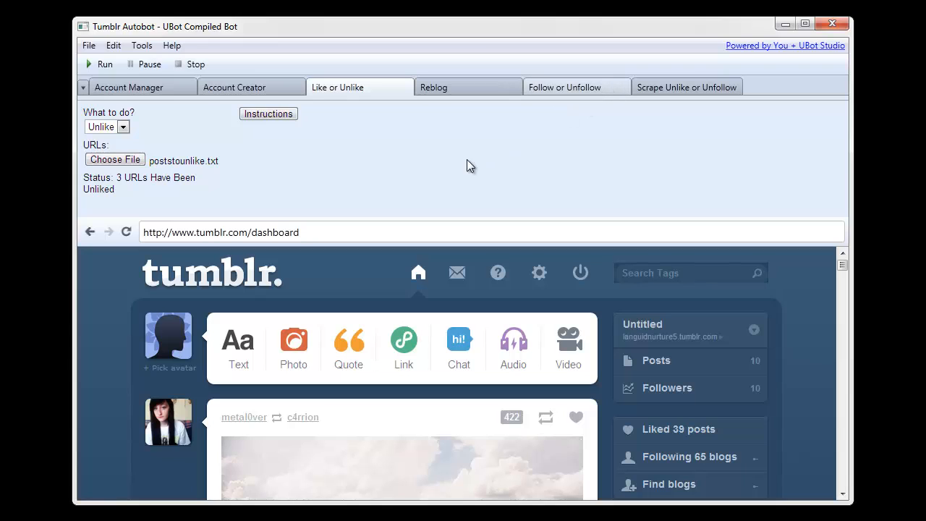
{"action": "left_click", "coordinate": [564, 87]}
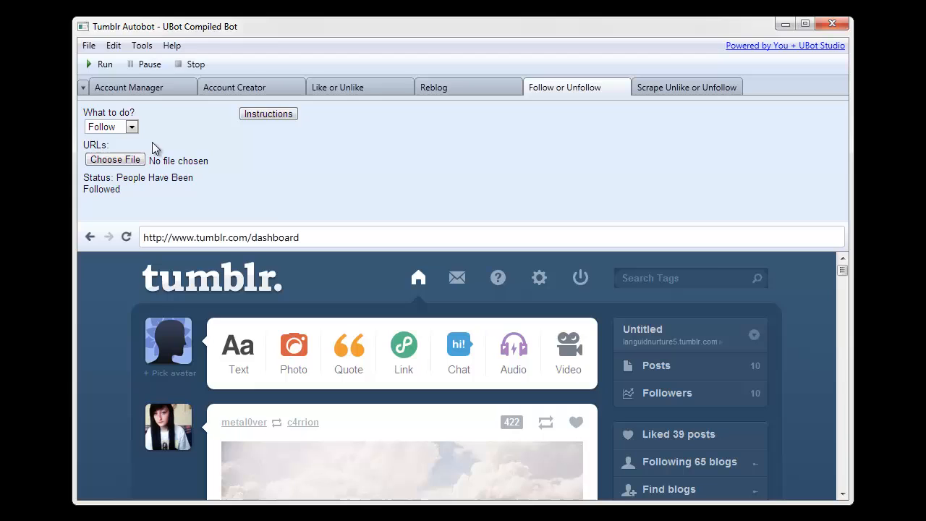
Run the Unfollow job on peopletounfollow.txt, unfollowing its three people.
{"action": "left_click", "coordinate": [108, 128]}
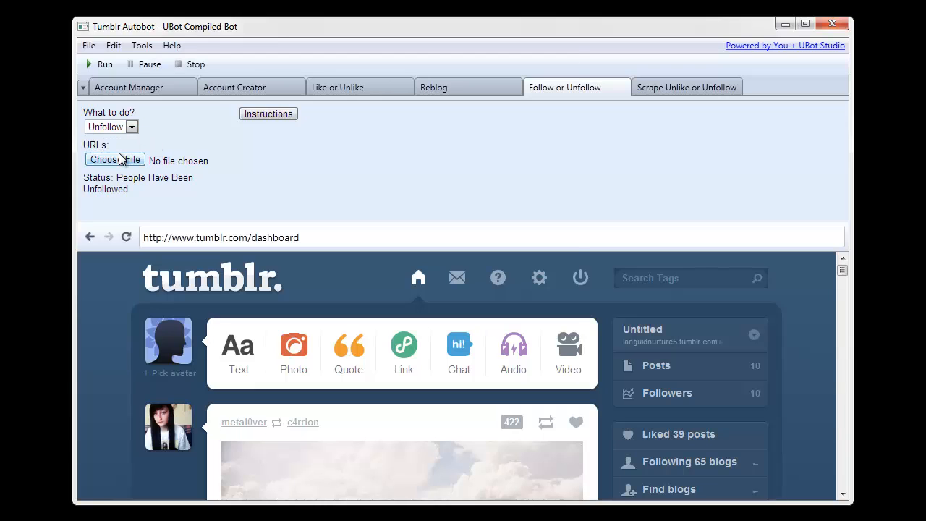
{"action": "left_click", "coordinate": [113, 159]}
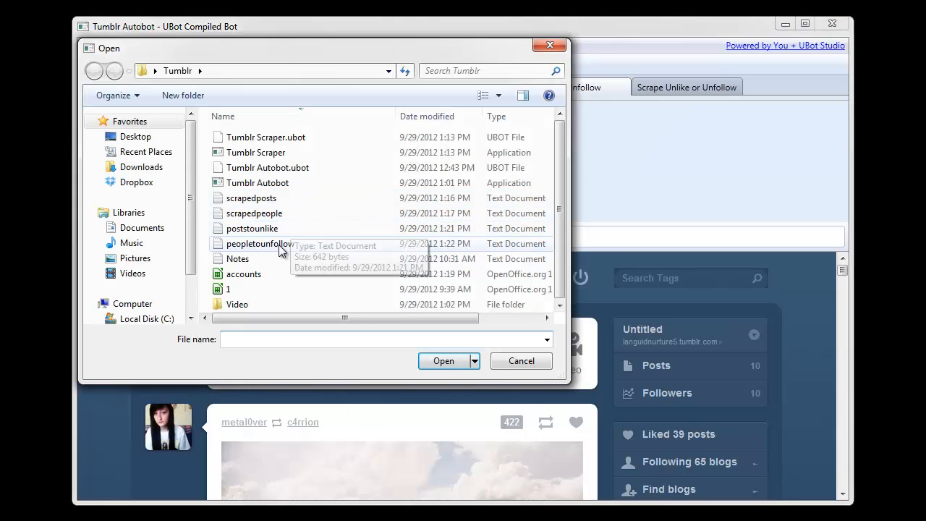
{"action": "left_click", "coordinate": [443, 360]}
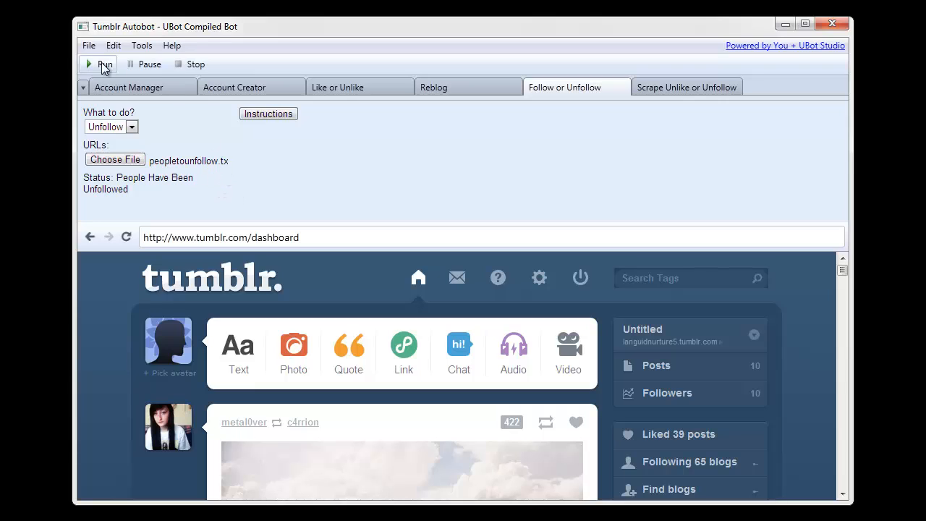
{"action": "left_click", "coordinate": [100, 64]}
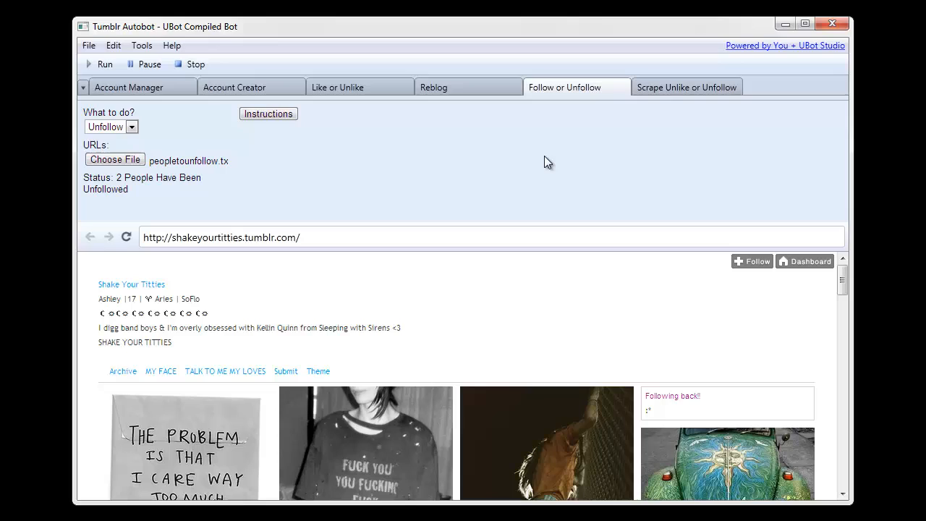
{"action": "mouse_move", "coordinate": [556, 171]}
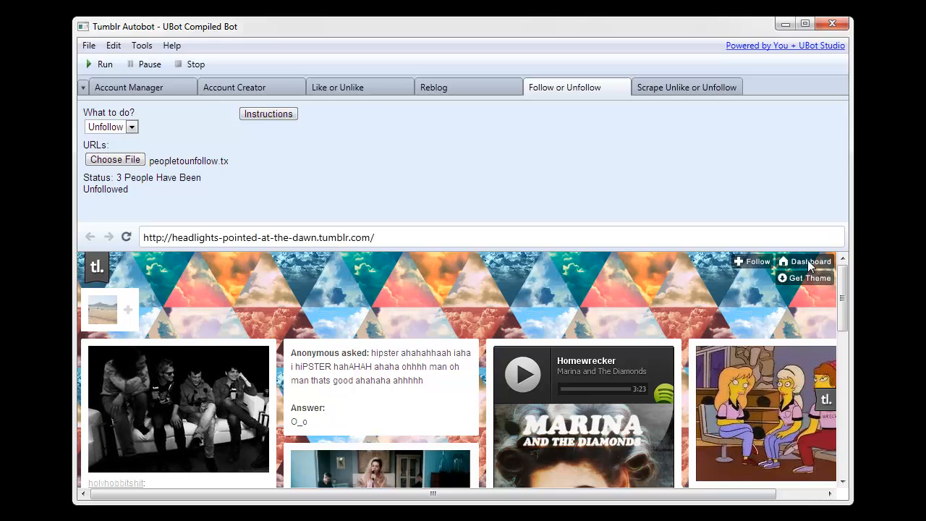
Check the dashboard now shows 62 blogs followed.
{"action": "left_click", "coordinate": [810, 261]}
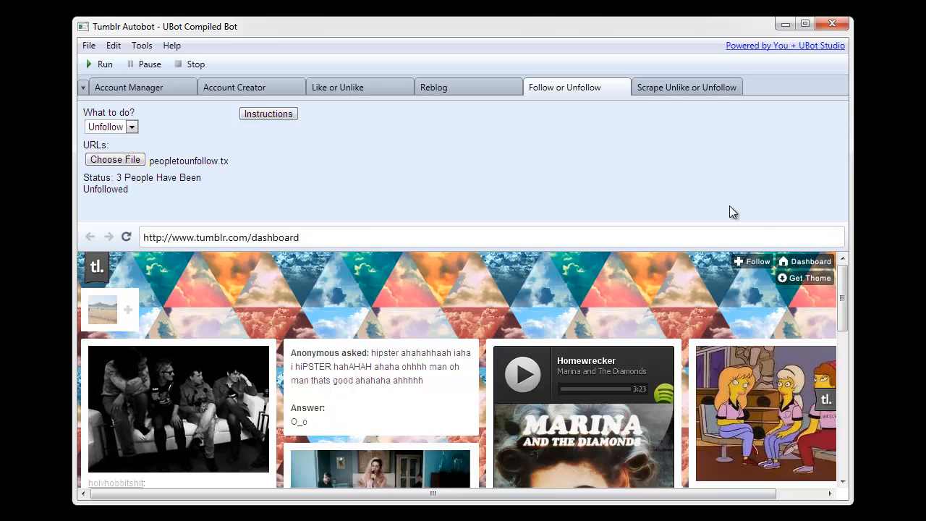
{"action": "left_click", "coordinate": [126, 237]}
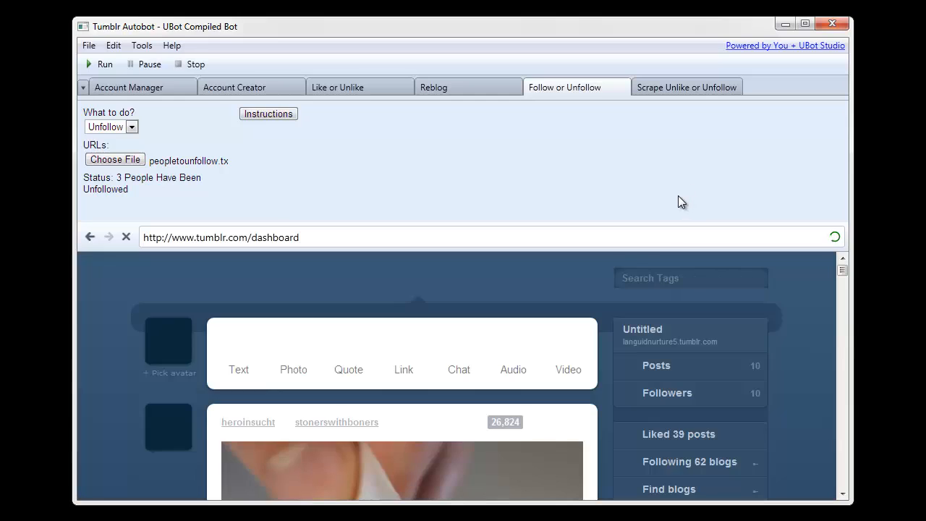
{"action": "scroll", "scroll_direction": "down", "scroll_amount": 3}
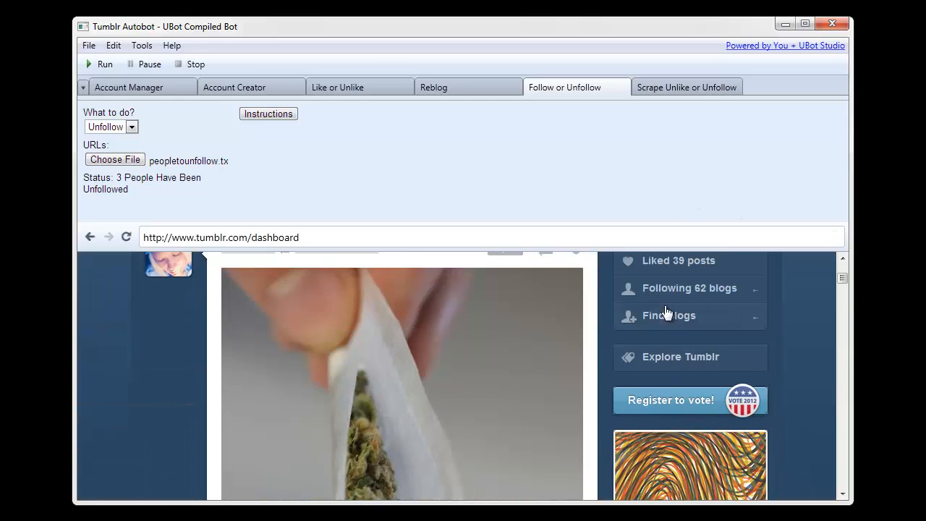
{"action": "mouse_move", "coordinate": [683, 284]}
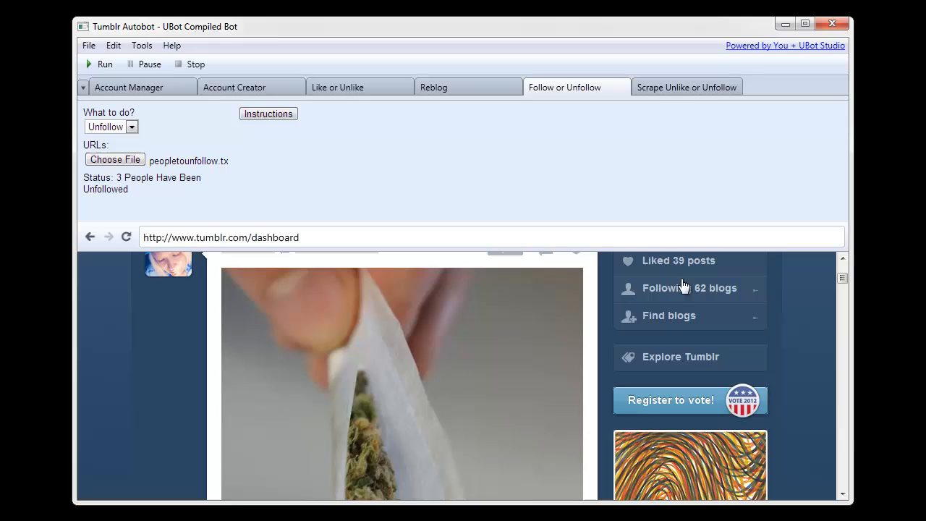
{"action": "mouse_move", "coordinate": [162, 139]}
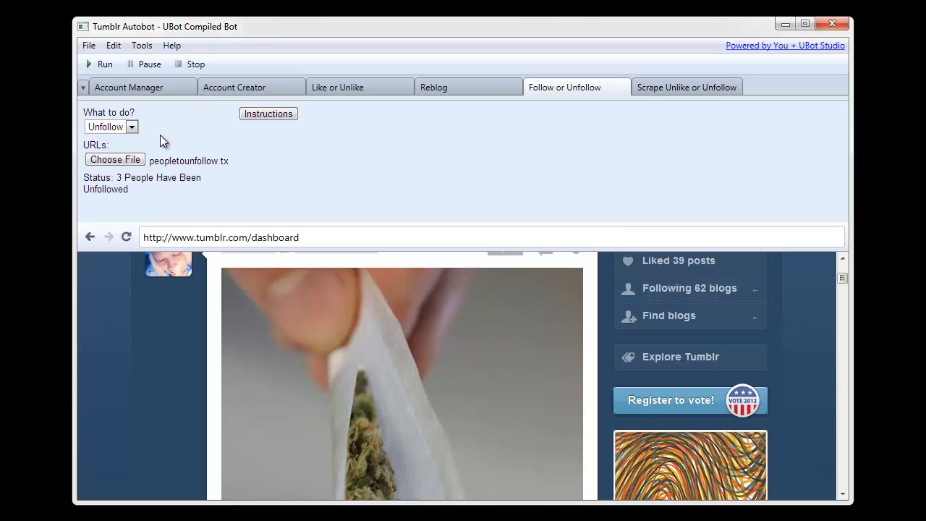
Run a Follow job on the blogs listed in scrapedpeople.txt.
{"action": "left_click", "coordinate": [132, 127]}
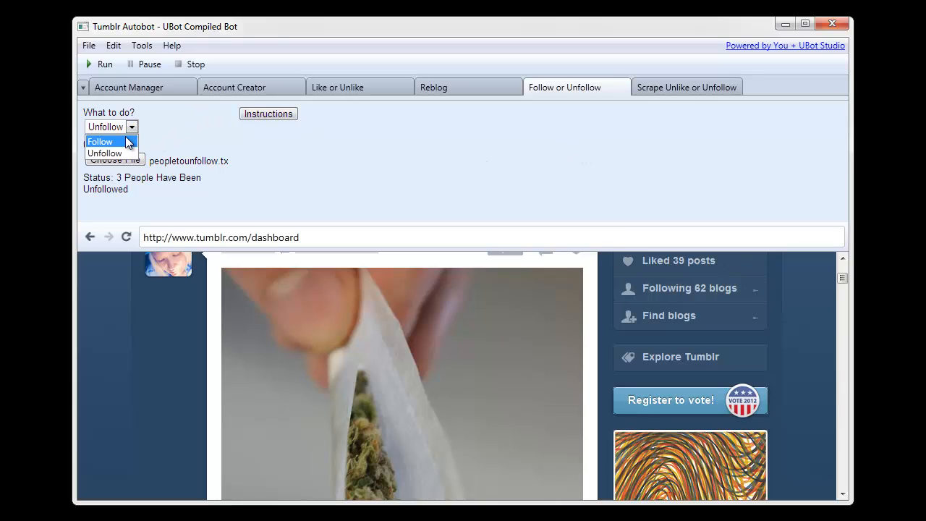
{"action": "left_click", "coordinate": [102, 141]}
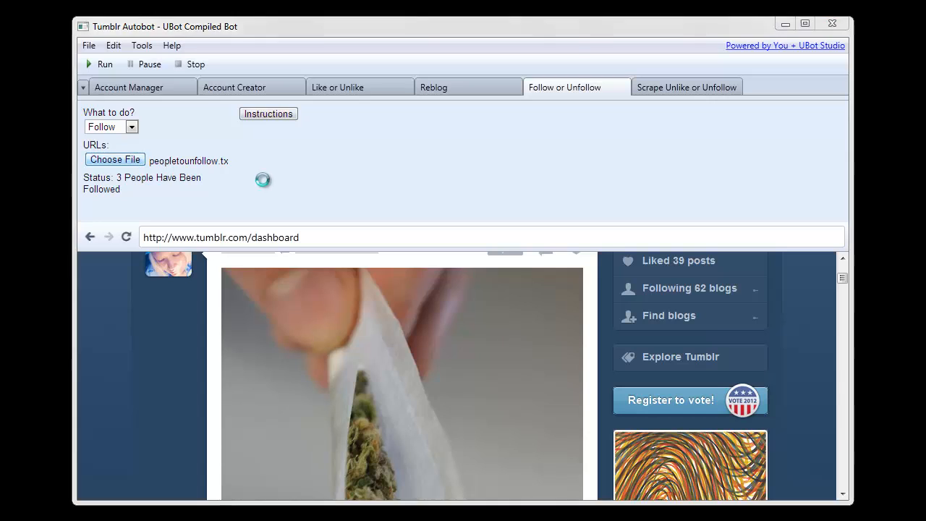
{"action": "left_click", "coordinate": [114, 159]}
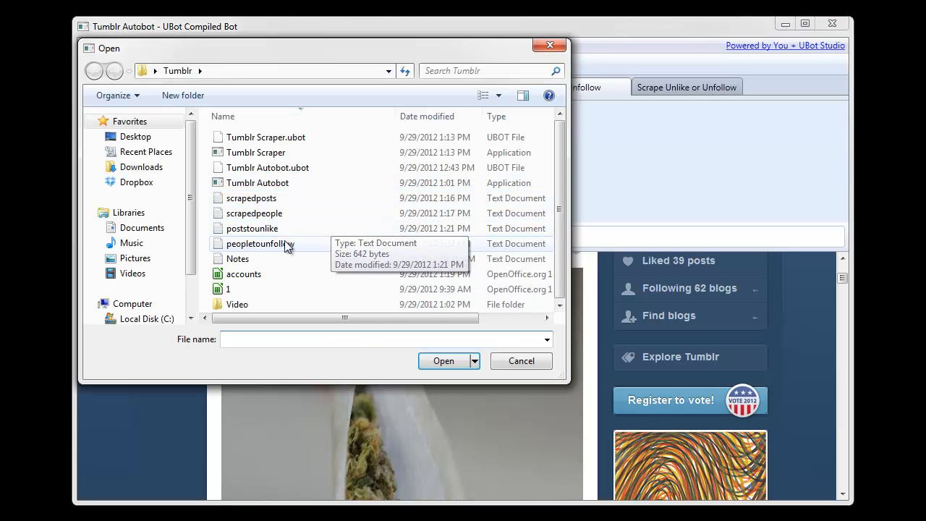
{"action": "double_click", "coordinate": [255, 213]}
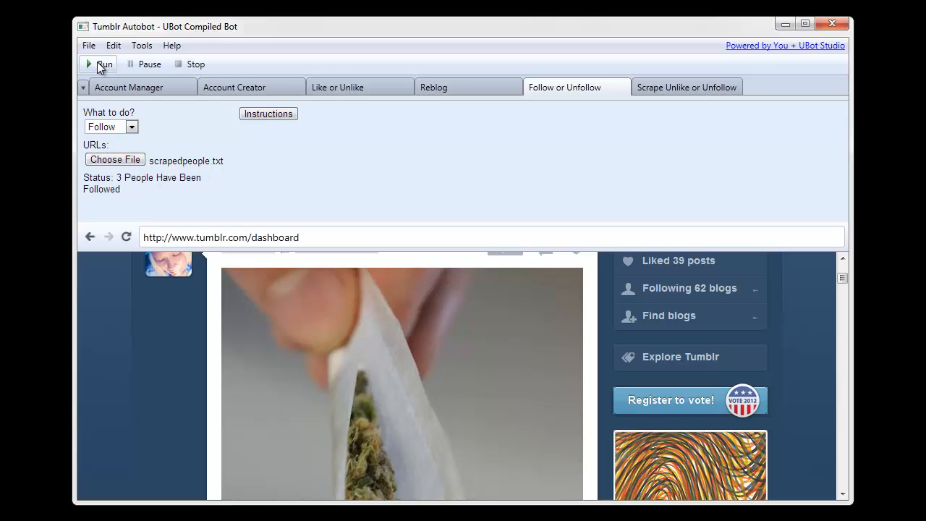
{"action": "left_click", "coordinate": [99, 64]}
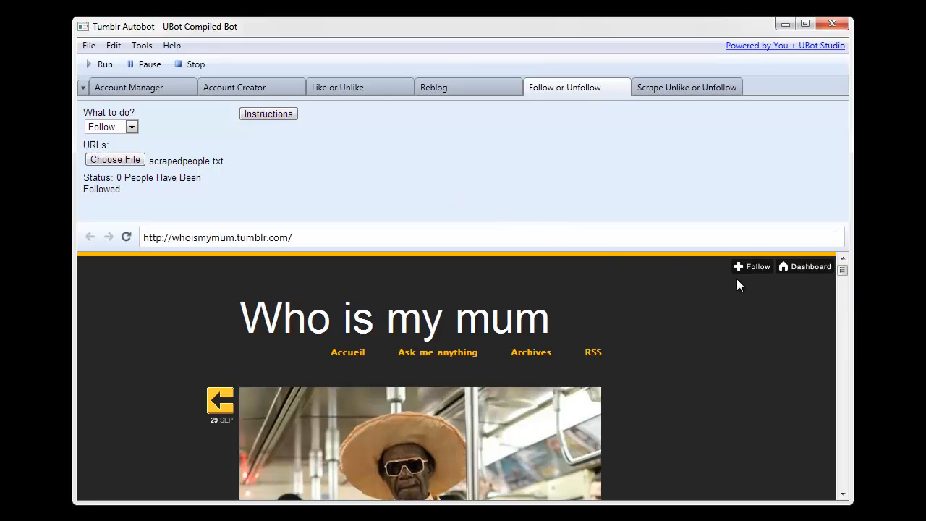
Let two blogs be followed and confirm the dashboard shows 64 blogs followed.
{"action": "left_click", "coordinate": [752, 266]}
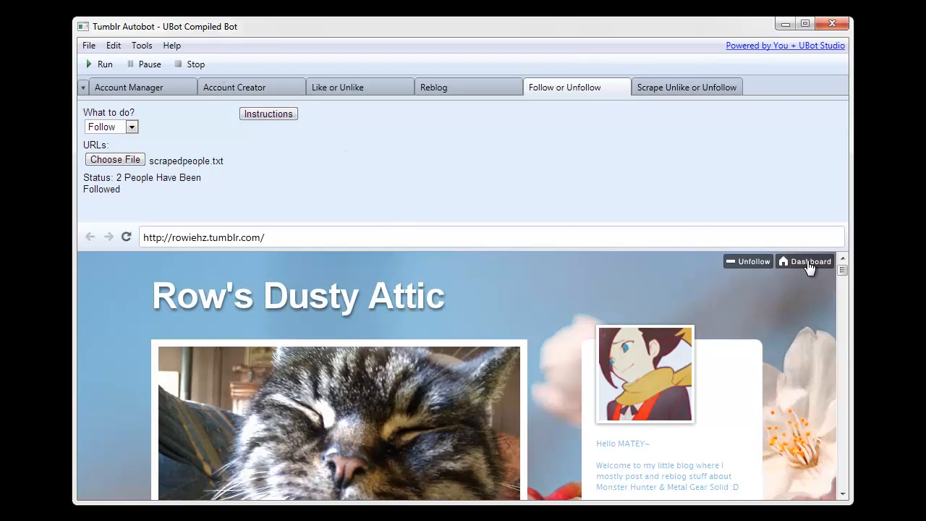
{"action": "left_click", "coordinate": [805, 261]}
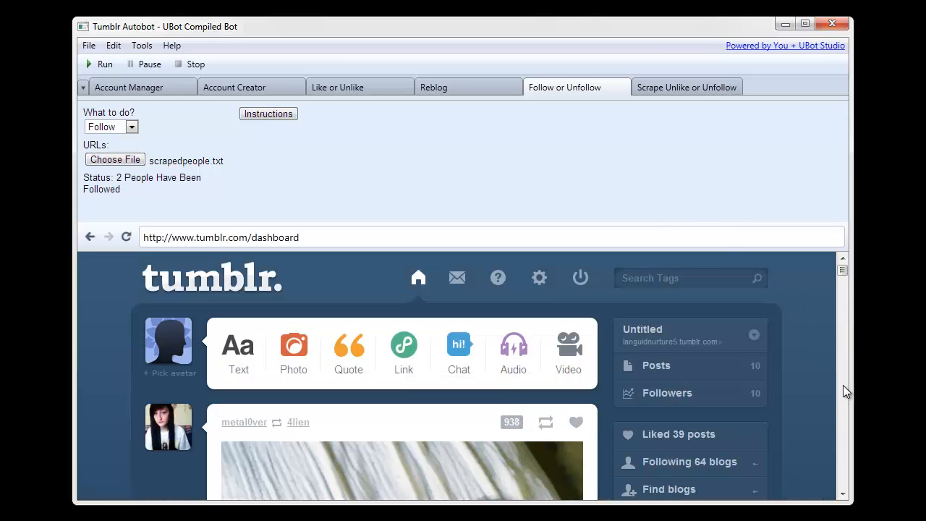
{"action": "mouse_move", "coordinate": [709, 468]}
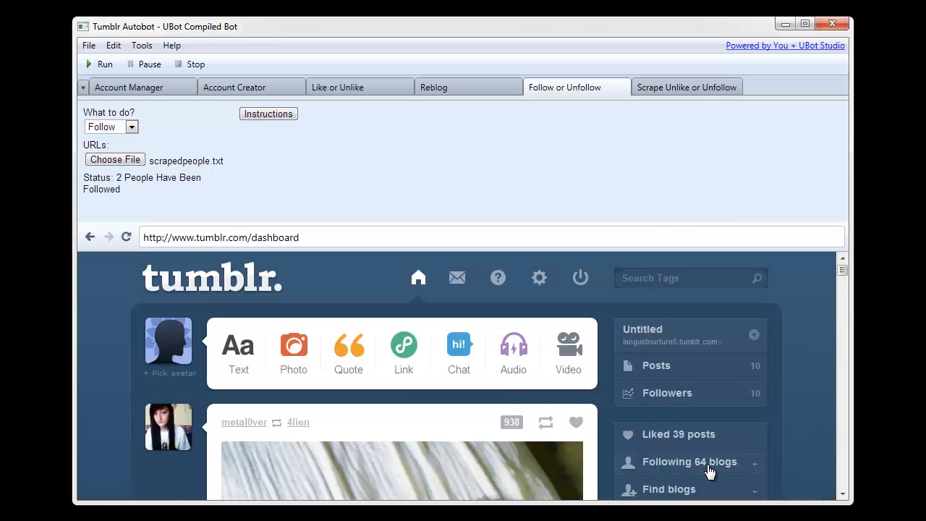
{"action": "mouse_move", "coordinate": [709, 442]}
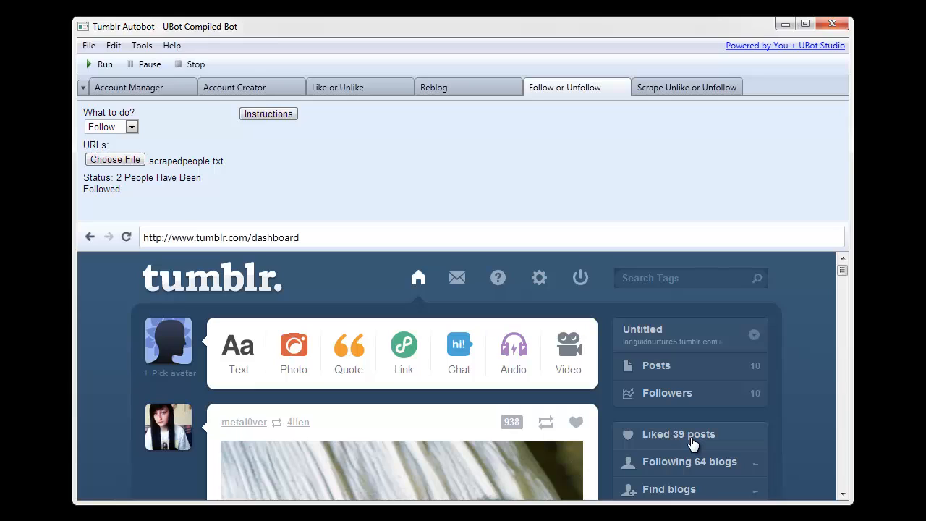
{"action": "mouse_move", "coordinate": [377, 88]}
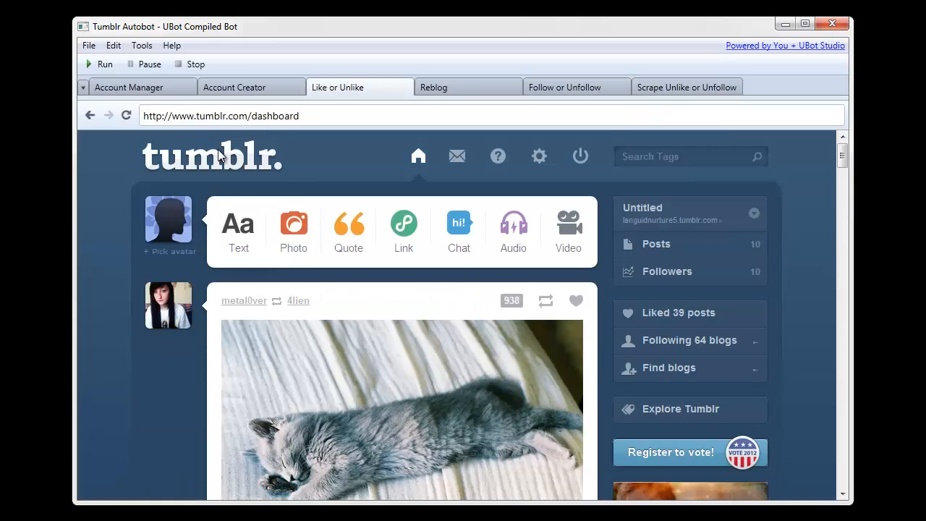
{"action": "left_click", "coordinate": [337, 87]}
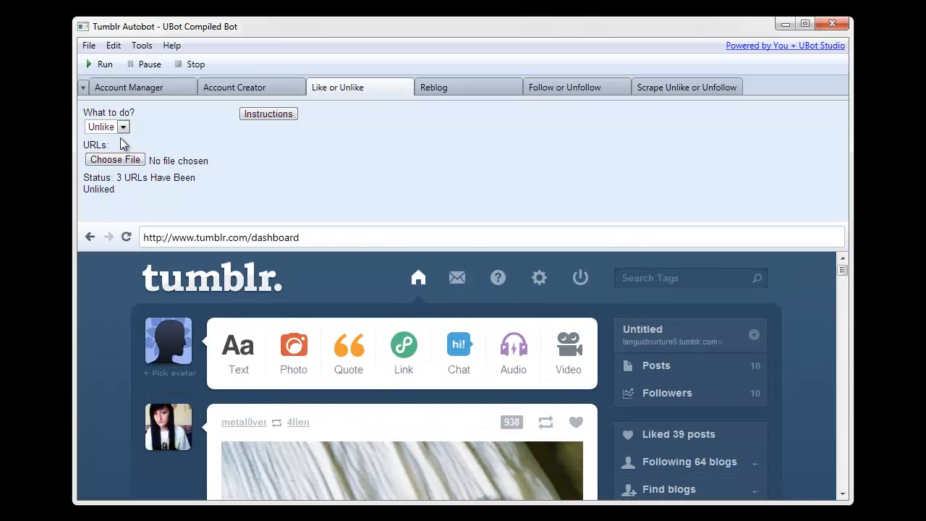
Run a Like job on scrapedposts.txt, raising liked posts to 41.
{"action": "left_click", "coordinate": [107, 127]}
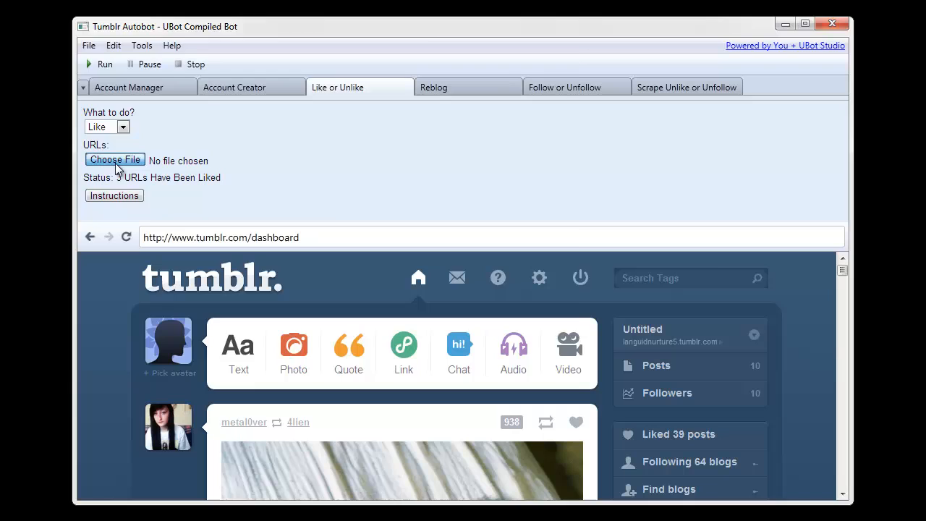
{"action": "left_click", "coordinate": [115, 159]}
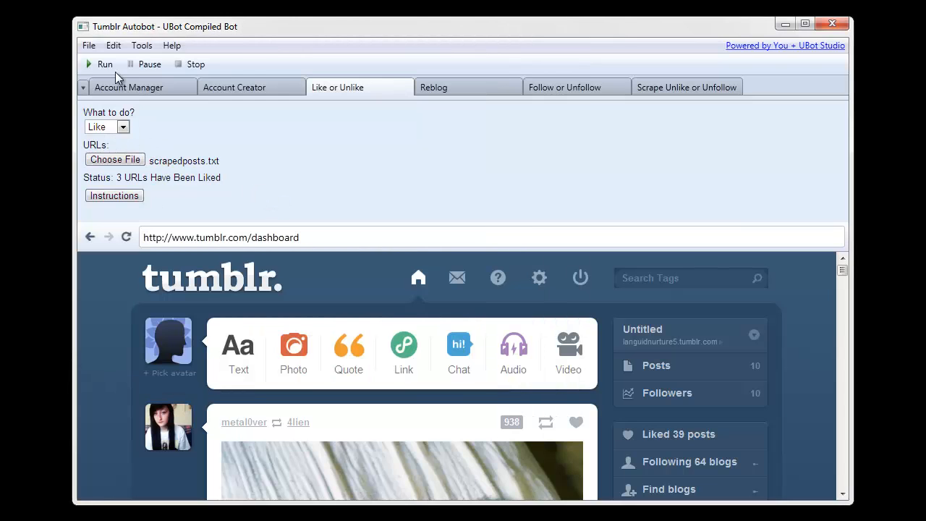
{"action": "left_click", "coordinate": [104, 64]}
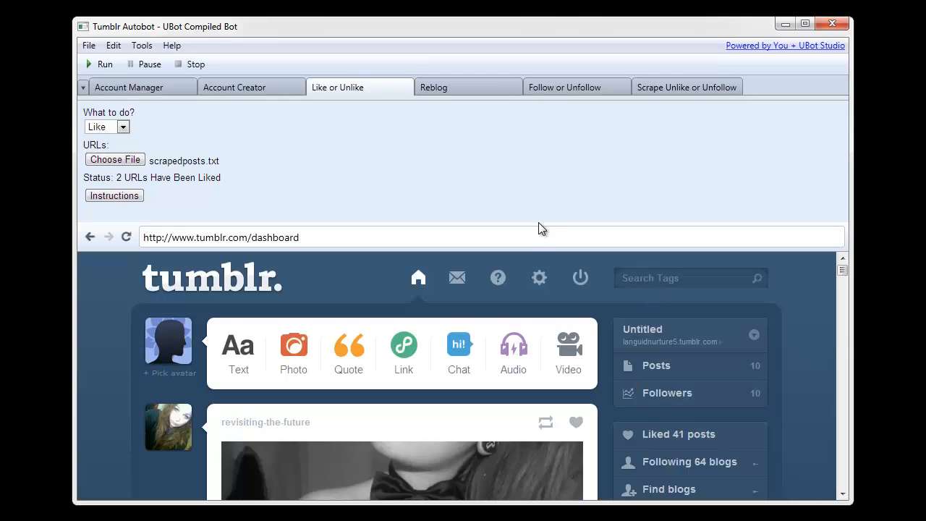
{"action": "mouse_move", "coordinate": [269, 123]}
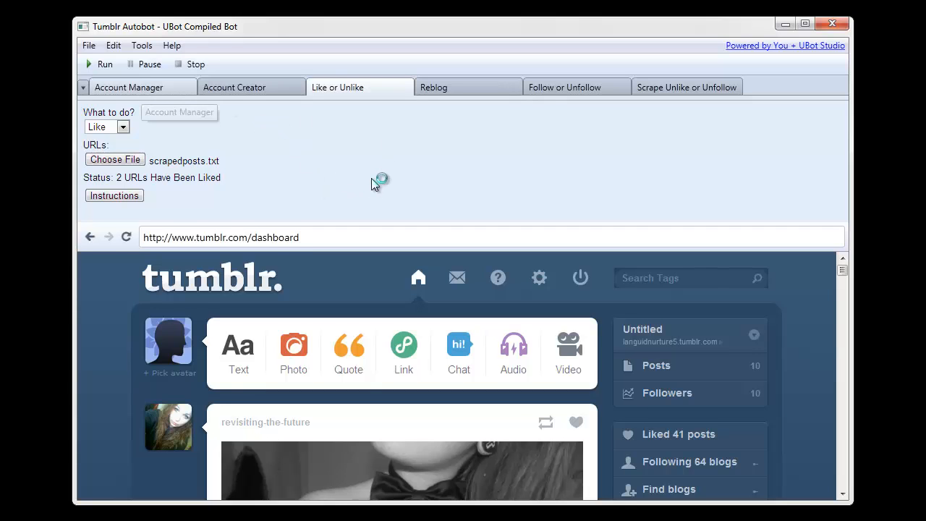
Manually log in to a second Tumblr account from the Account Manager.
{"action": "left_click", "coordinate": [129, 87]}
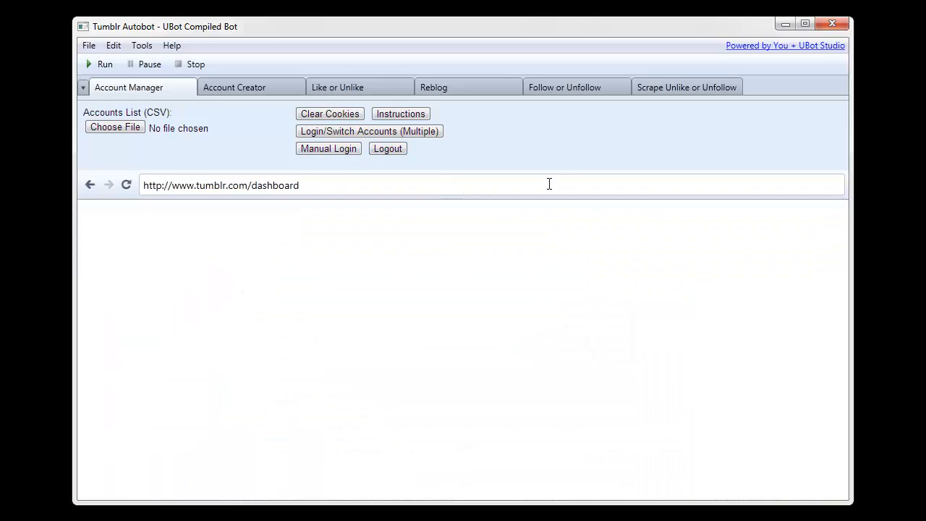
{"action": "left_click", "coordinate": [126, 185]}
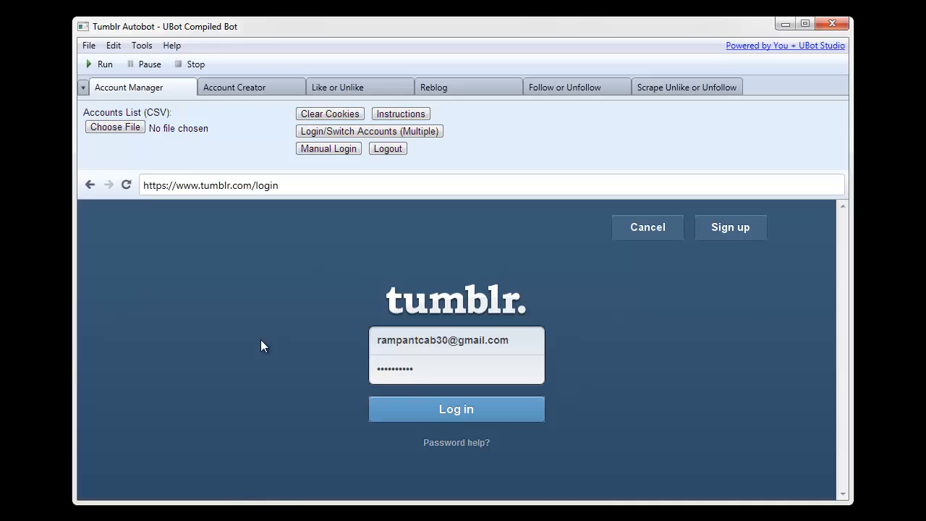
{"action": "left_click", "coordinate": [456, 408]}
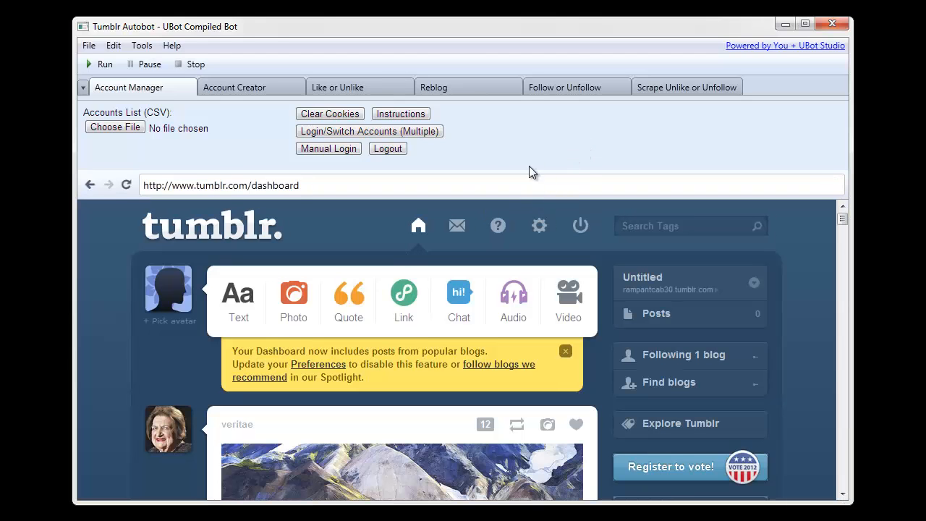
{"action": "mouse_move", "coordinate": [518, 113]}
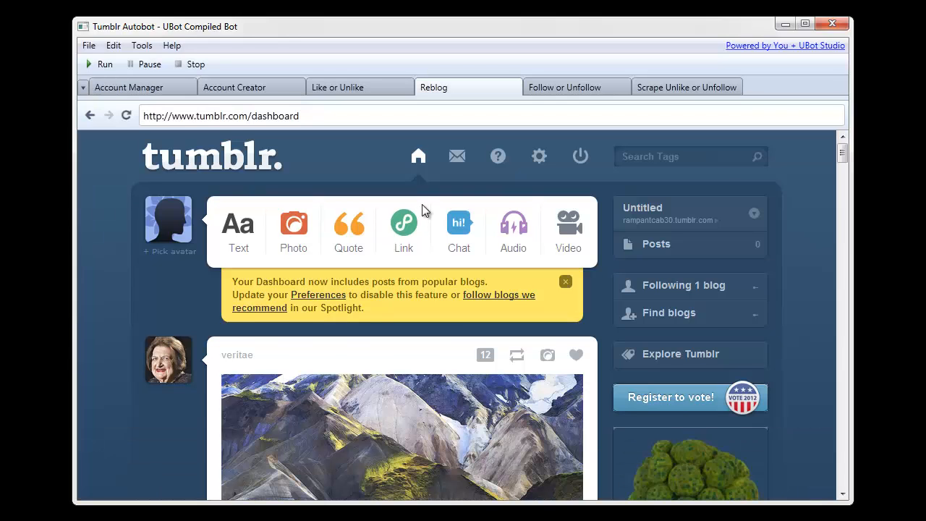
Load scrapedposts.txt into the Reblog job with Change Photo URL and Change Caption ticked.
{"action": "left_click", "coordinate": [435, 87]}
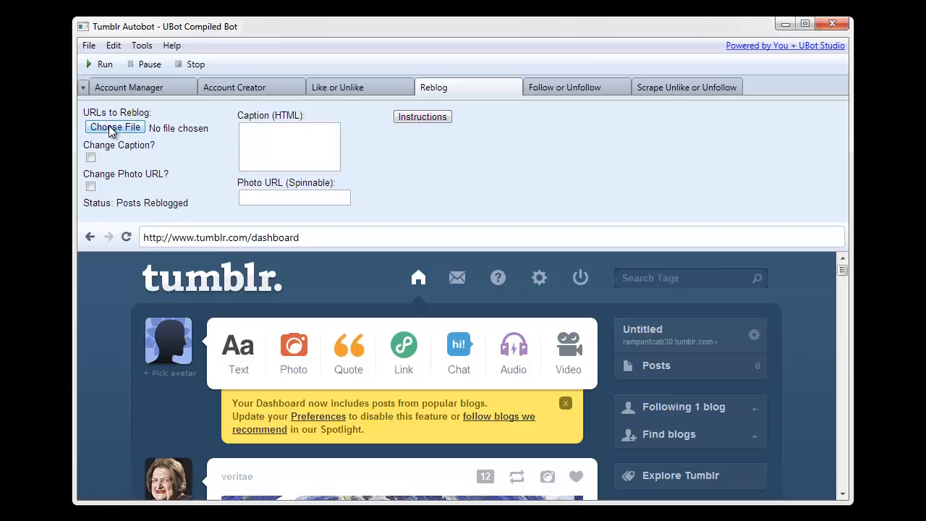
{"action": "left_click", "coordinate": [114, 127]}
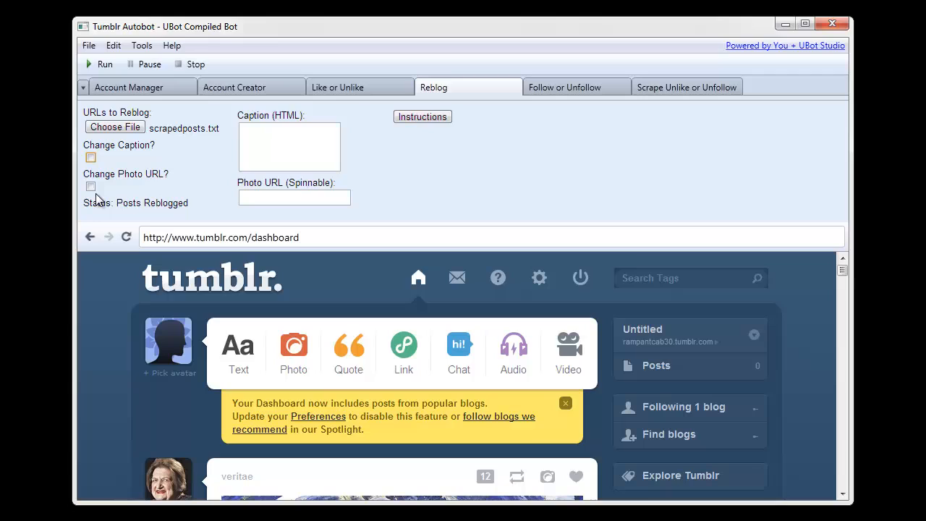
{"action": "left_click", "coordinate": [89, 185]}
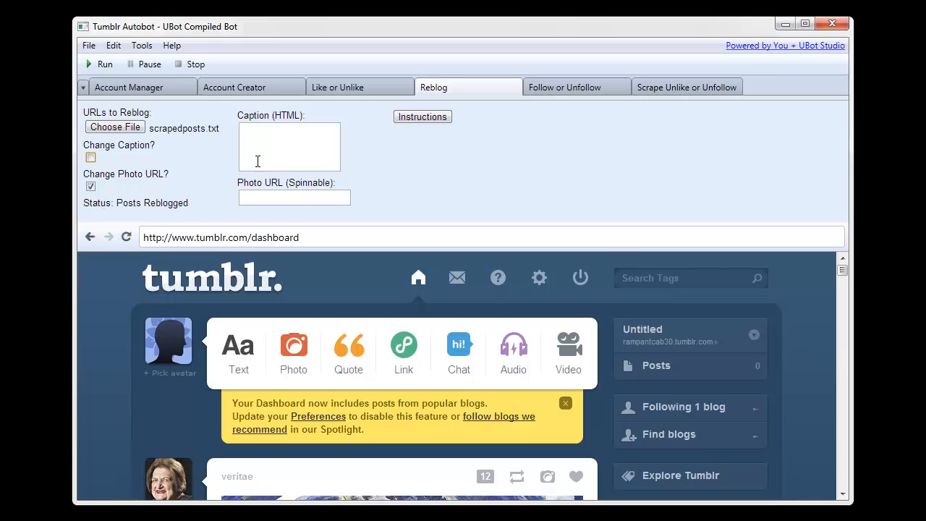
{"action": "left_click", "coordinate": [90, 156]}
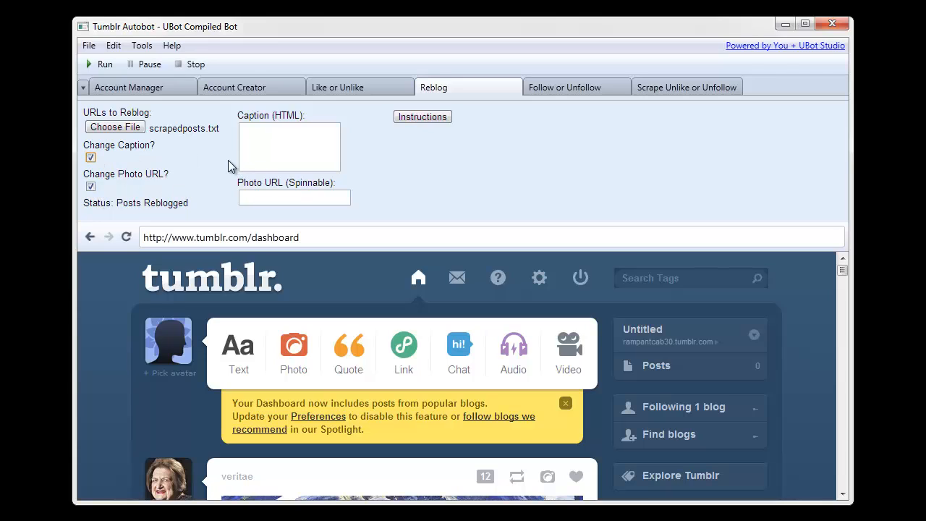
{"action": "left_click", "coordinate": [290, 147]}
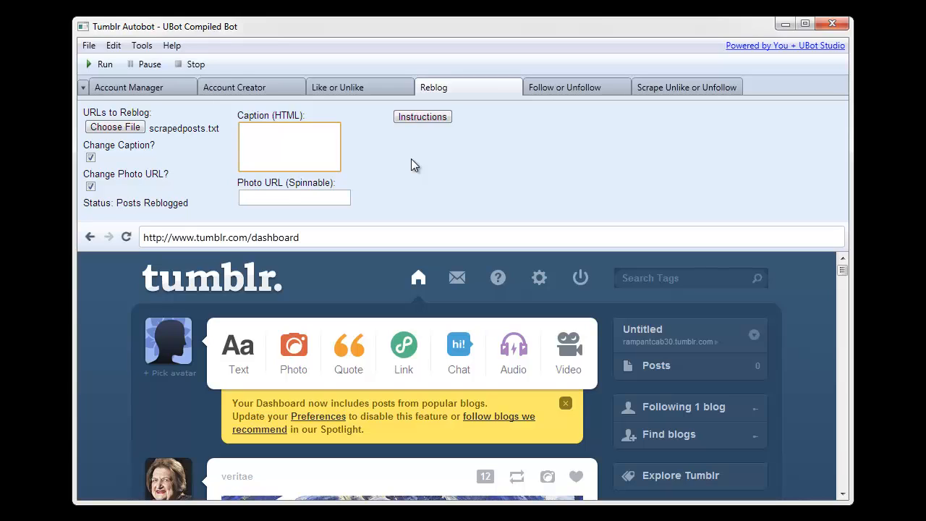
Enter the caption 'this is a link' as an <a href> link to tumblr.com.
{"action": "type", "text": "this is a"}
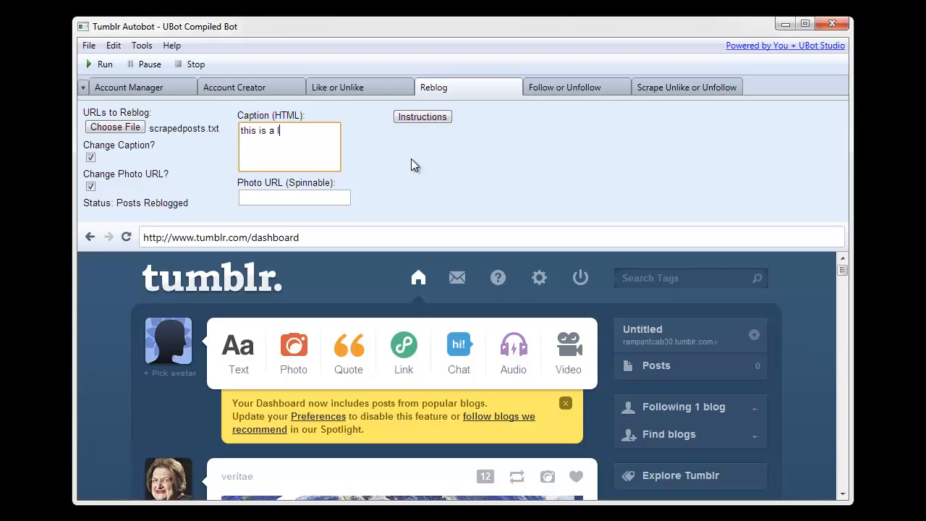
{"action": "type", "text": "ink"}
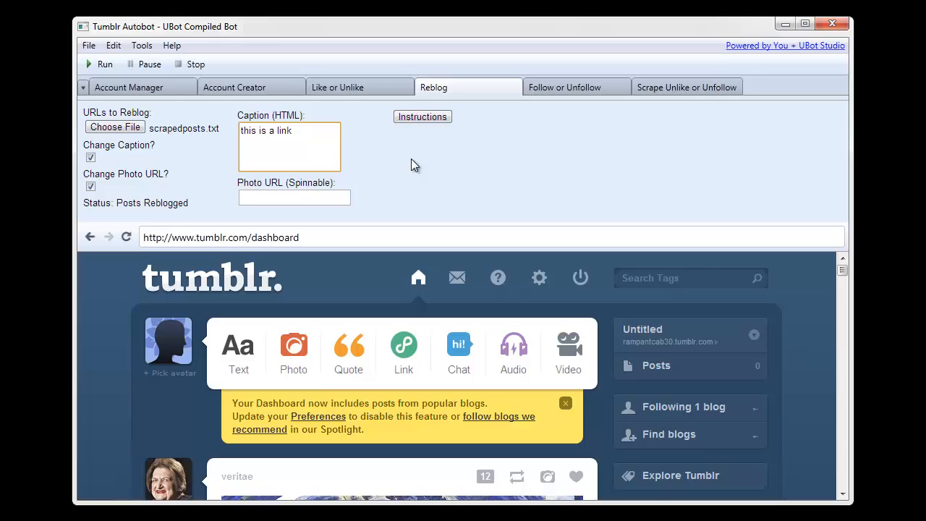
{"action": "type", "text": "<a href=\""}
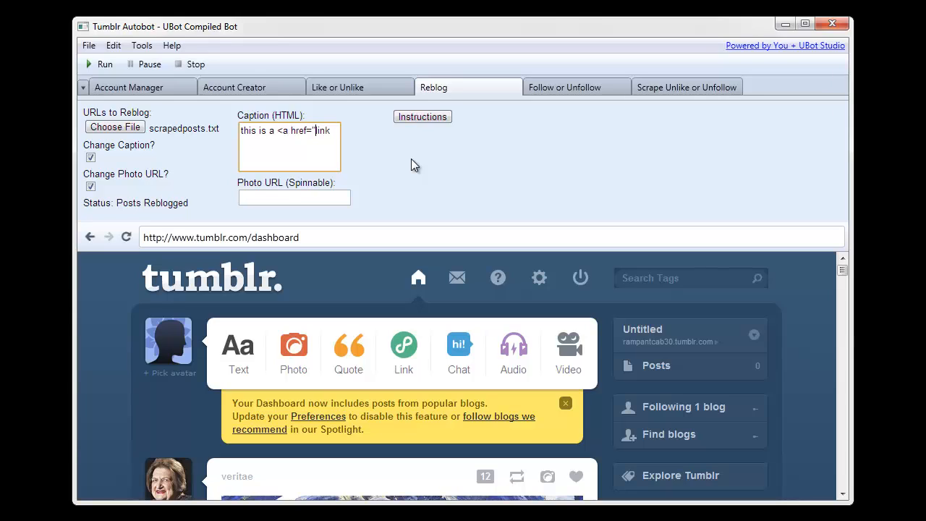
{"action": "type", "text": "http://tumblr.com\">"}
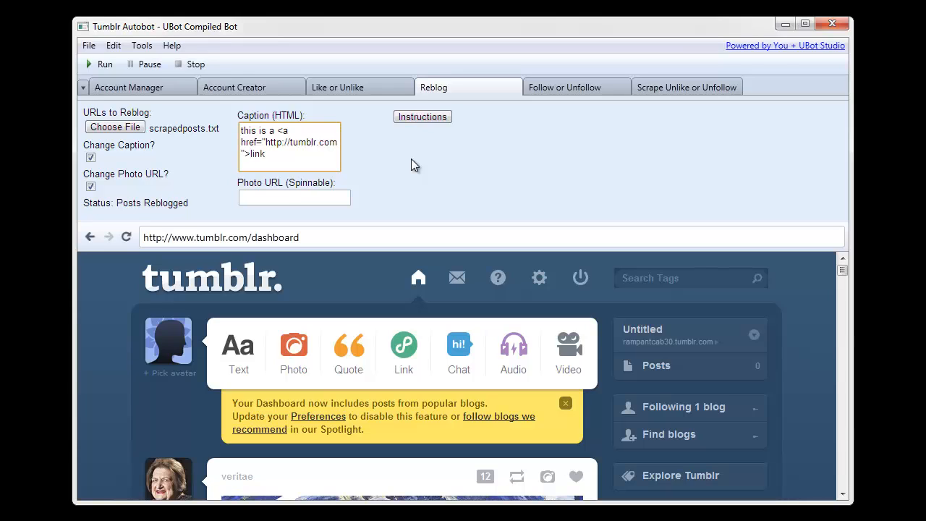
{"action": "type", "text": "</a>"}
{"action": "left_click", "coordinate": [294, 196]}
{"action": "type", "text": "{"}
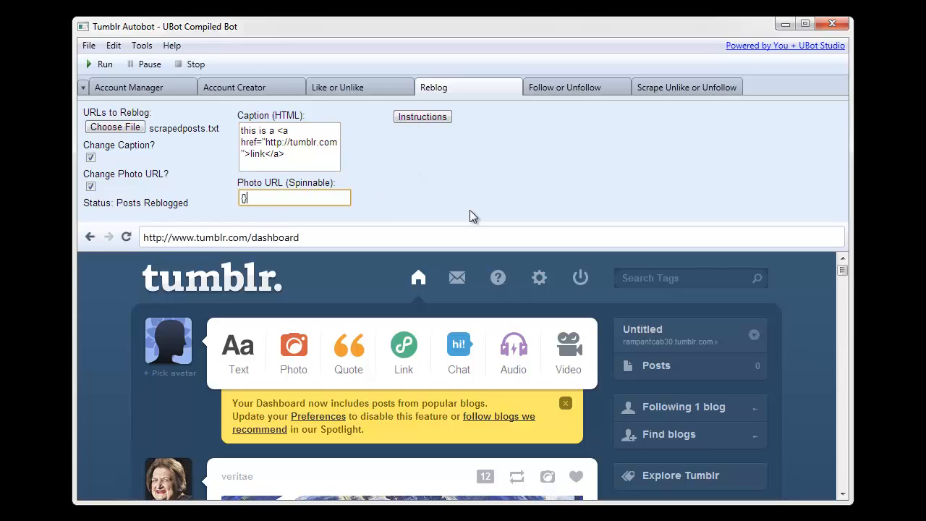
Enter a {url|url} spin of photo URLs and start the reblog job.
{"action": "type", "text": "http://google.com"}
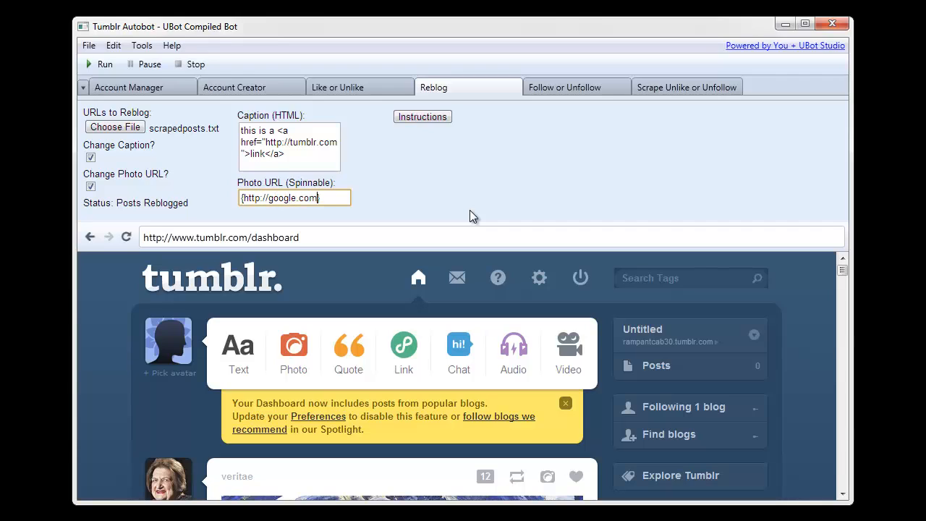
{"action": "type", "text": "|http://}"}
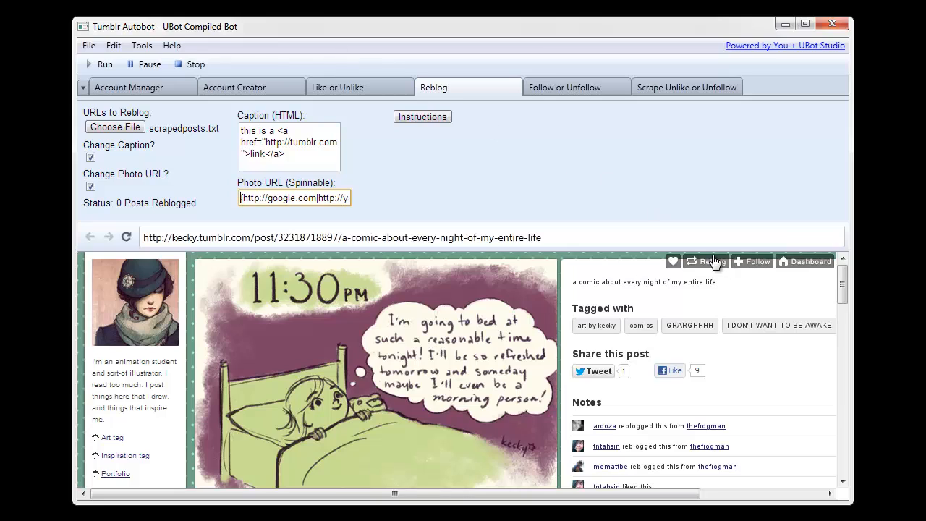
Let the Reblog job insert the HTML link caption on each post until 2 posts are reblogged.
{"action": "left_click", "coordinate": [709, 261]}
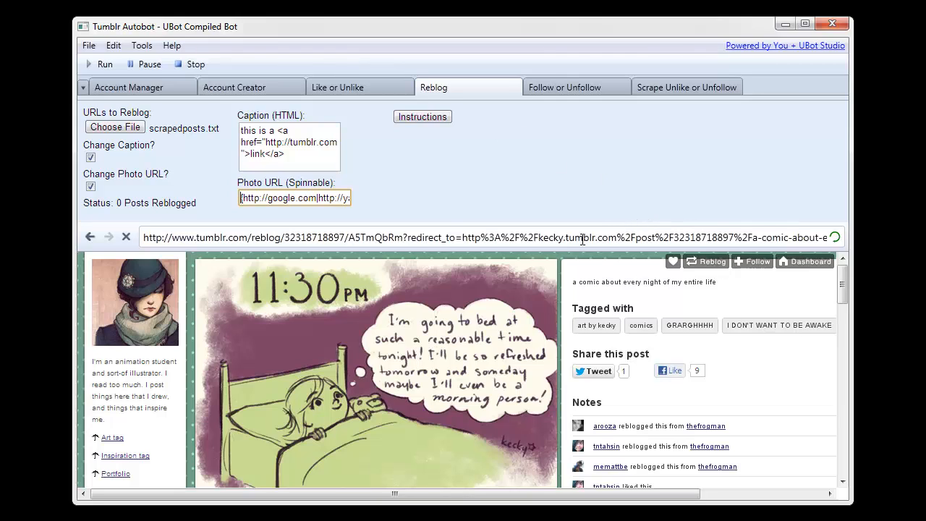
{"action": "mouse_move", "coordinate": [571, 200]}
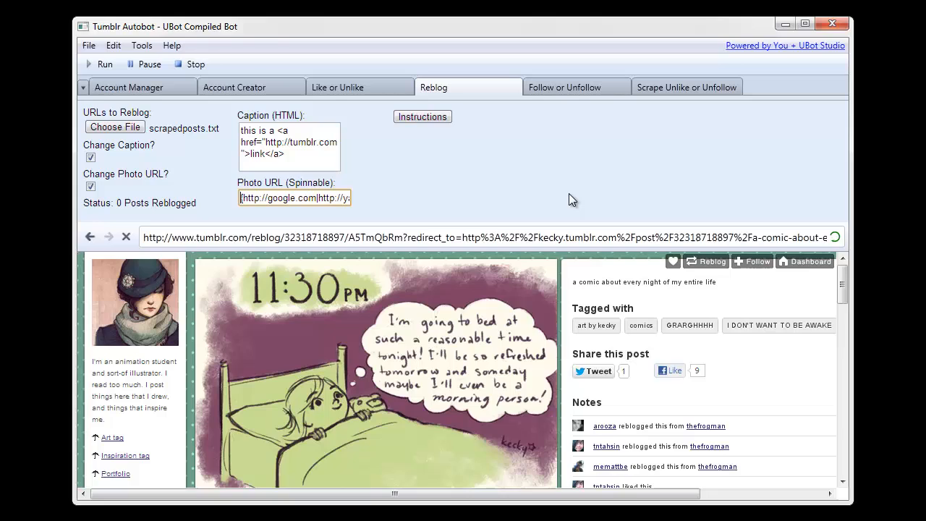
{"action": "scroll", "scroll_direction": "down", "scroll_amount": 3}
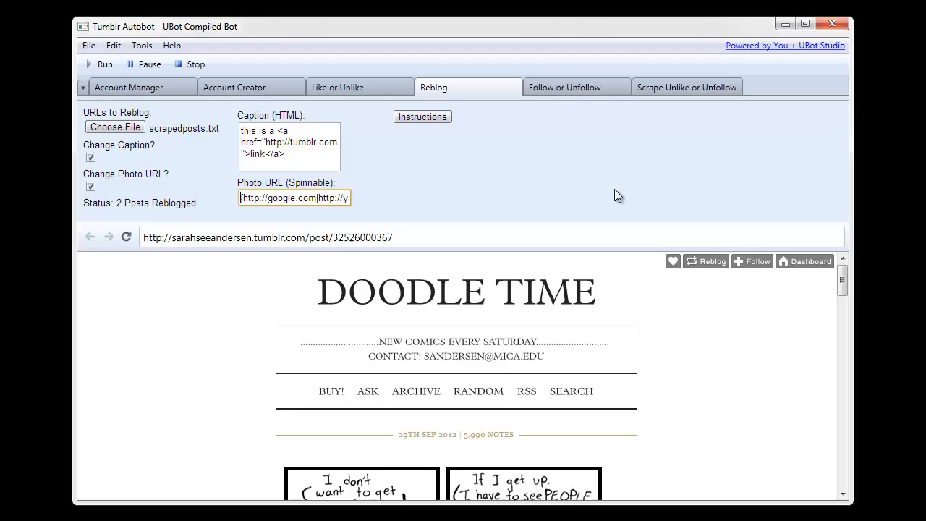
{"action": "left_click", "coordinate": [706, 261]}
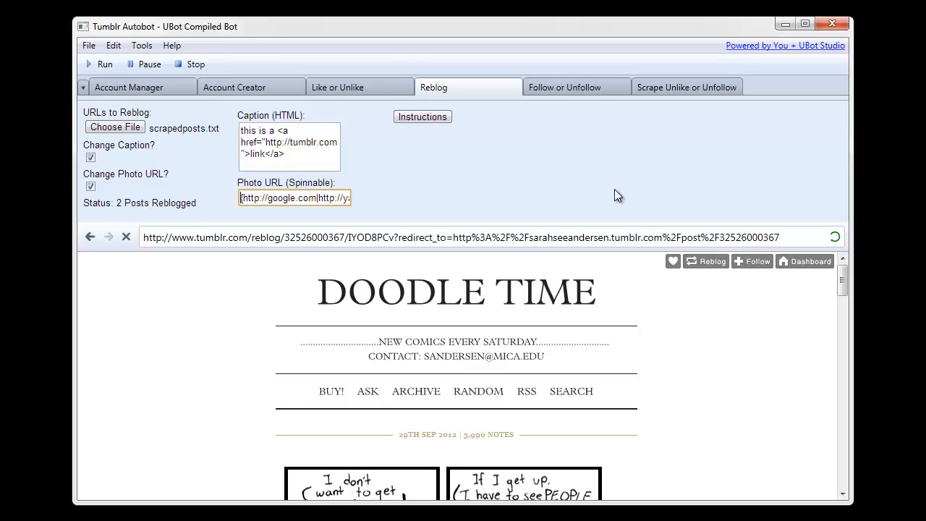
{"action": "scroll", "scroll_direction": "down", "scroll_amount": 3}
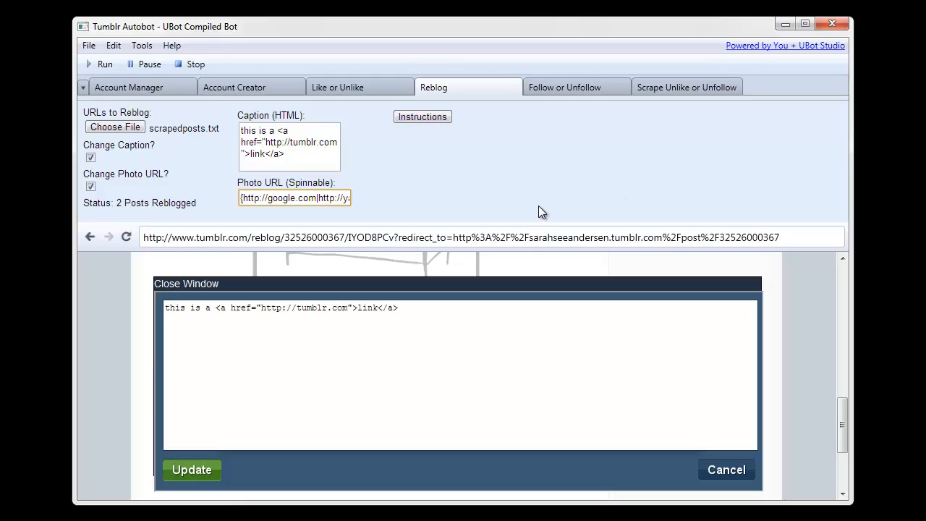
{"action": "left_click", "coordinate": [191, 469]}
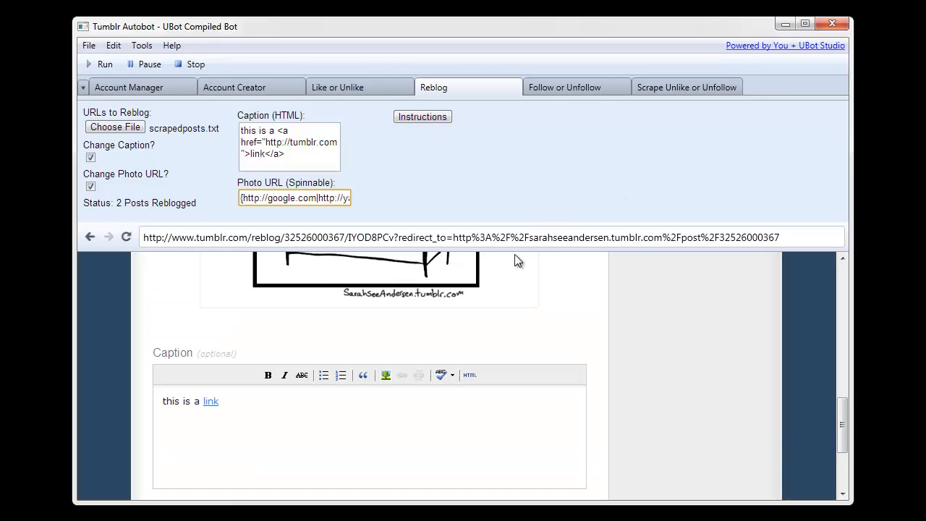